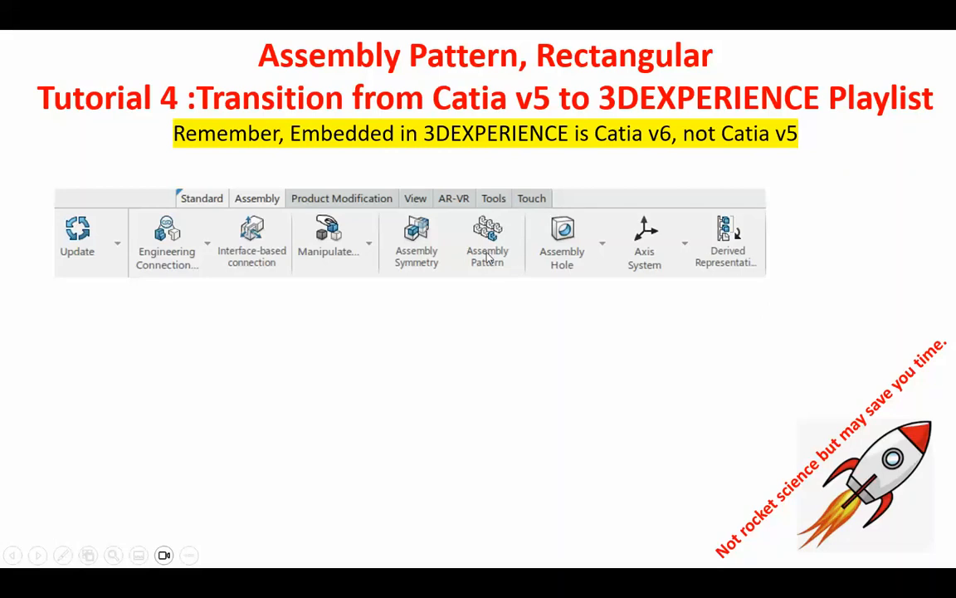
{"action": "mouse_move", "coordinate": [826, 279]}
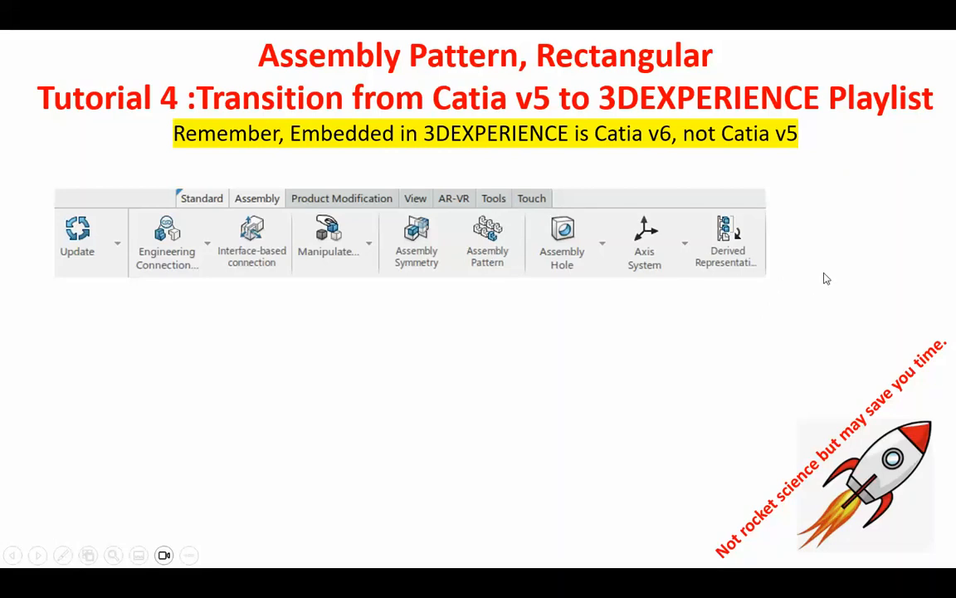
{"action": "mouse_move", "coordinate": [843, 301]}
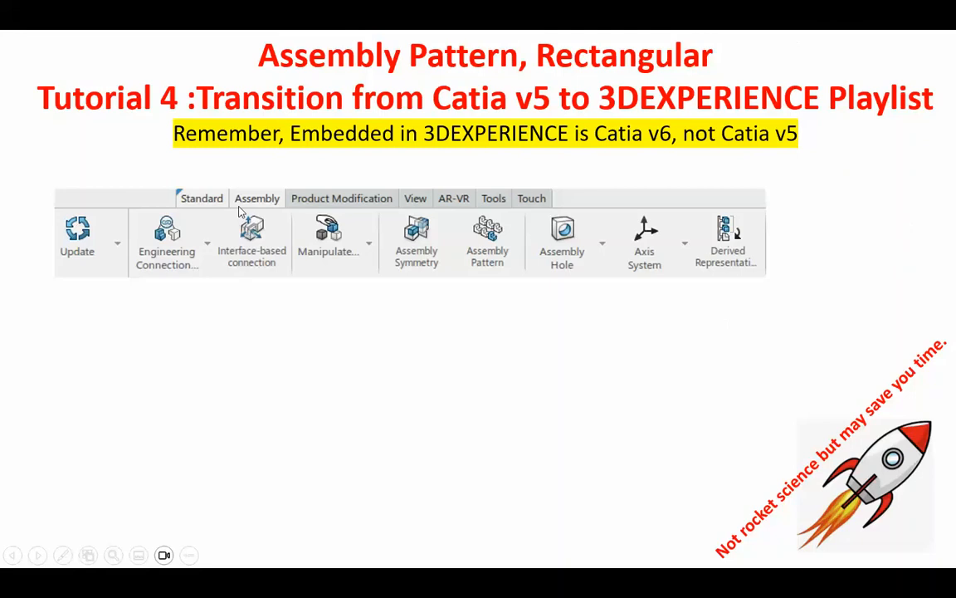
{"action": "mouse_move", "coordinate": [278, 243]}
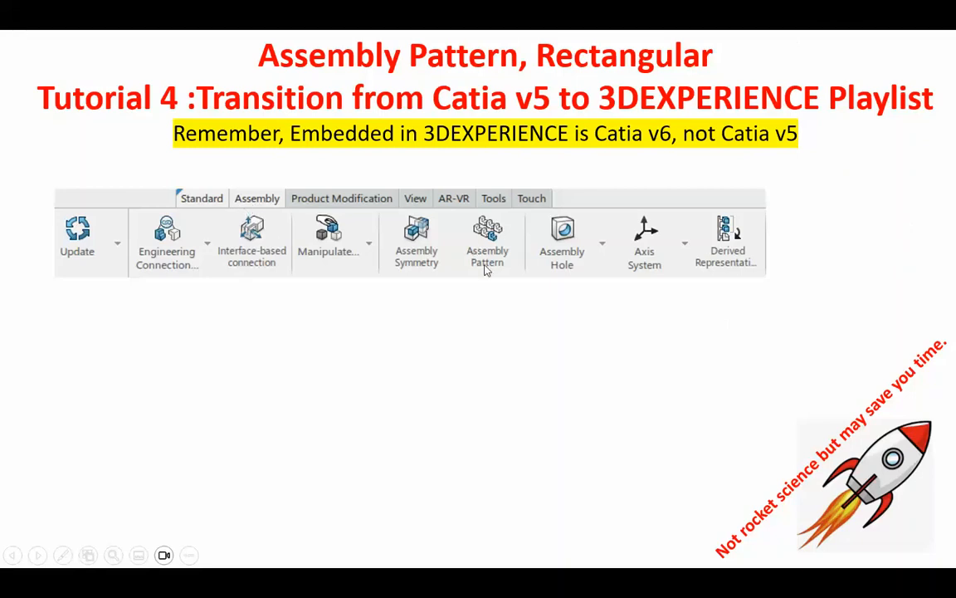
{"action": "mouse_move", "coordinate": [778, 219]}
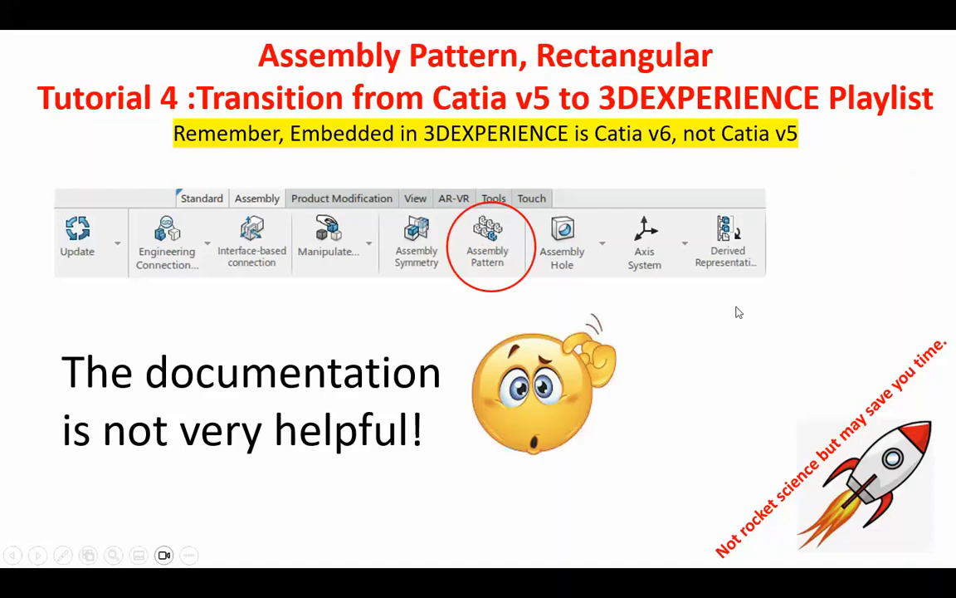
{"action": "mouse_move", "coordinate": [800, 332]}
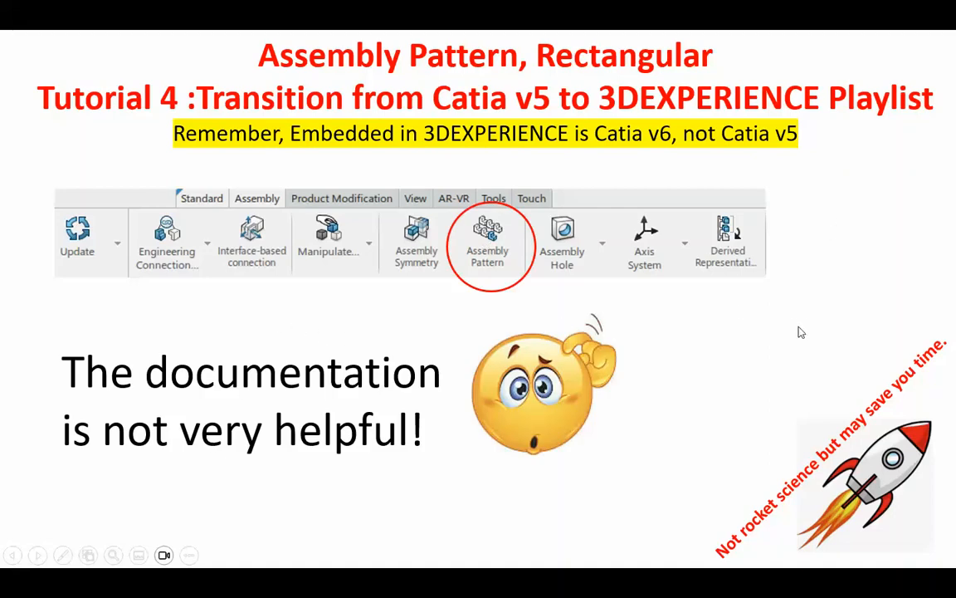
{"action": "mouse_move", "coordinate": [826, 329]}
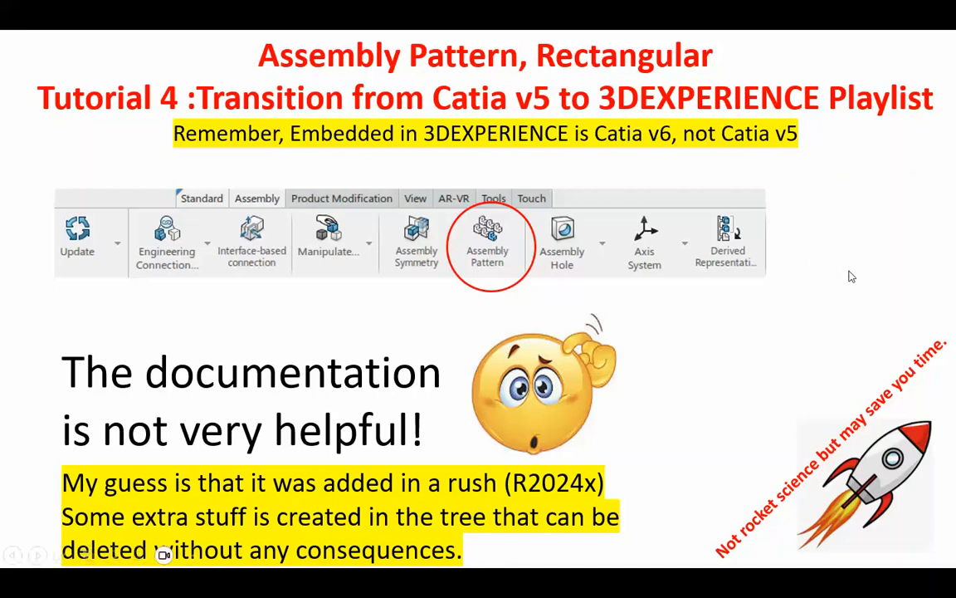
{"action": "mouse_move", "coordinate": [826, 324]}
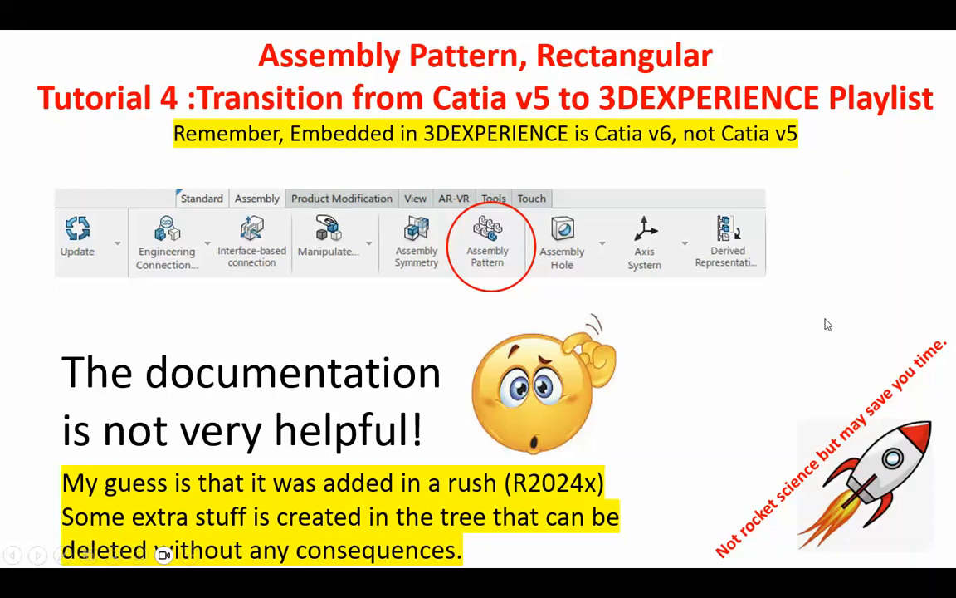
Step: Advance to the next slide about the Catia v5 constraint tools and pattern options
{"action": "left_click", "coordinate": [488, 241]}
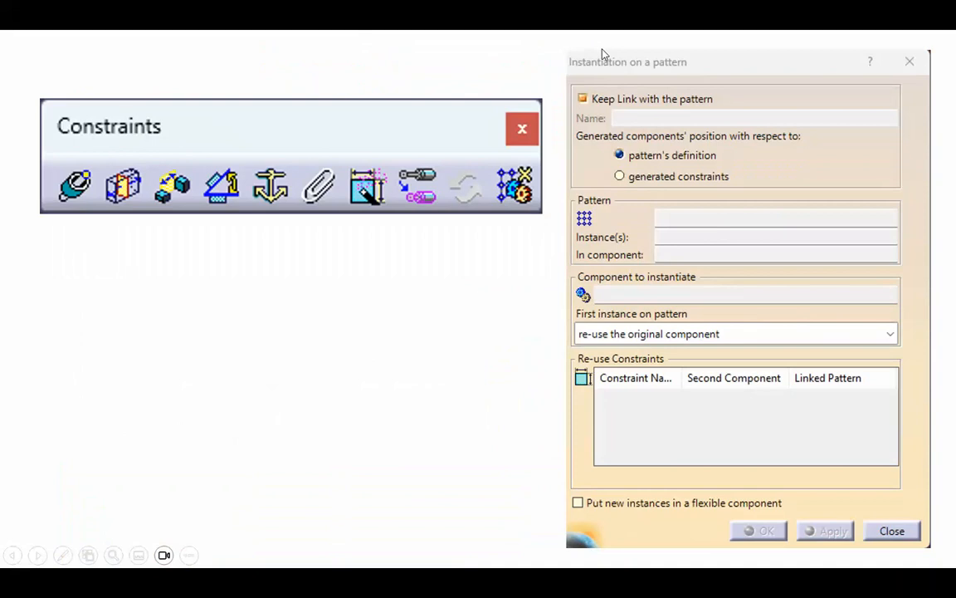
{"action": "mouse_move", "coordinate": [599, 146]}
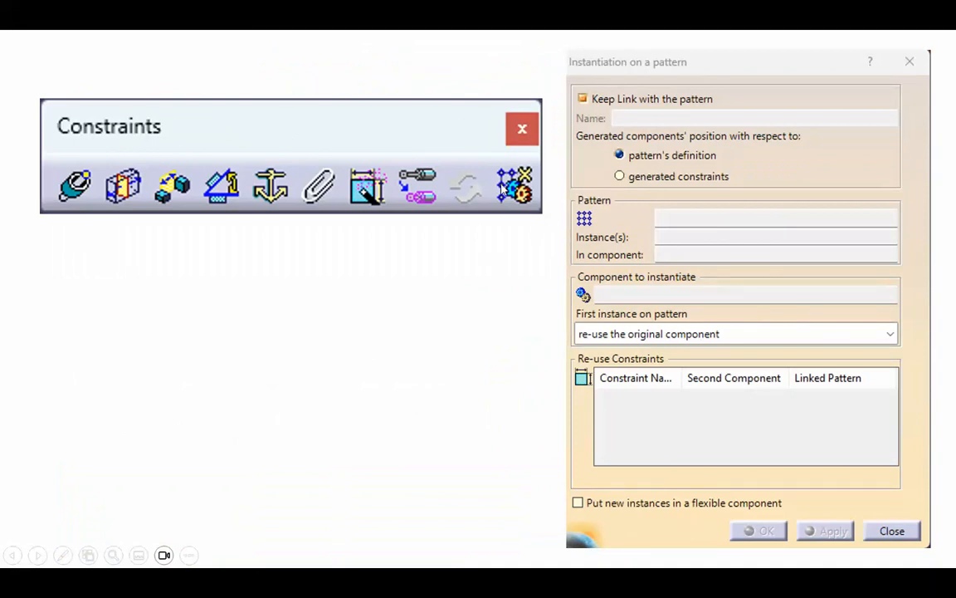
{"action": "mouse_move", "coordinate": [522, 189]}
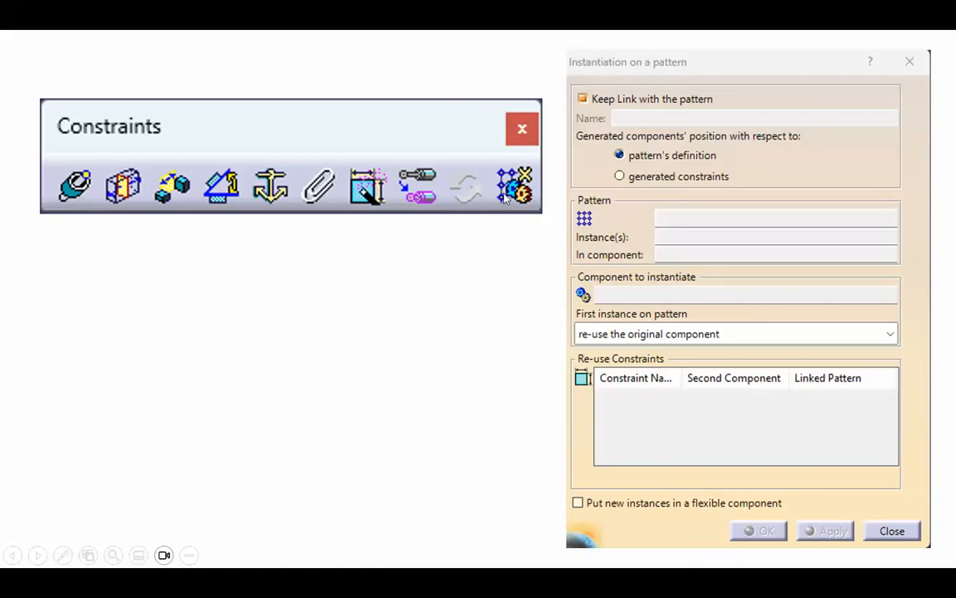
{"action": "mouse_move", "coordinate": [664, 73]}
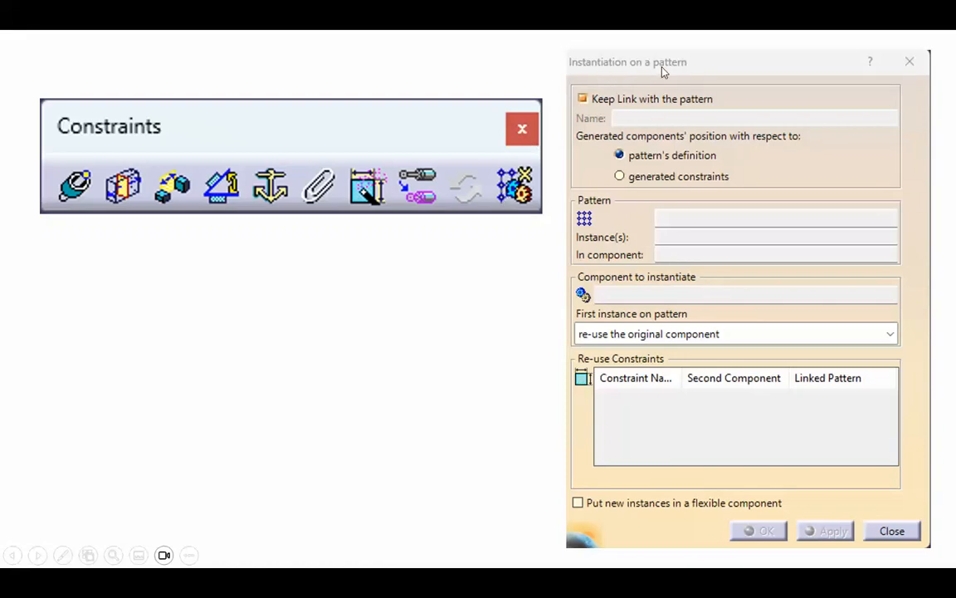
{"action": "mouse_move", "coordinate": [335, 239]}
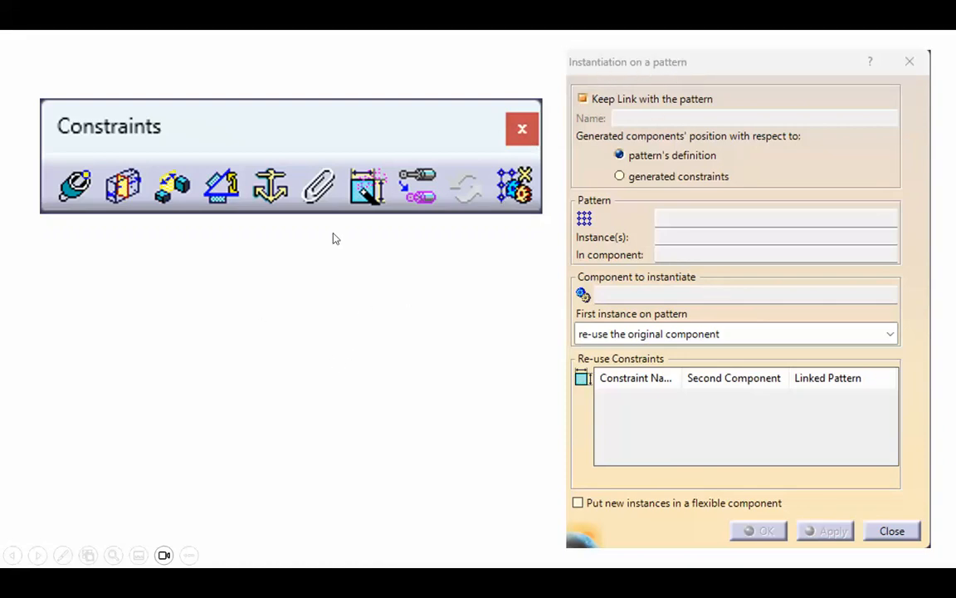
{"action": "mouse_move", "coordinate": [624, 140]}
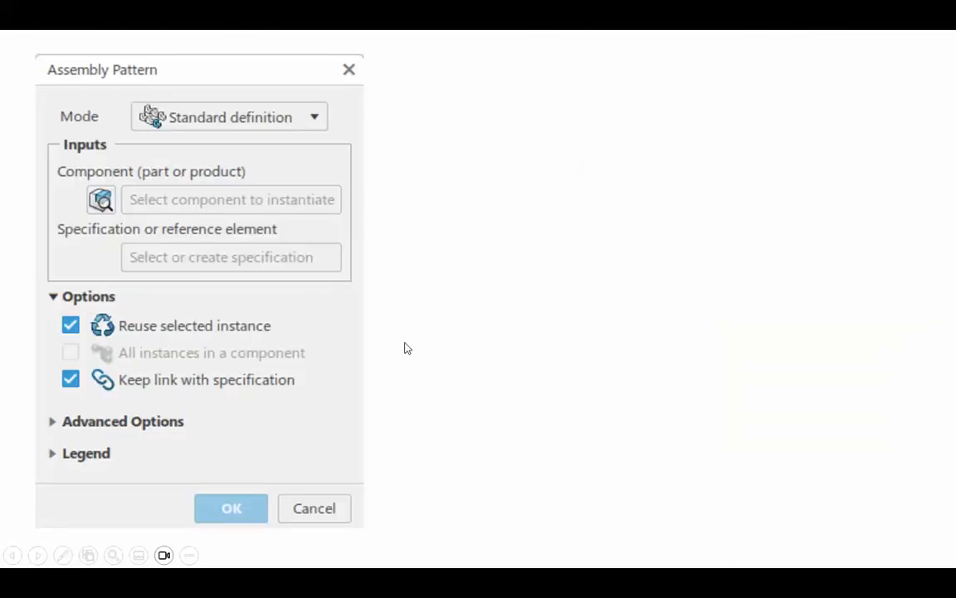
{"action": "mouse_move", "coordinate": [542, 298]}
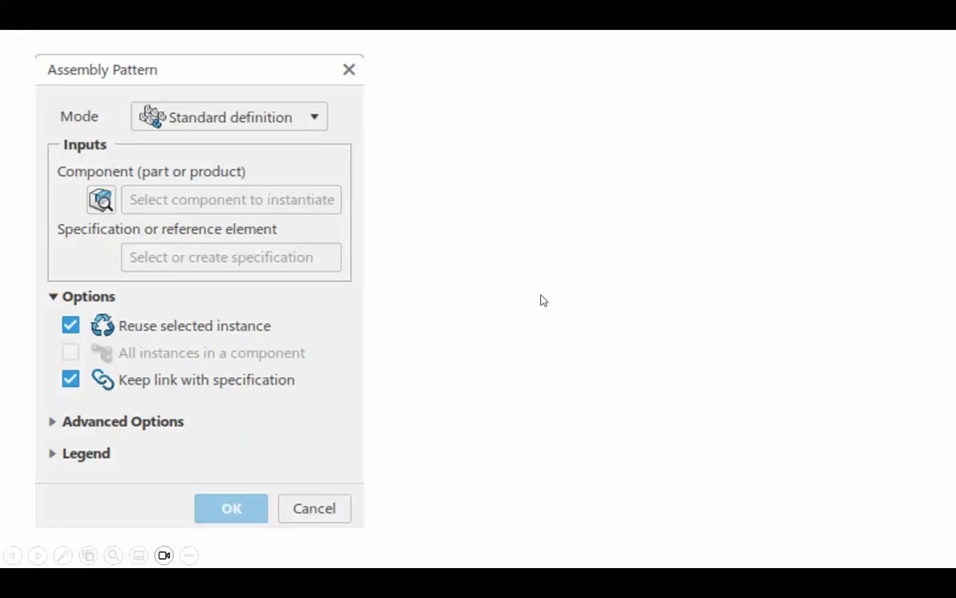
{"action": "mouse_move", "coordinate": [533, 292]}
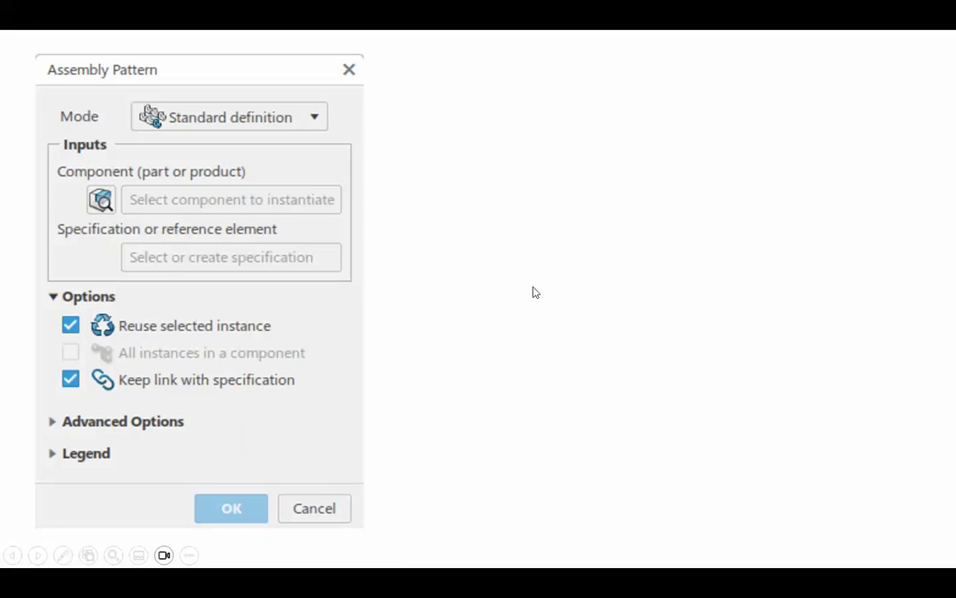
{"action": "mouse_move", "coordinate": [176, 59]}
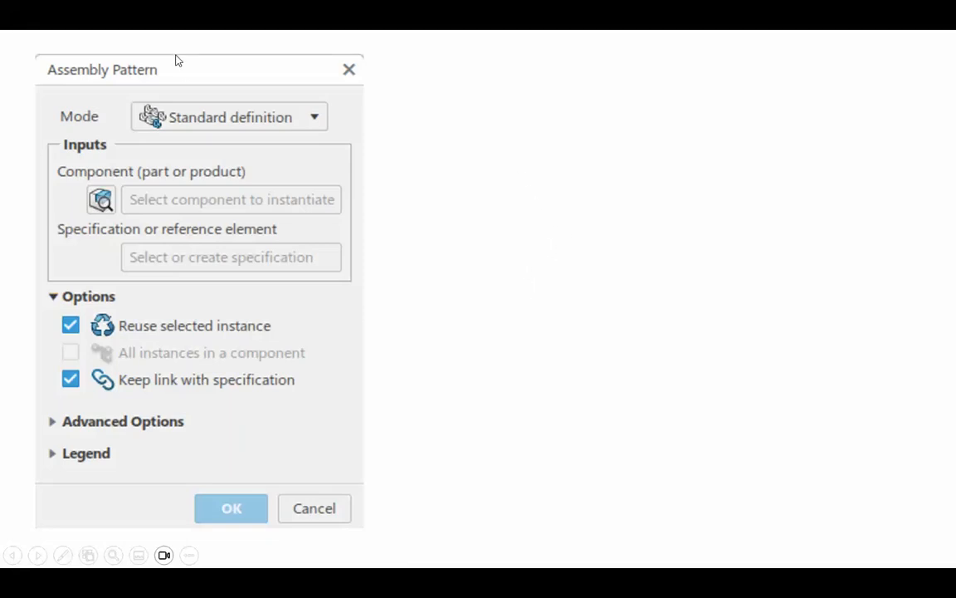
{"action": "mouse_move", "coordinate": [302, 320]}
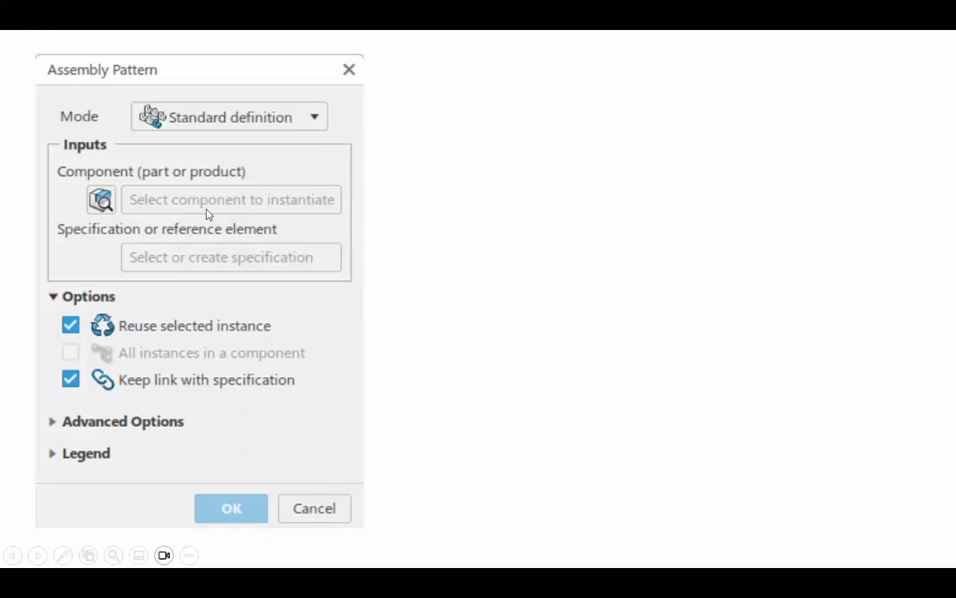
{"action": "mouse_move", "coordinate": [241, 209]}
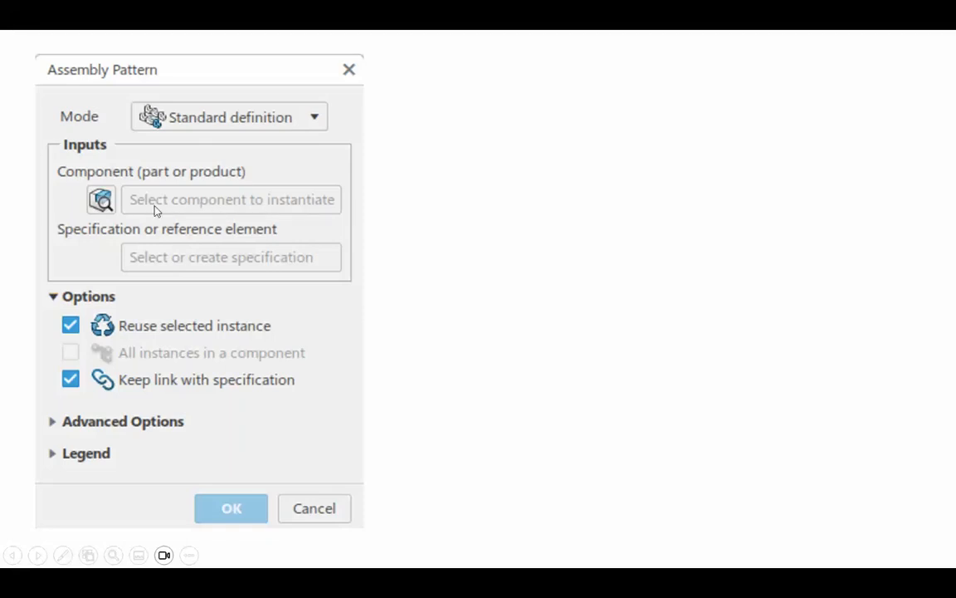
{"action": "mouse_move", "coordinate": [172, 209]}
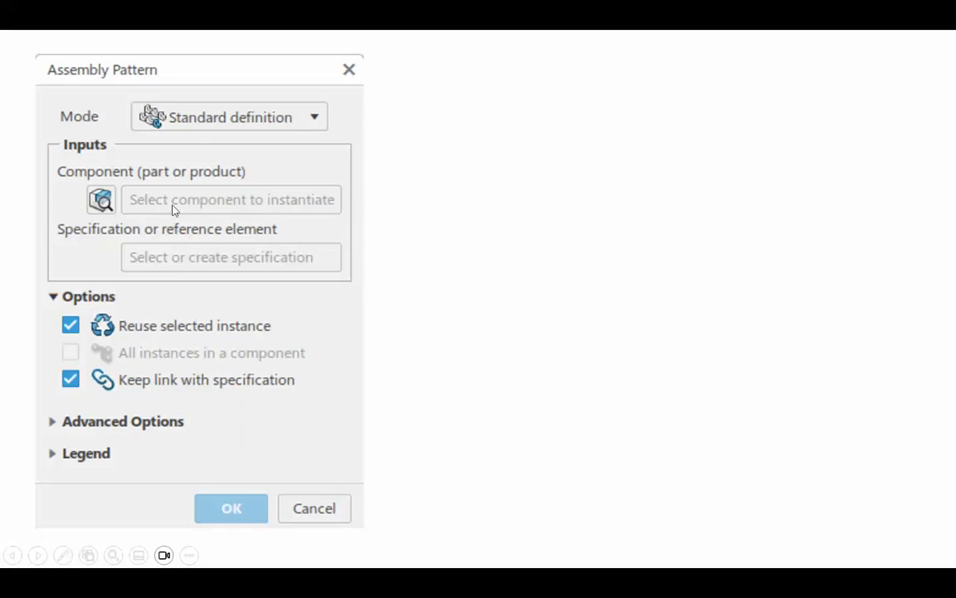
{"action": "mouse_move", "coordinate": [214, 206]}
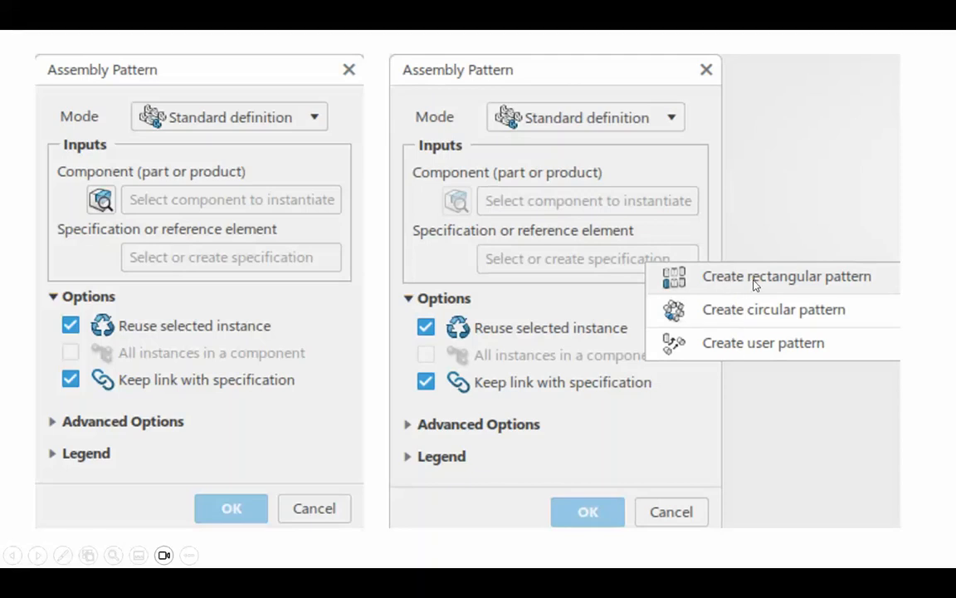
{"action": "mouse_move", "coordinate": [762, 276]}
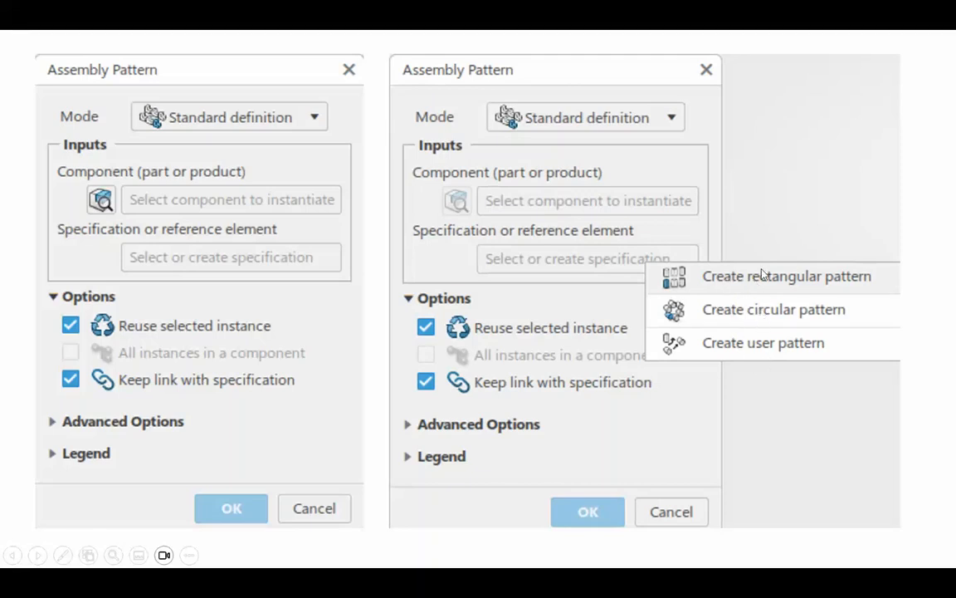
{"action": "mouse_move", "coordinate": [764, 318]}
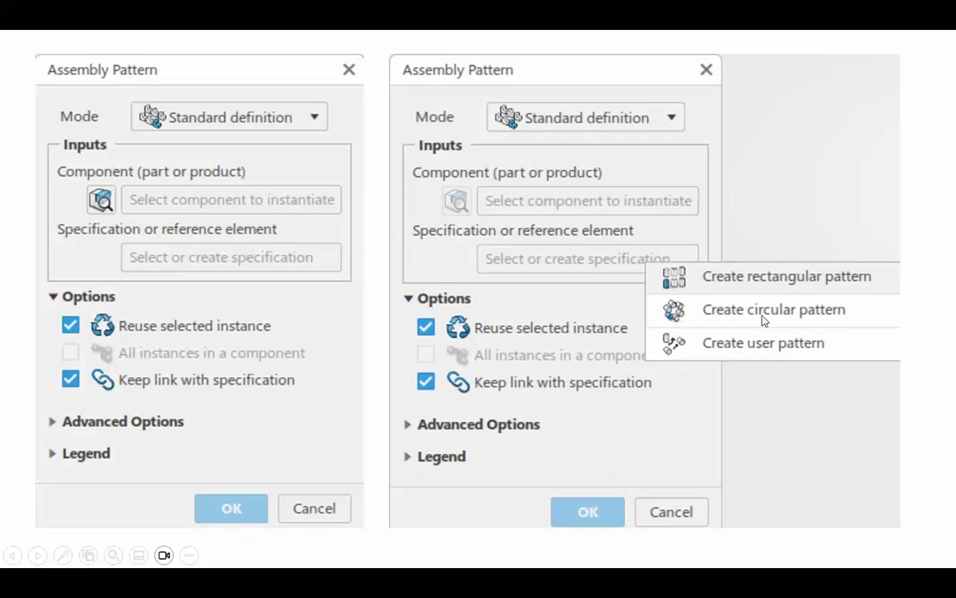
{"action": "mouse_move", "coordinate": [777, 392]}
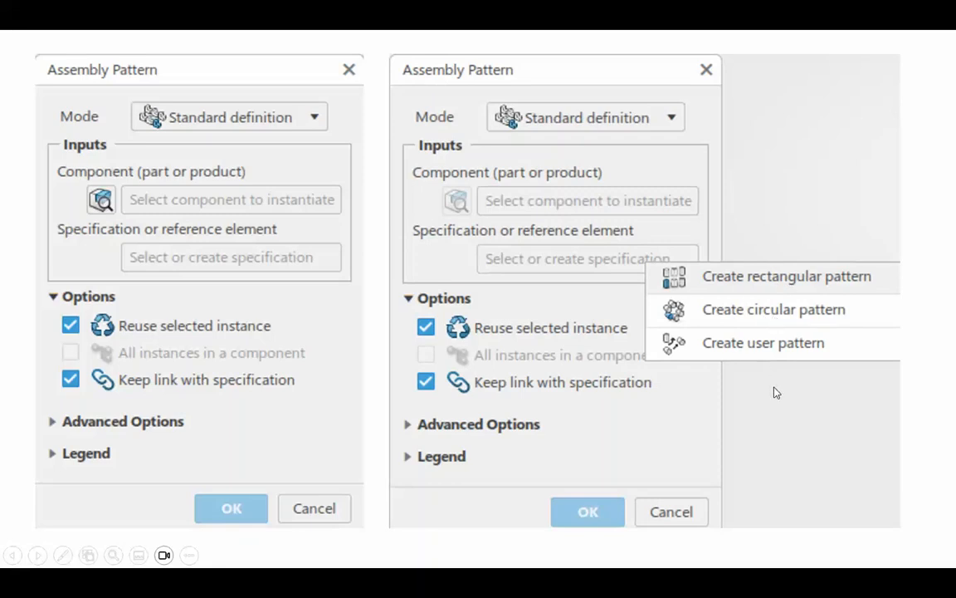
{"action": "mouse_move", "coordinate": [794, 415]}
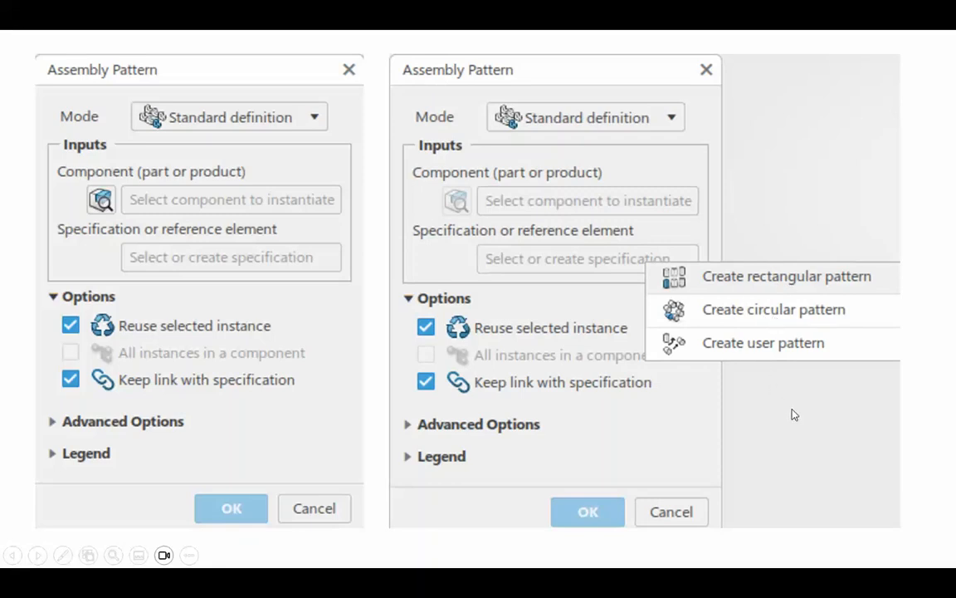
Step: Advance to the slide showing the Choose a 3DShape and RectPattern.1 dialogs
{"action": "left_click", "coordinate": [787, 276]}
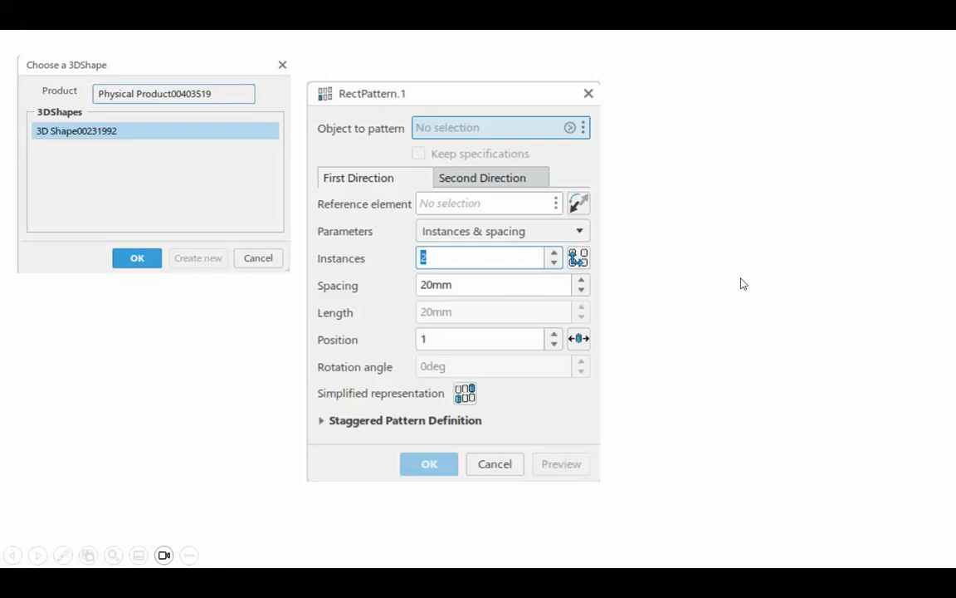
{"action": "mouse_move", "coordinate": [56, 263]}
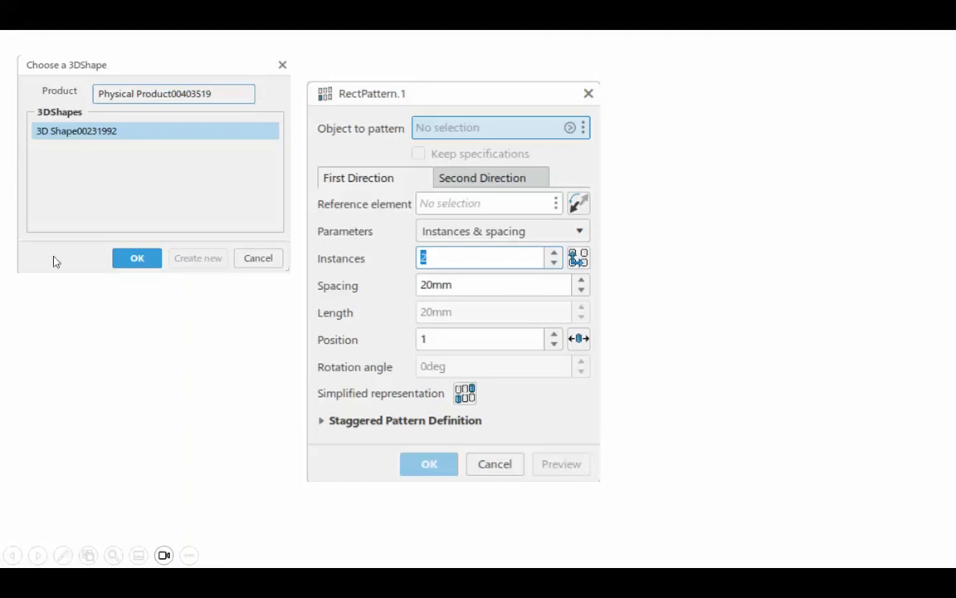
{"action": "mouse_move", "coordinate": [53, 113]}
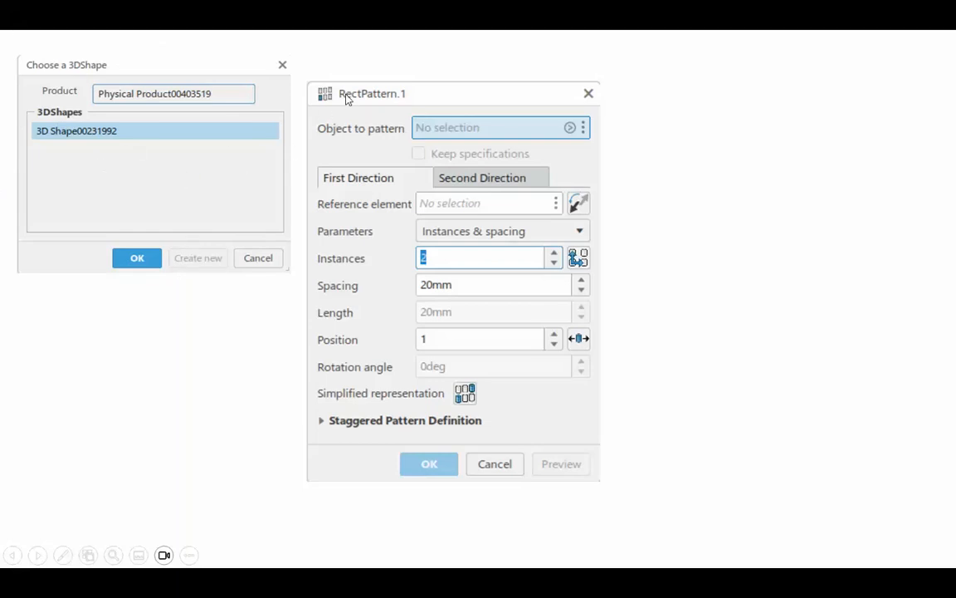
{"action": "mouse_move", "coordinate": [581, 99]}
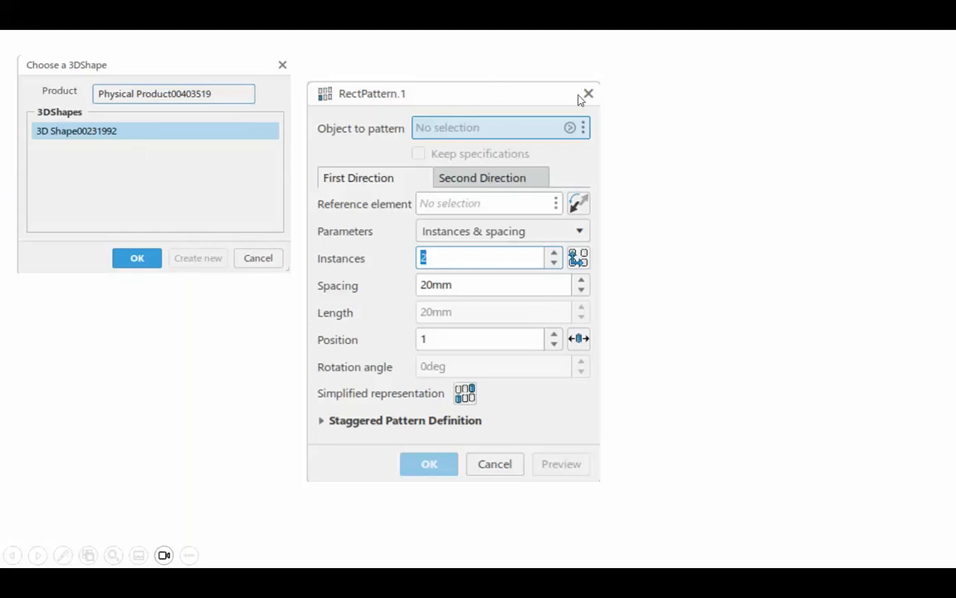
{"action": "mouse_move", "coordinate": [395, 136]}
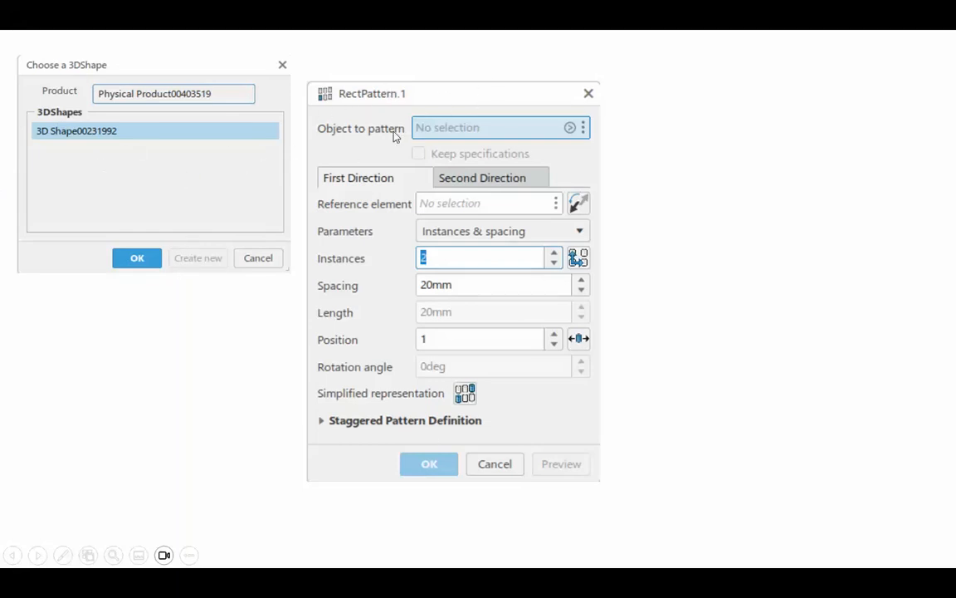
{"action": "mouse_move", "coordinate": [806, 409]}
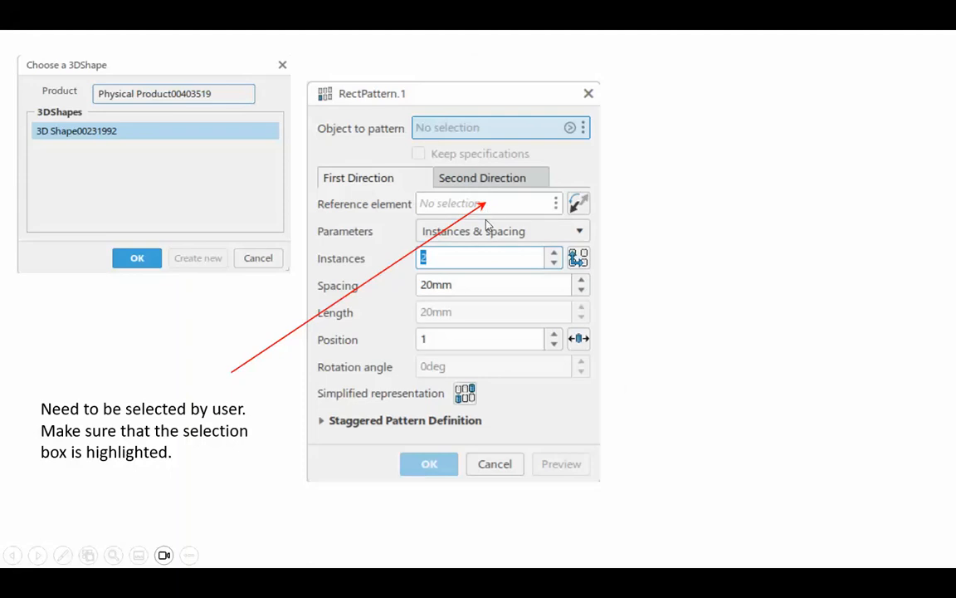
{"action": "mouse_move", "coordinate": [478, 343]}
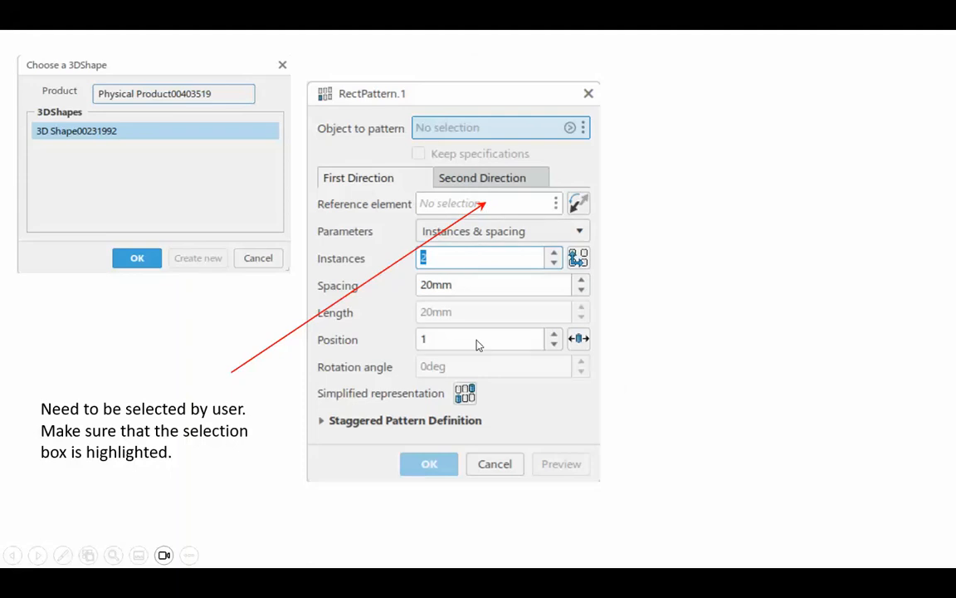
{"action": "mouse_move", "coordinate": [462, 206]}
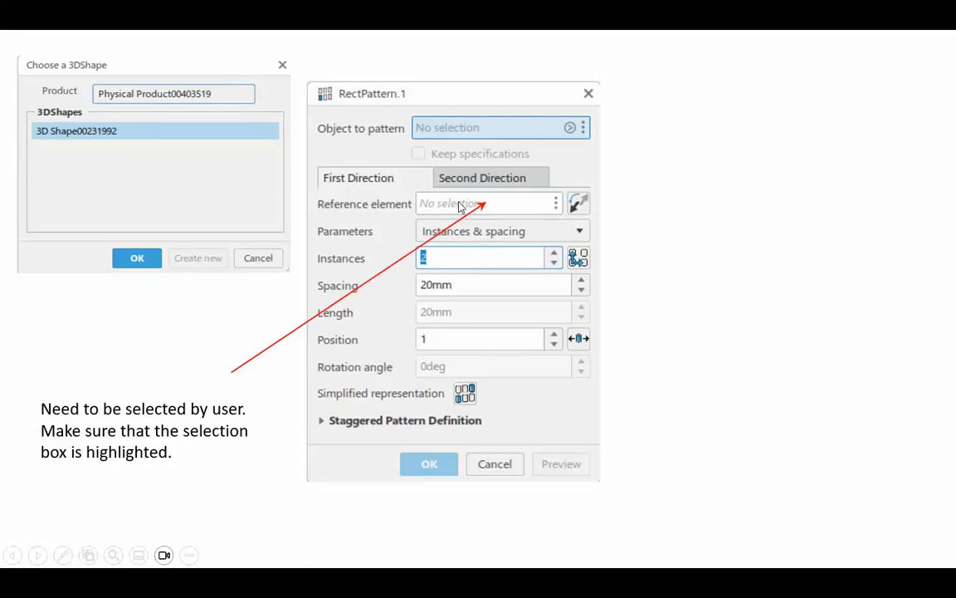
{"action": "mouse_move", "coordinate": [480, 206]}
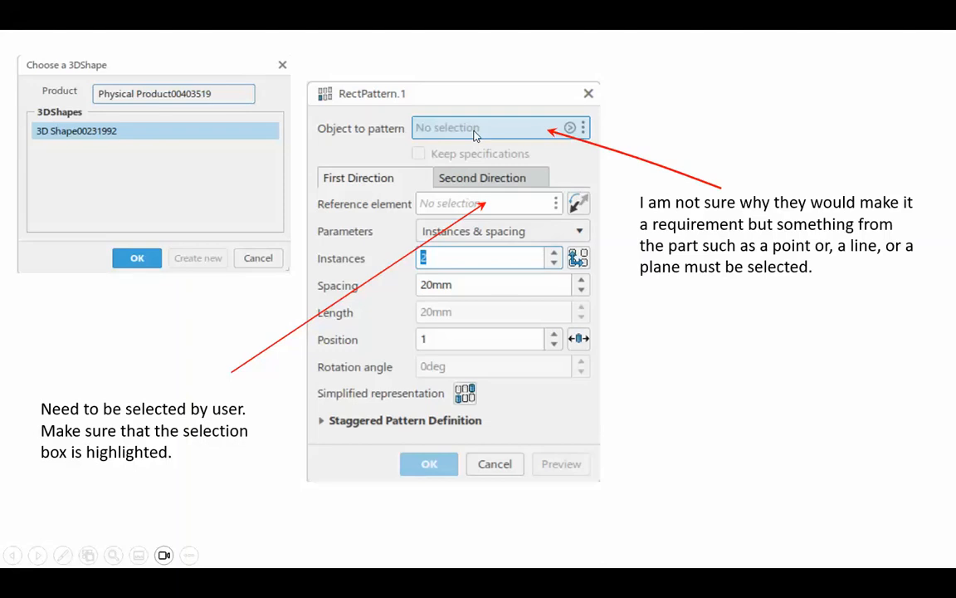
{"action": "mouse_move", "coordinate": [315, 143]}
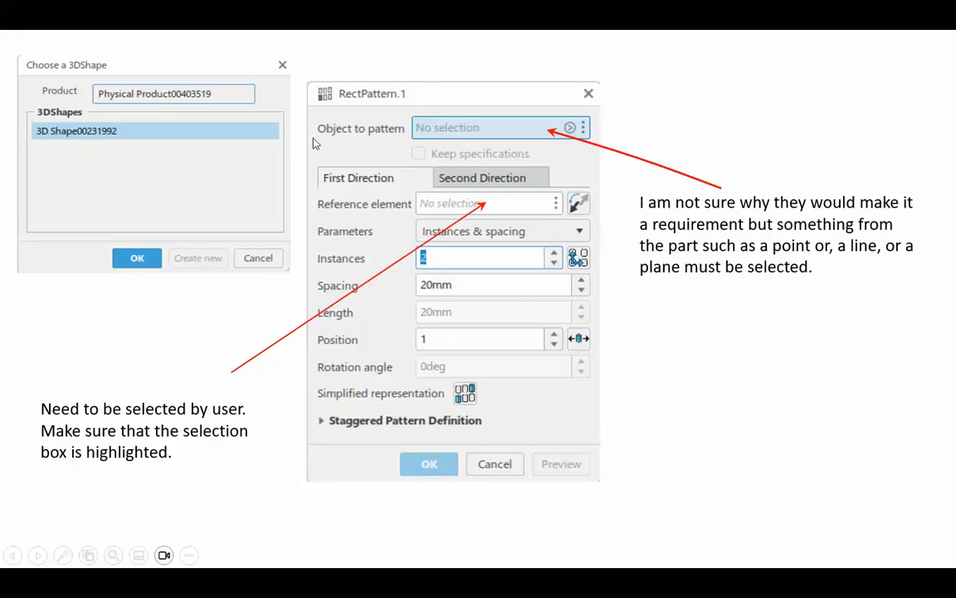
{"action": "mouse_move", "coordinate": [365, 139]}
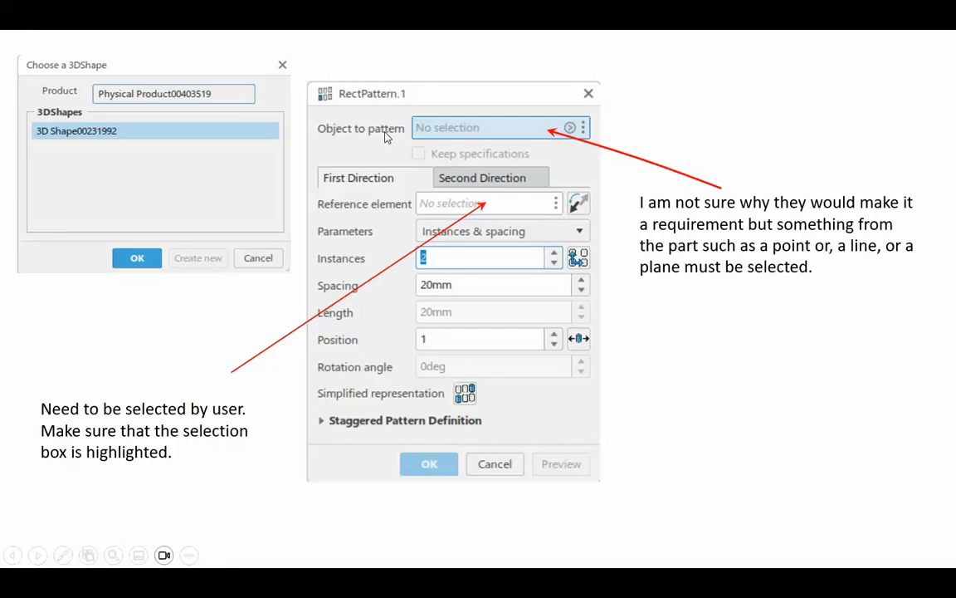
{"action": "mouse_move", "coordinate": [332, 139]}
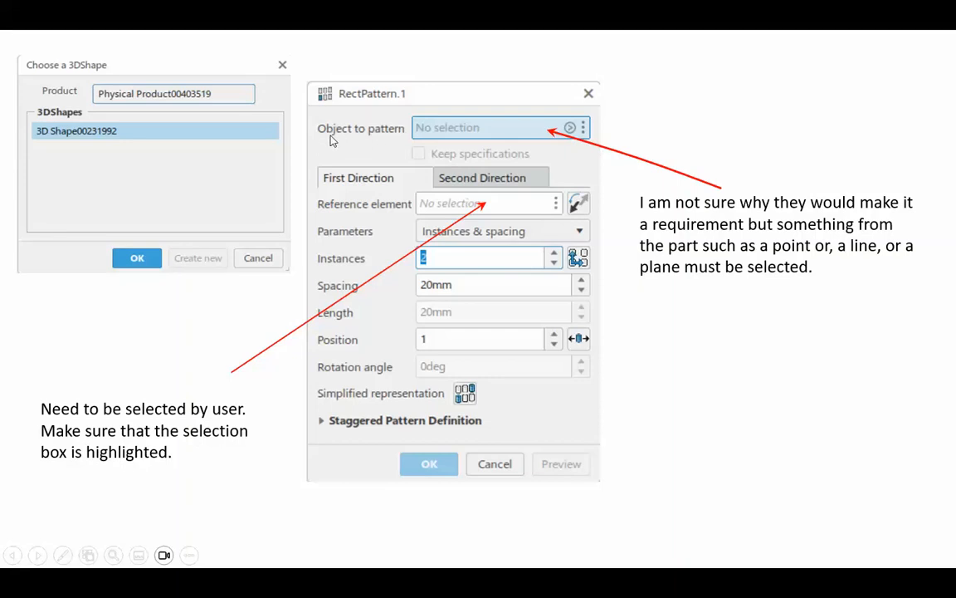
{"action": "mouse_move", "coordinate": [365, 136]}
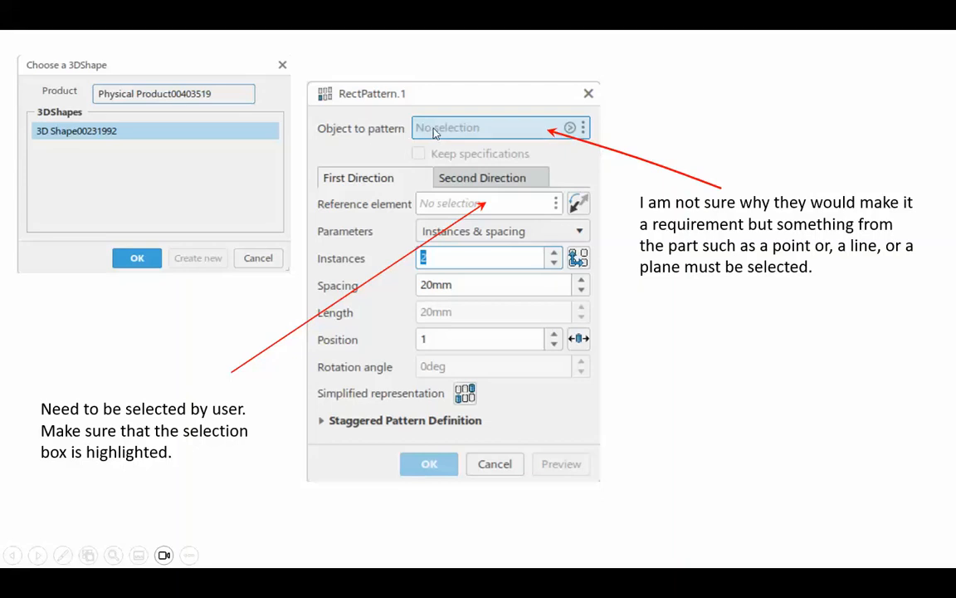
{"action": "mouse_move", "coordinate": [677, 197]}
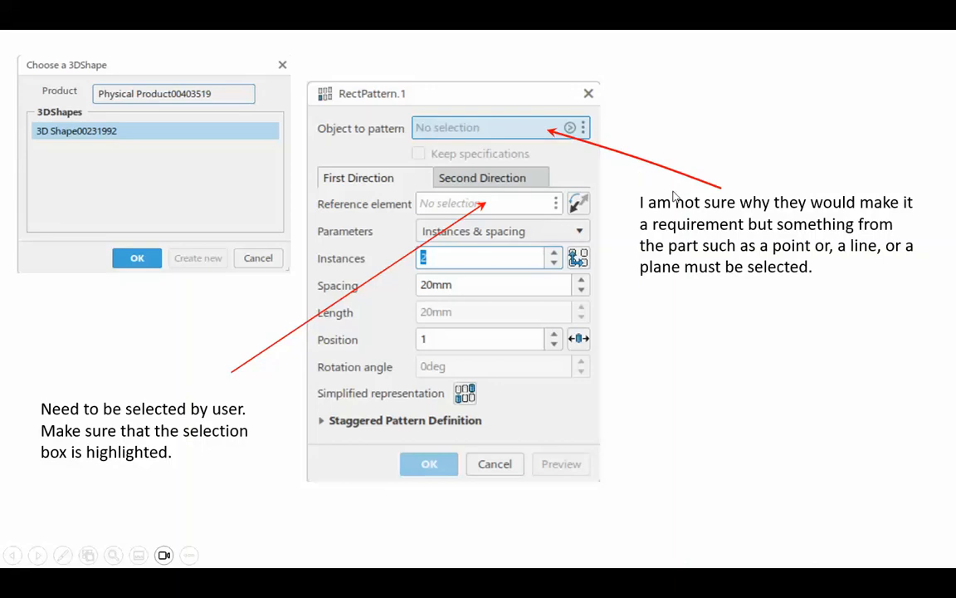
{"action": "mouse_move", "coordinate": [710, 256]}
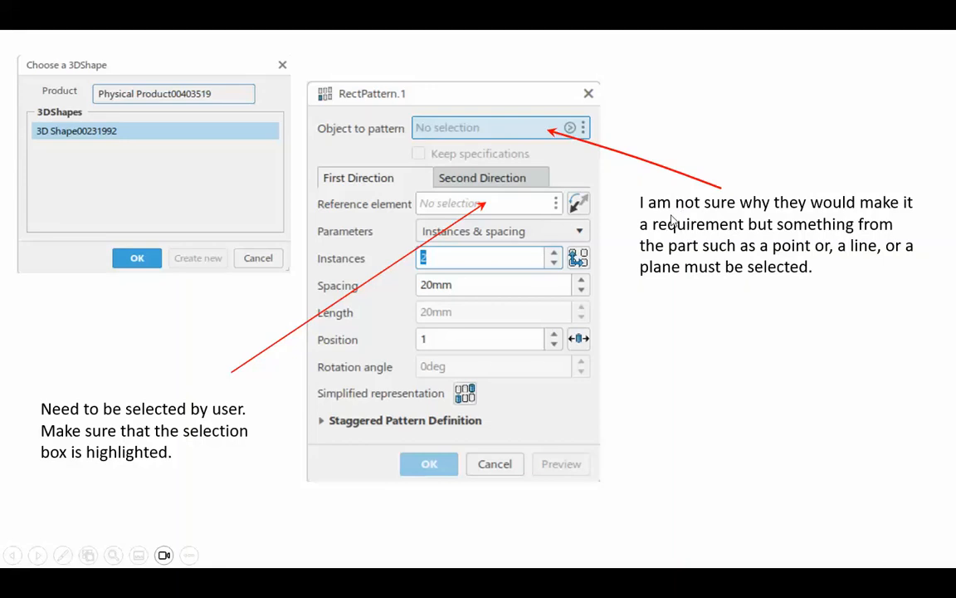
{"action": "mouse_move", "coordinate": [723, 259]}
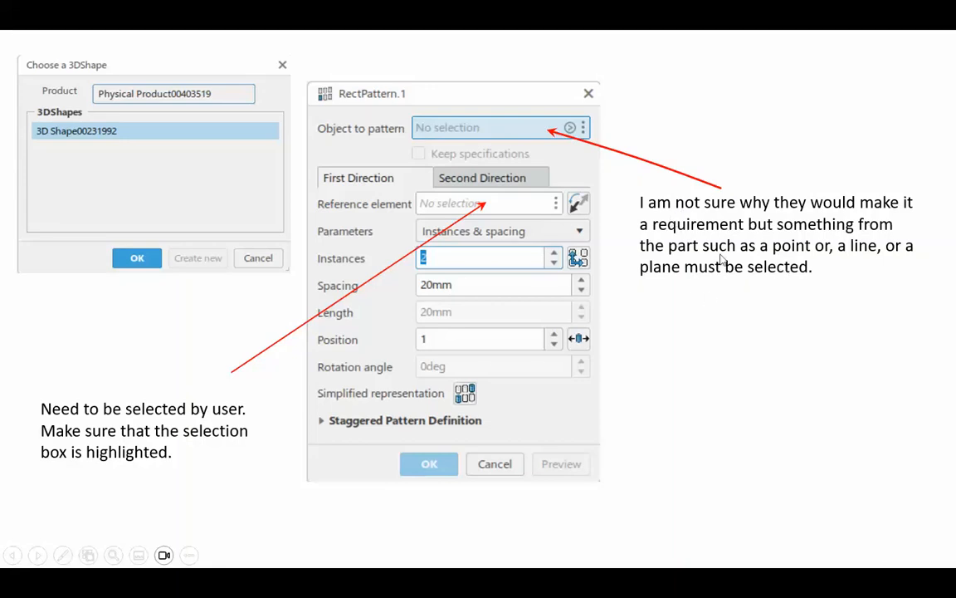
{"action": "mouse_move", "coordinate": [451, 123]}
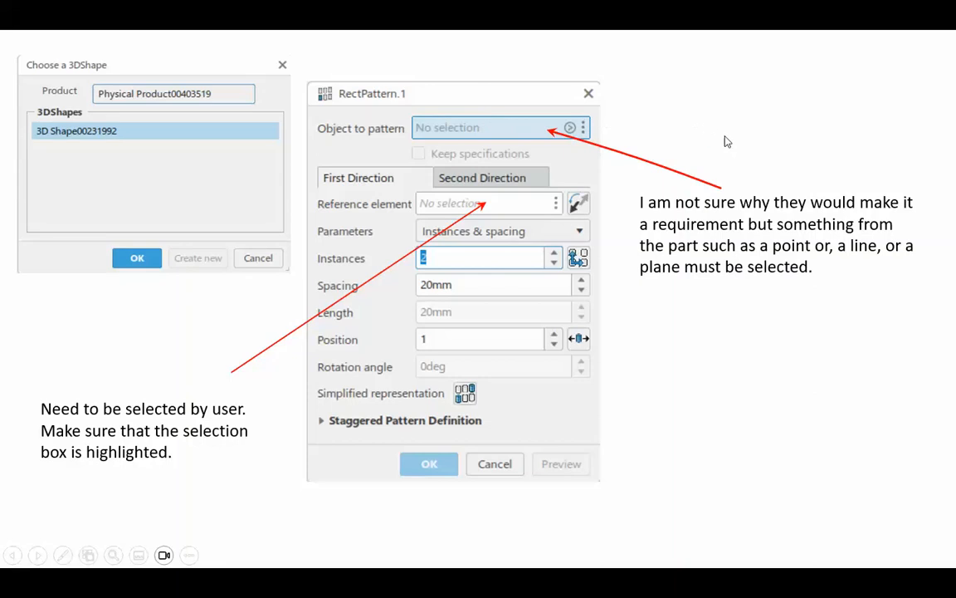
{"action": "mouse_move", "coordinate": [754, 365]}
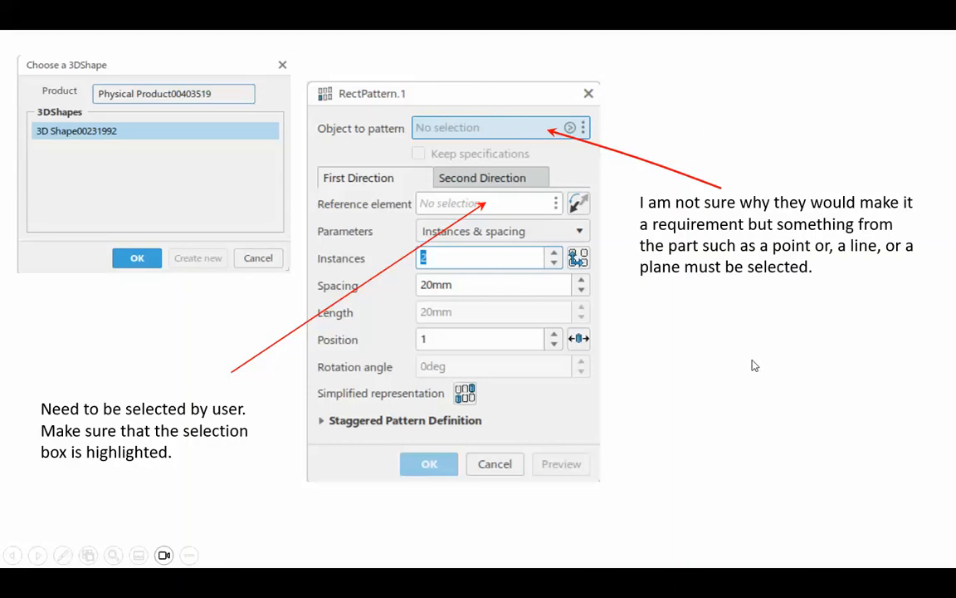
{"action": "mouse_move", "coordinate": [664, 252]}
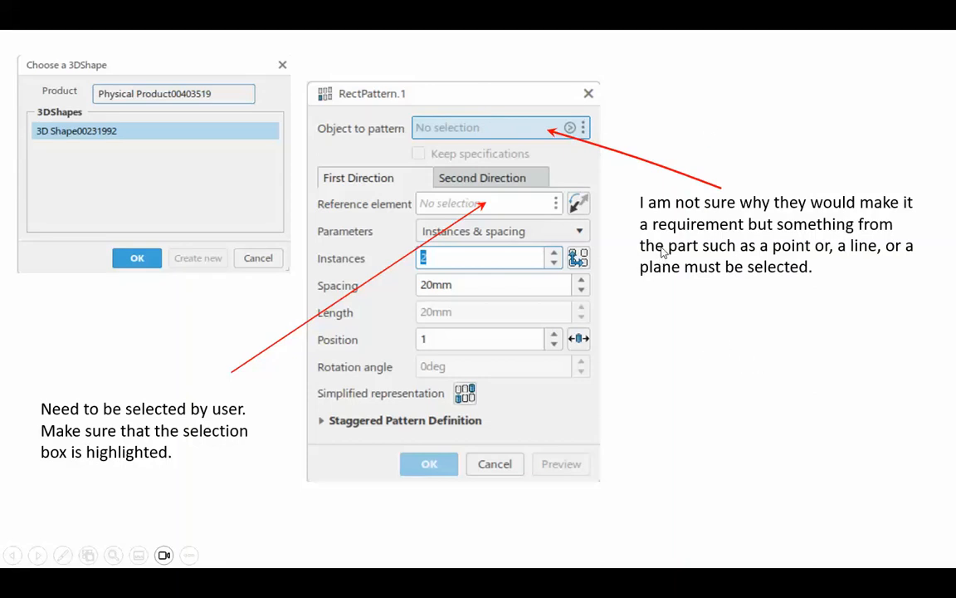
{"action": "mouse_move", "coordinate": [737, 279]}
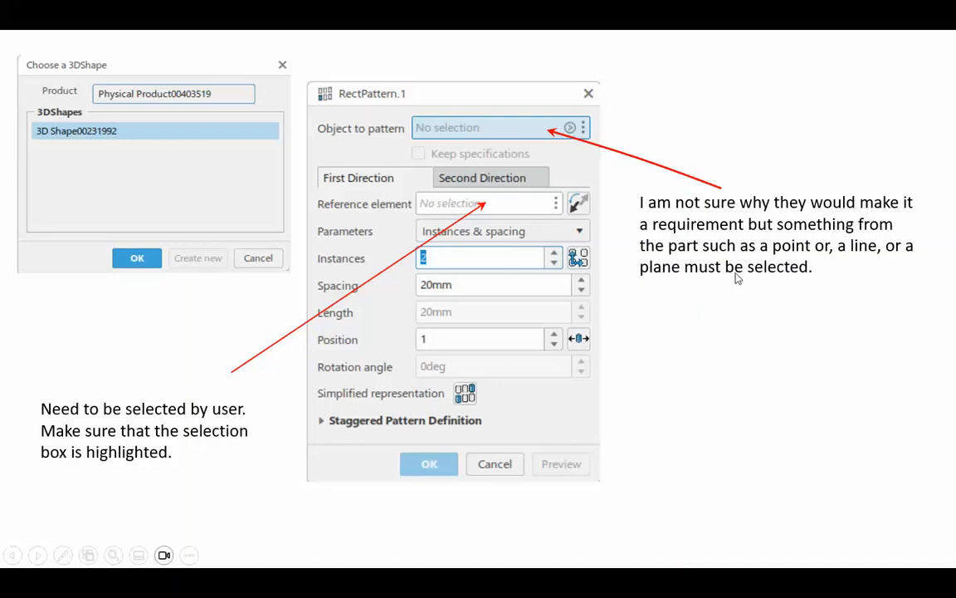
{"action": "mouse_move", "coordinate": [737, 378]}
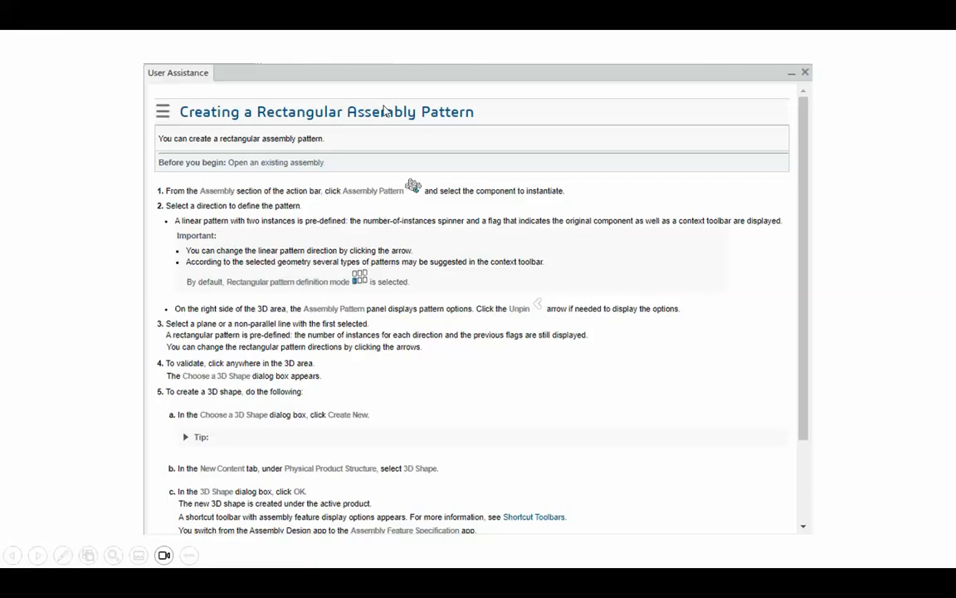
{"action": "mouse_move", "coordinate": [202, 349]}
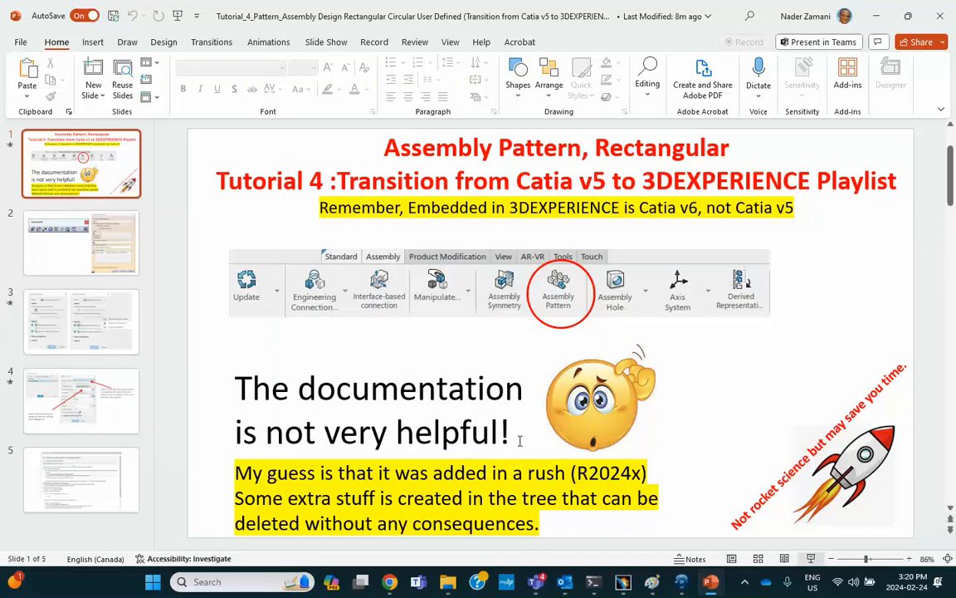
Step: Switch to 3DEXPERIENCE and launch Assembly Design to get a new empty Physical Product
{"action": "left_click", "coordinate": [680, 581]}
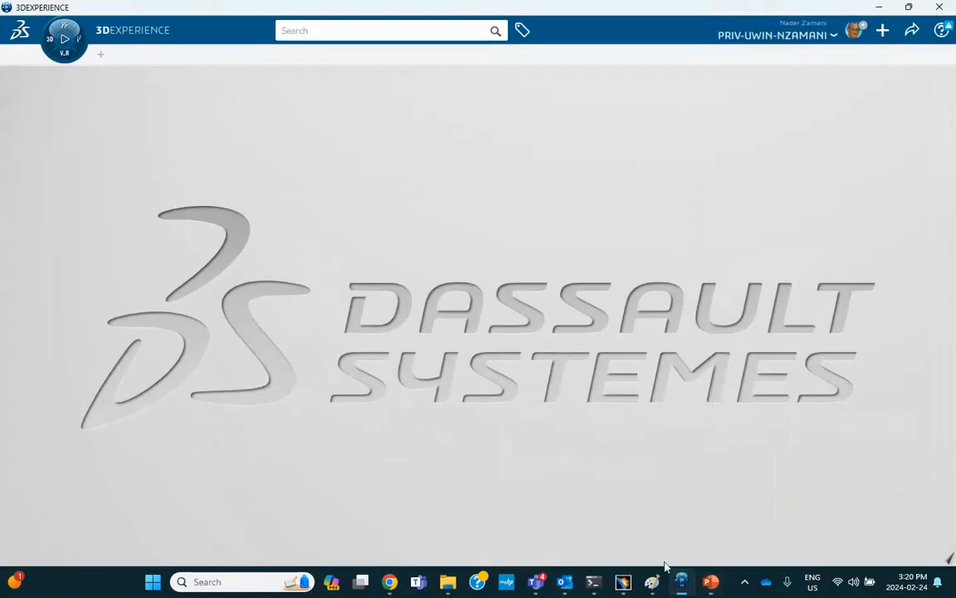
{"action": "mouse_move", "coordinate": [331, 223]}
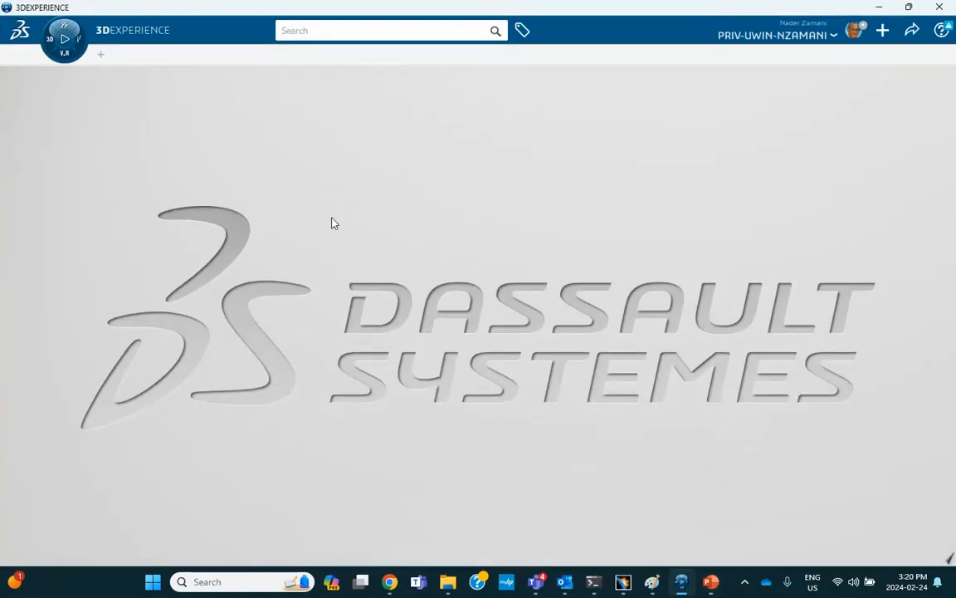
{"action": "left_click", "coordinate": [63, 40]}
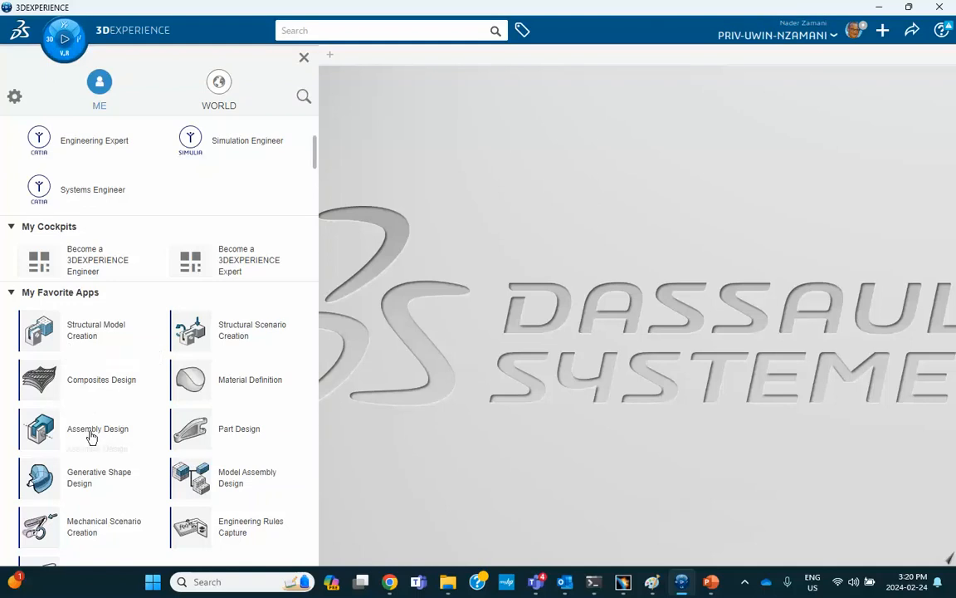
{"action": "left_click", "coordinate": [91, 435]}
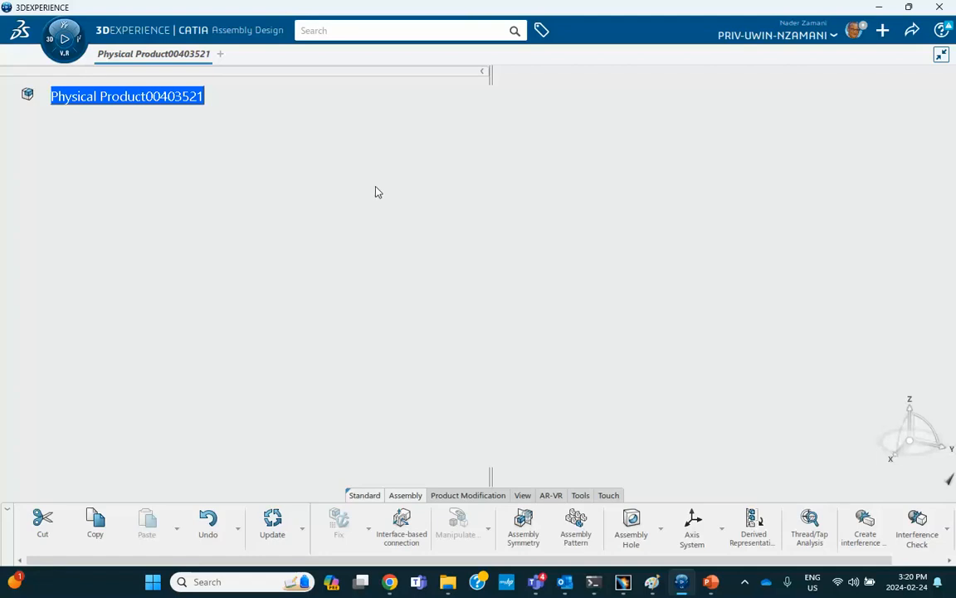
{"action": "mouse_move", "coordinate": [531, 212]}
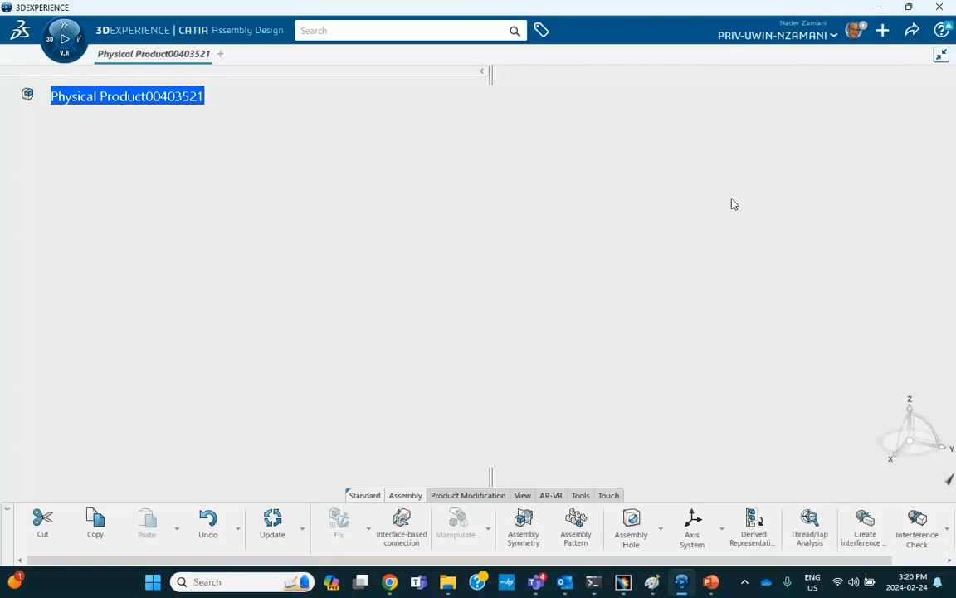
{"action": "mouse_move", "coordinate": [721, 192]}
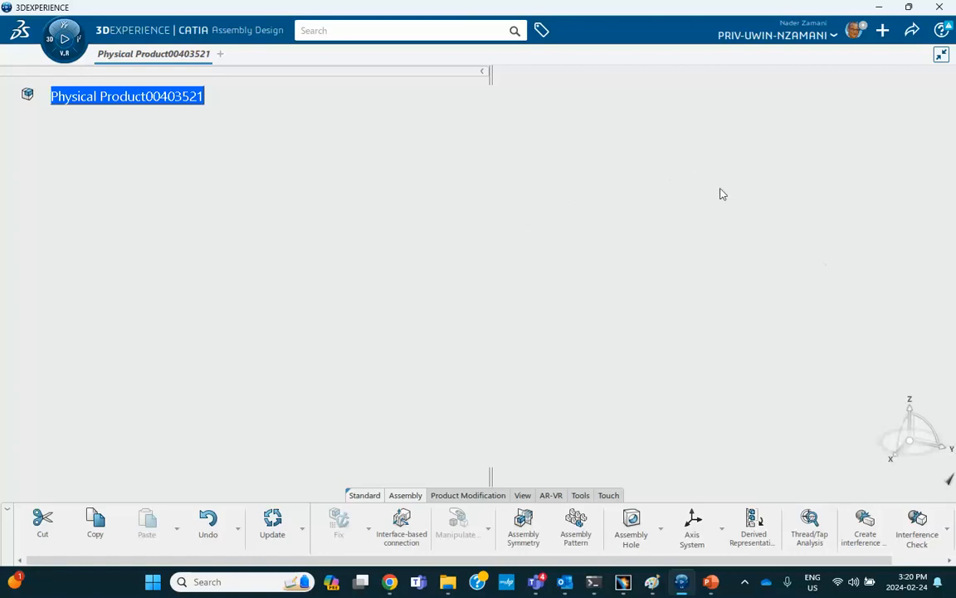
{"action": "mouse_move", "coordinate": [753, 155]}
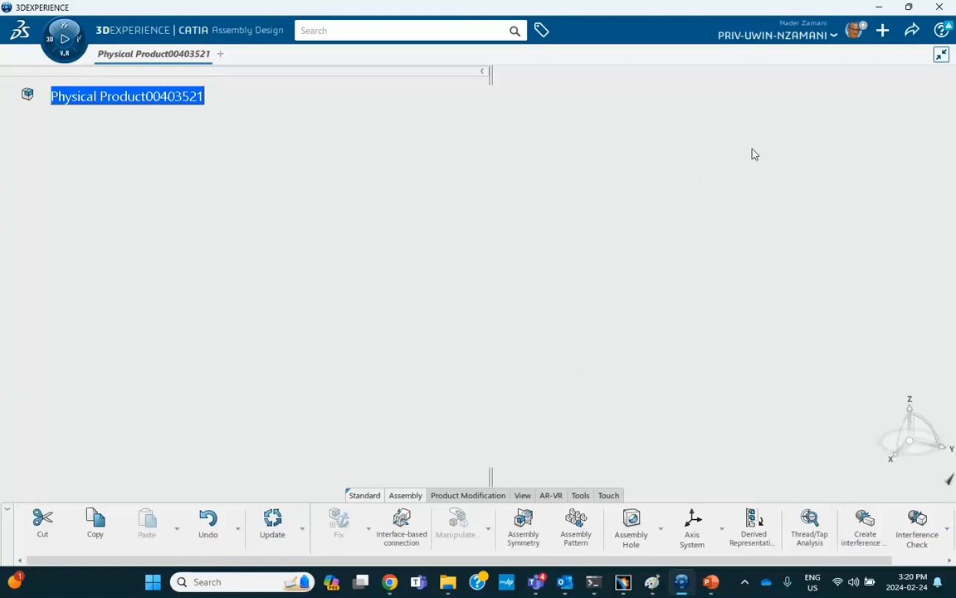
{"action": "mouse_move", "coordinate": [764, 197]}
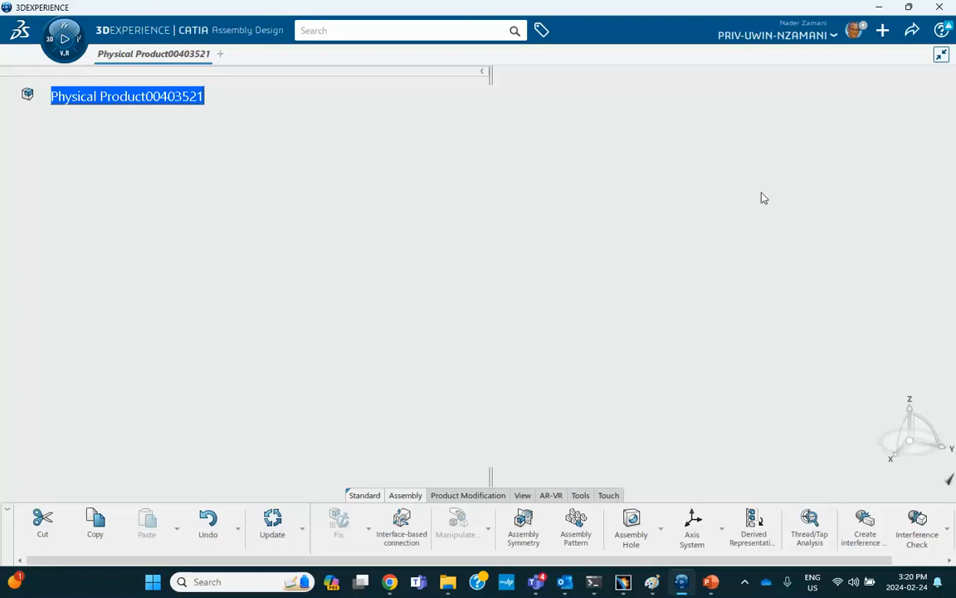
{"action": "mouse_move", "coordinate": [730, 256]}
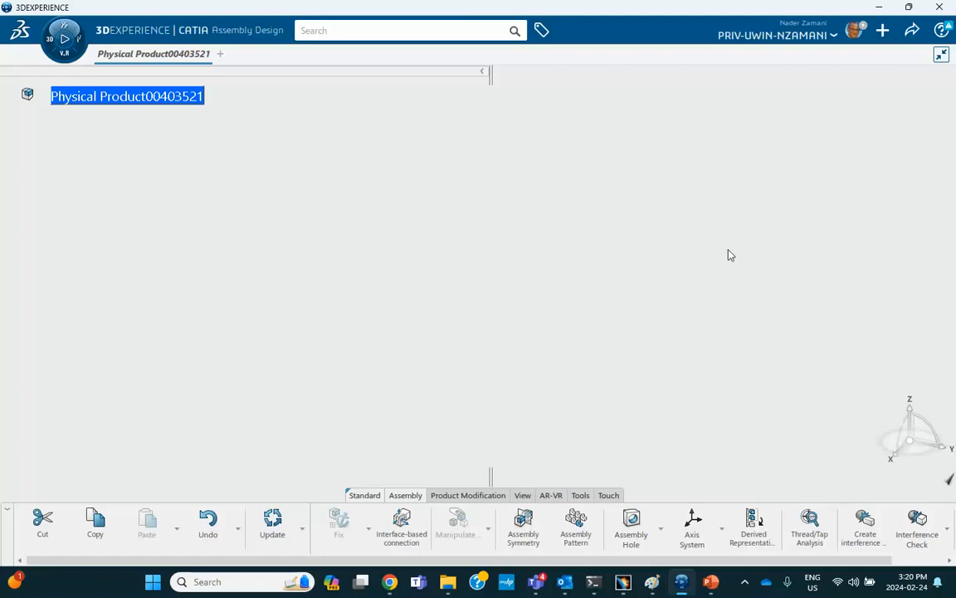
{"action": "mouse_move", "coordinate": [767, 358]}
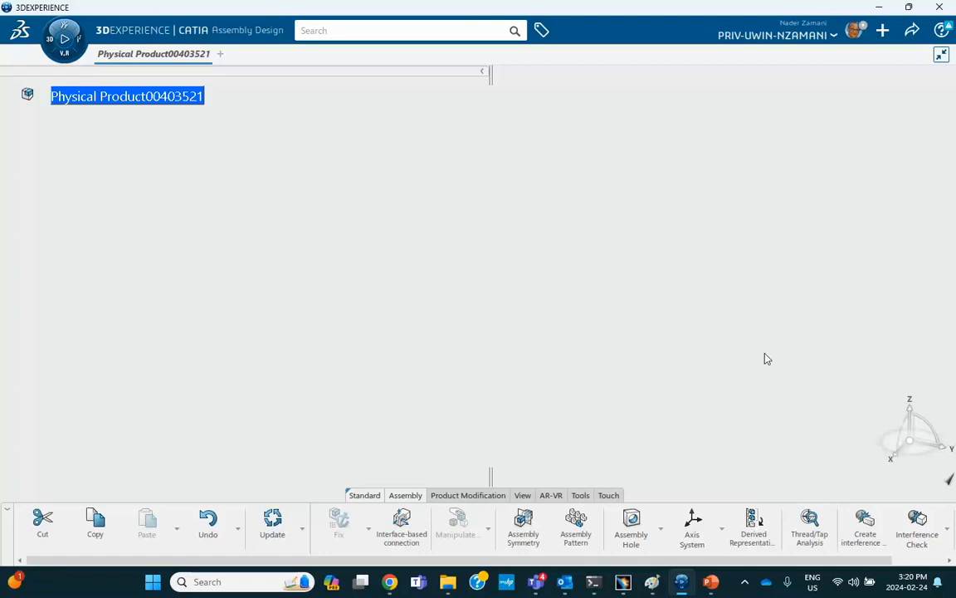
{"action": "mouse_move", "coordinate": [903, 445]}
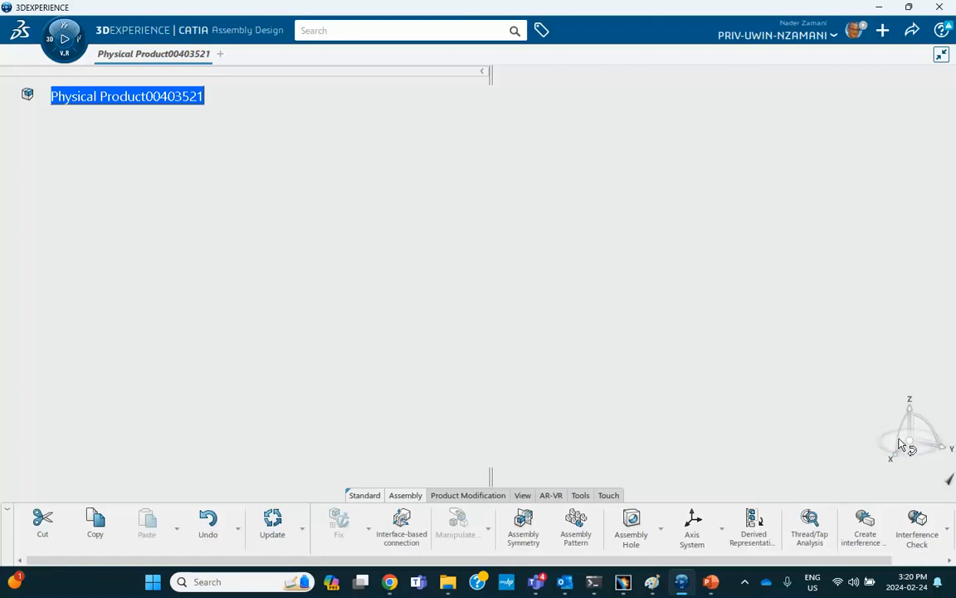
{"action": "mouse_move", "coordinate": [674, 362]}
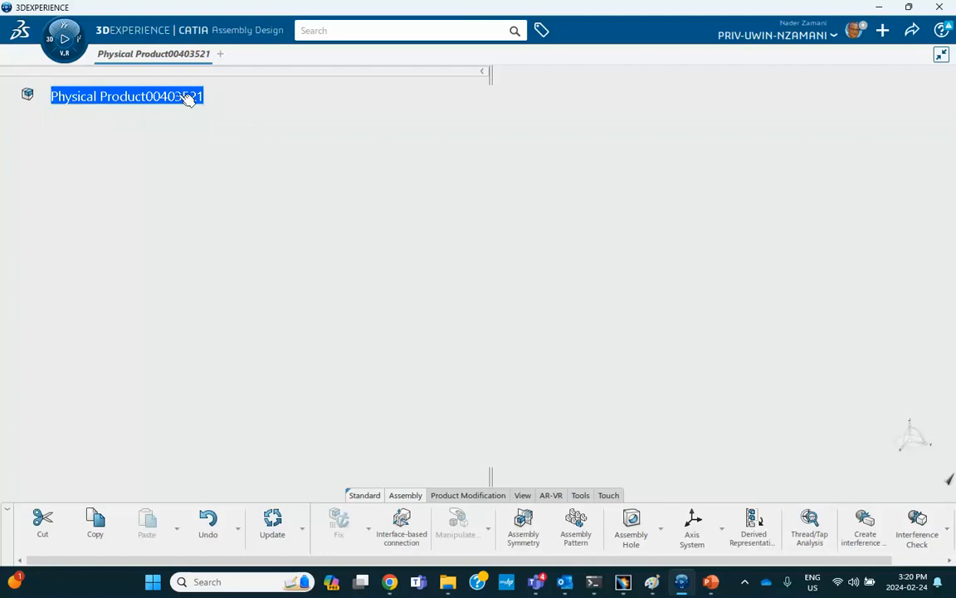
{"action": "mouse_move", "coordinate": [693, 523]}
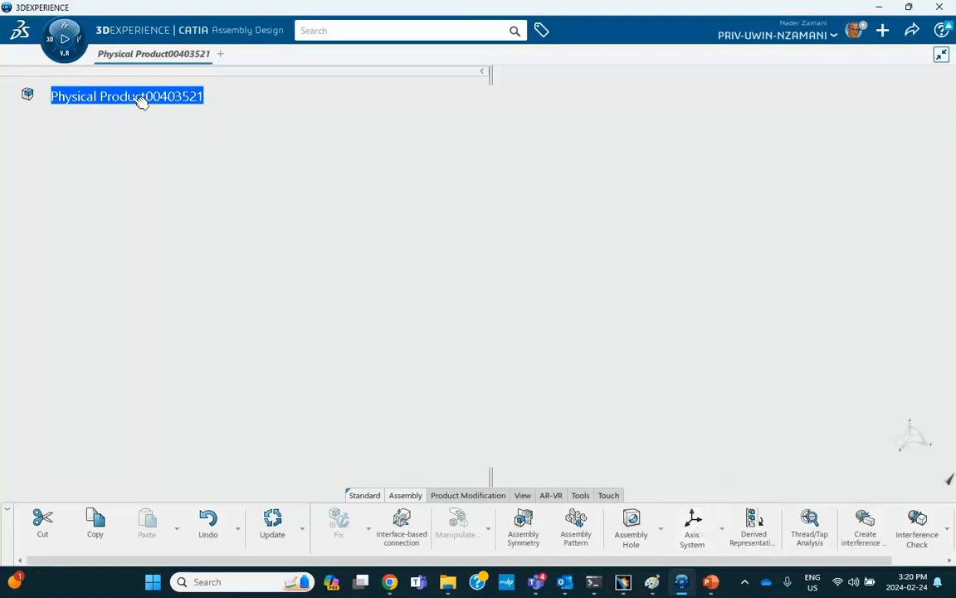
{"action": "mouse_move", "coordinate": [557, 465]}
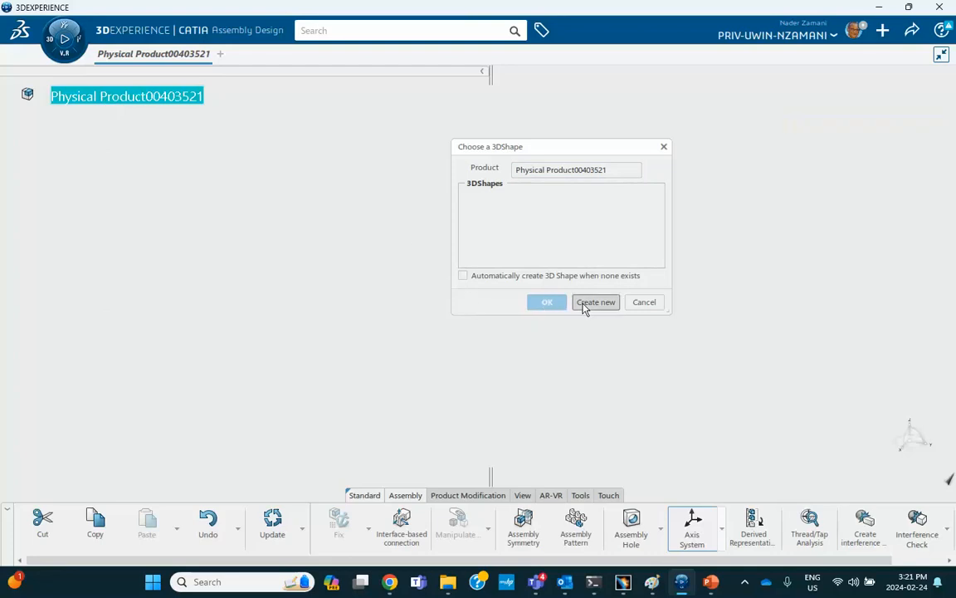
Step: Create a new 3D Shape containing a default Axis System.1 and expand it in the tree
{"action": "left_click", "coordinate": [594, 302]}
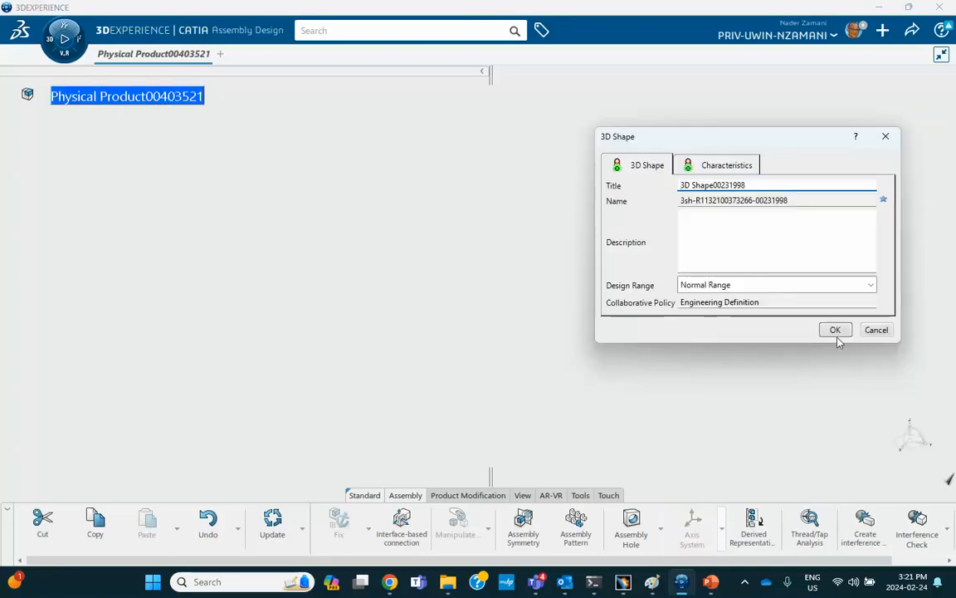
{"action": "left_click", "coordinate": [835, 329]}
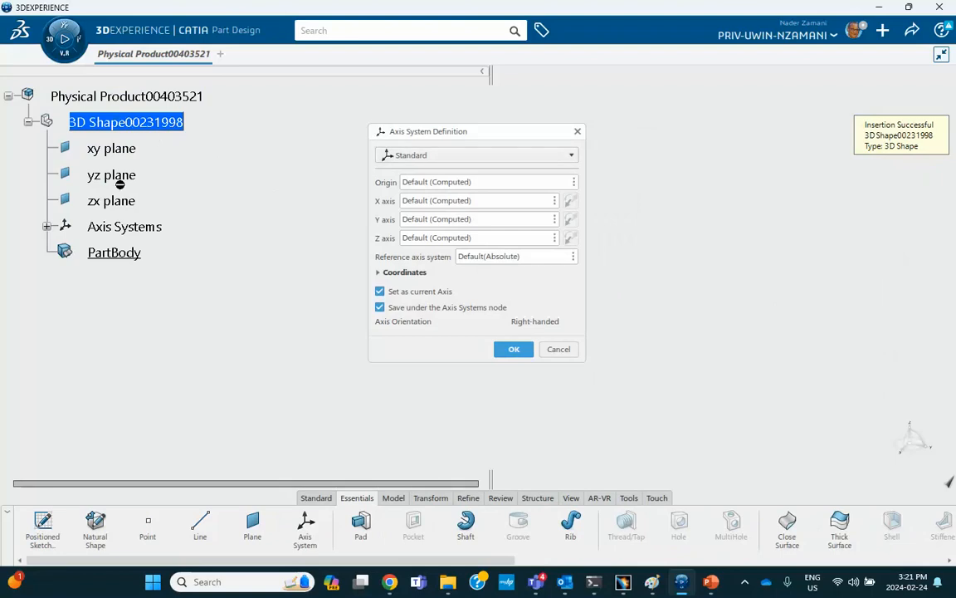
{"action": "mouse_move", "coordinate": [81, 249]}
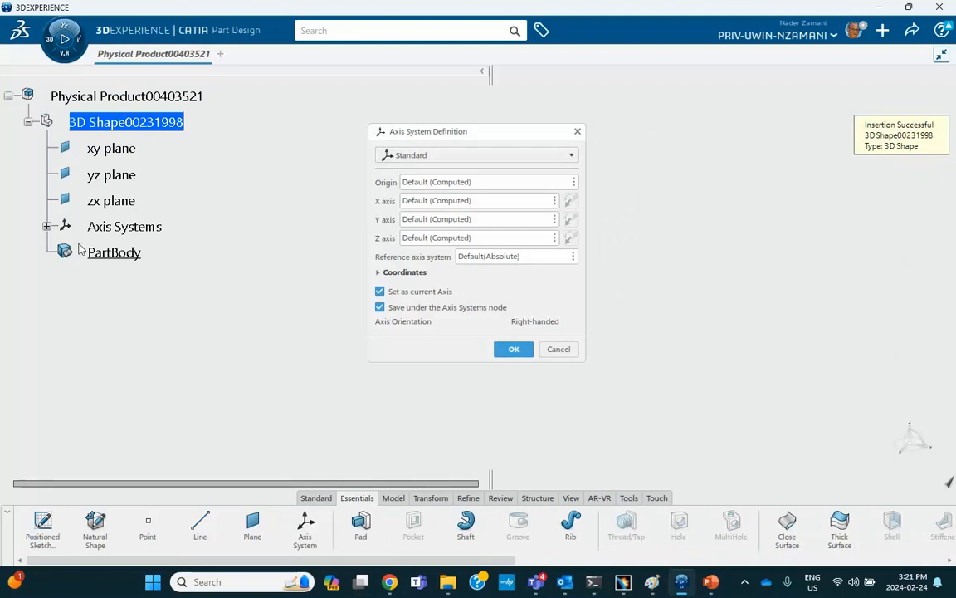
{"action": "left_click", "coordinate": [513, 349]}
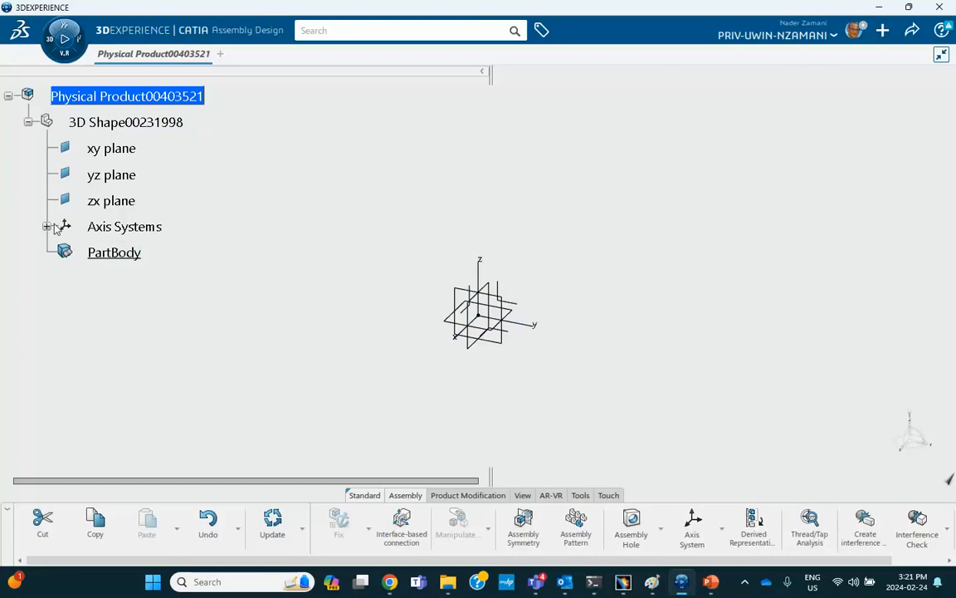
{"action": "left_click", "coordinate": [46, 226]}
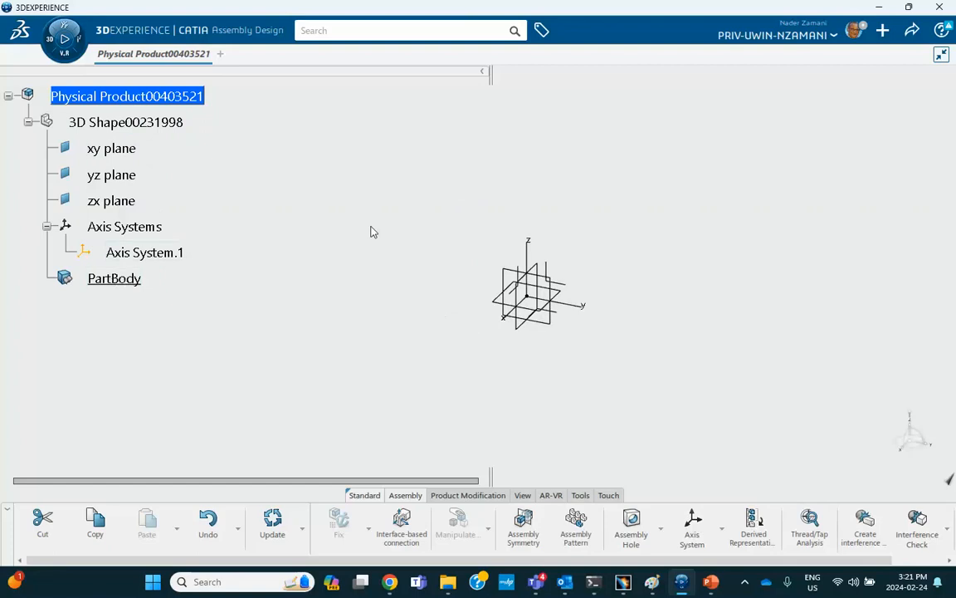
{"action": "mouse_move", "coordinate": [252, 191]}
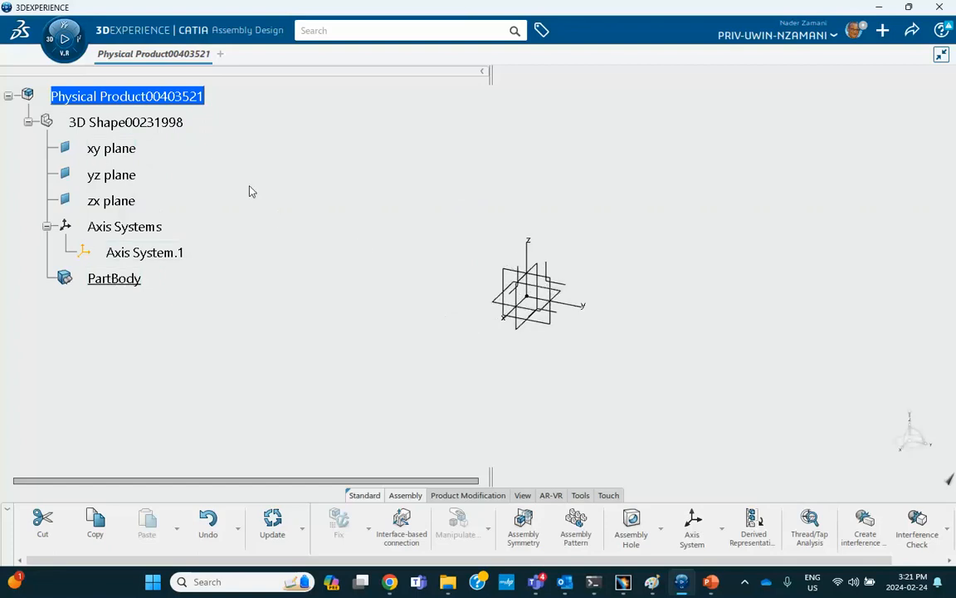
Step: Insert a new 3D Part under the root product and open its 3D Shape in Part Design
{"action": "right_click", "coordinate": [126, 96]}
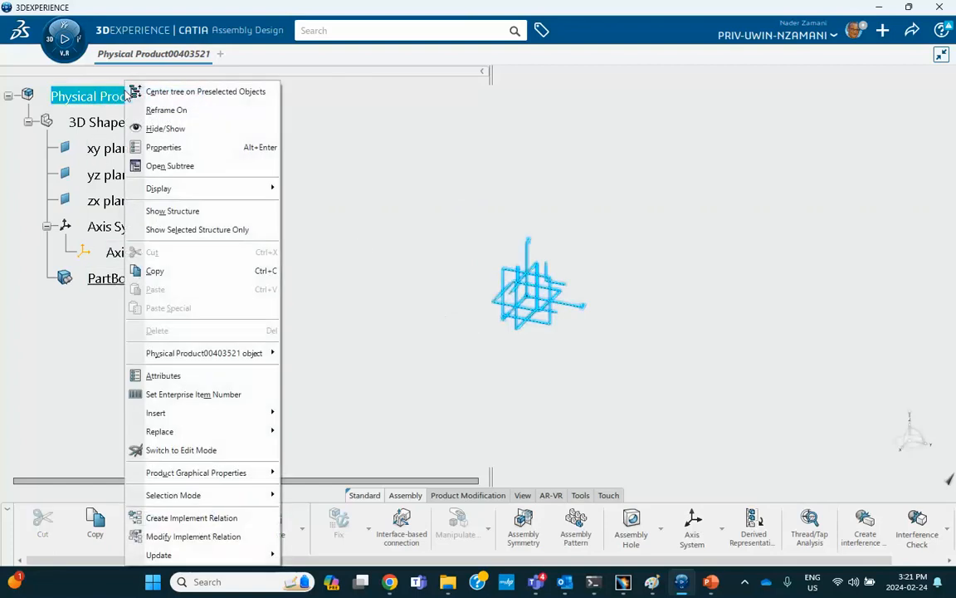
{"action": "left_click", "coordinate": [156, 412]}
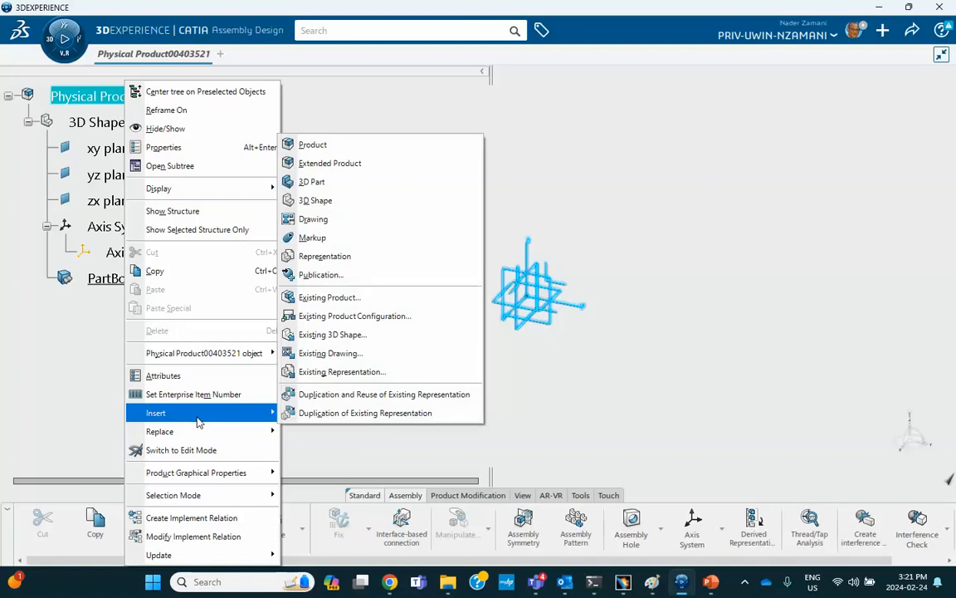
{"action": "left_click", "coordinate": [312, 181]}
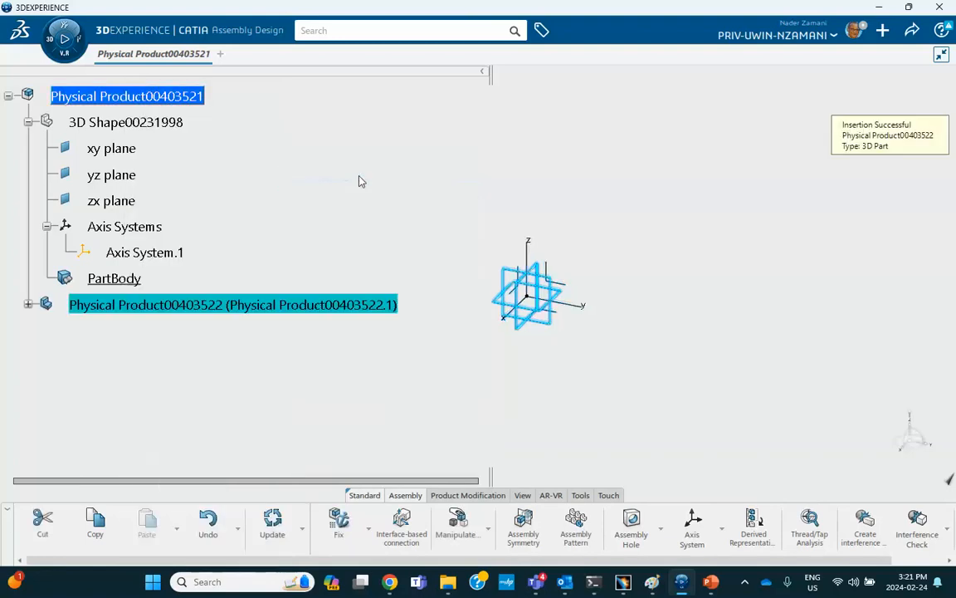
{"action": "left_click", "coordinate": [28, 305]}
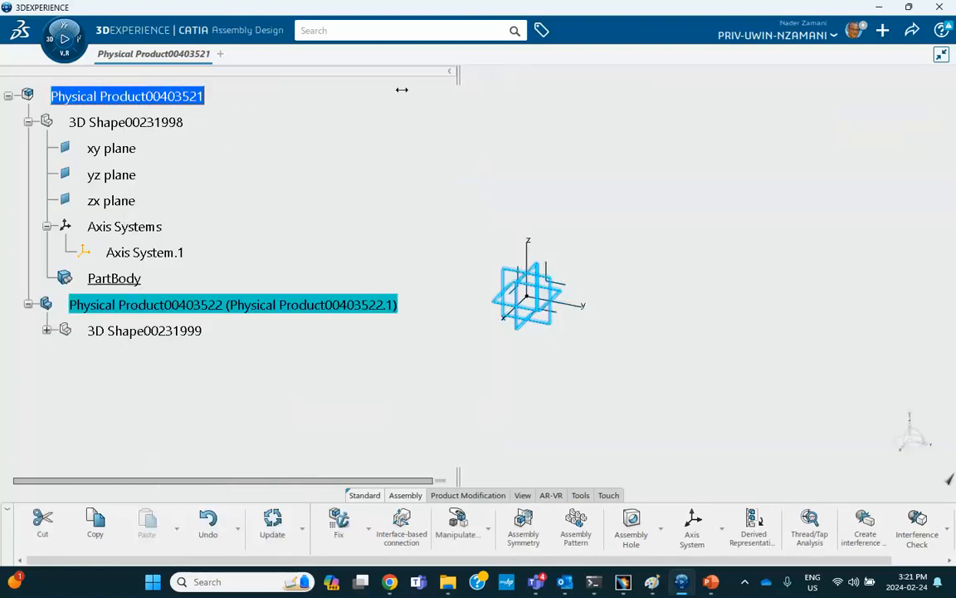
{"action": "left_click", "coordinate": [142, 331]}
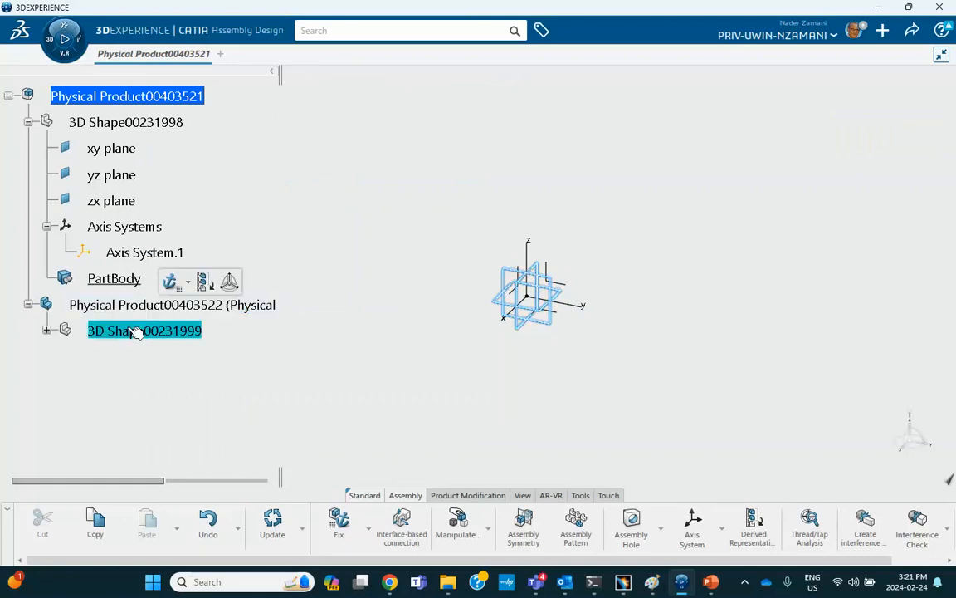
{"action": "double_click", "coordinate": [143, 330]}
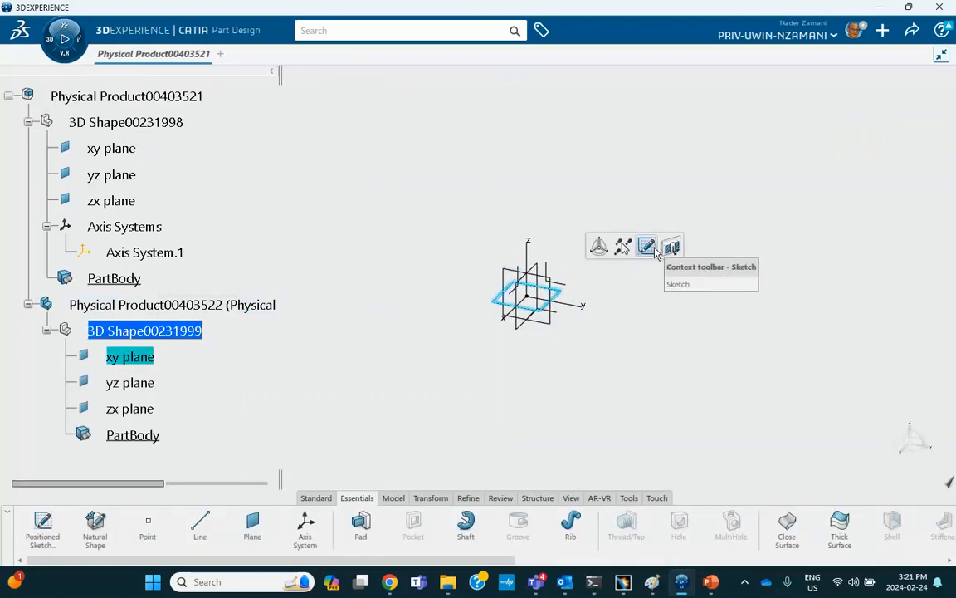
Step: Sketch a closed pointed four-corner outline on the xy plane and pad it into a solid block
{"action": "left_click", "coordinate": [647, 245]}
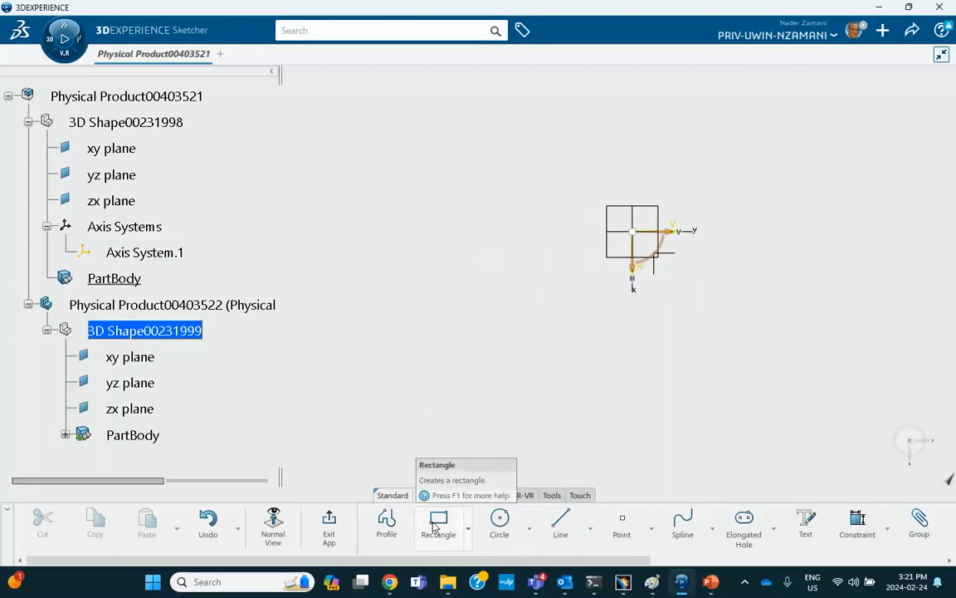
{"action": "mouse_move", "coordinate": [407, 364]}
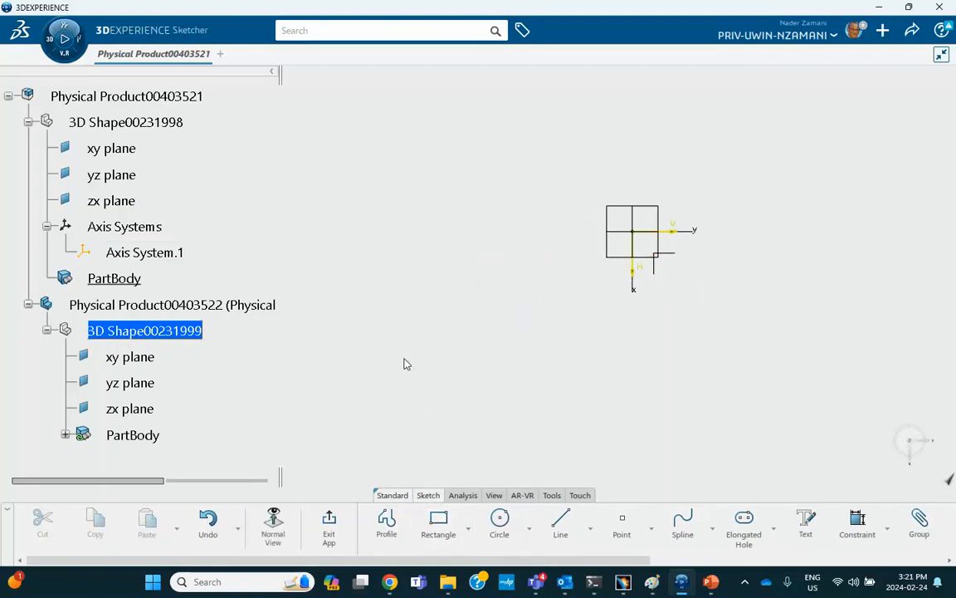
{"action": "mouse_move", "coordinate": [439, 523]}
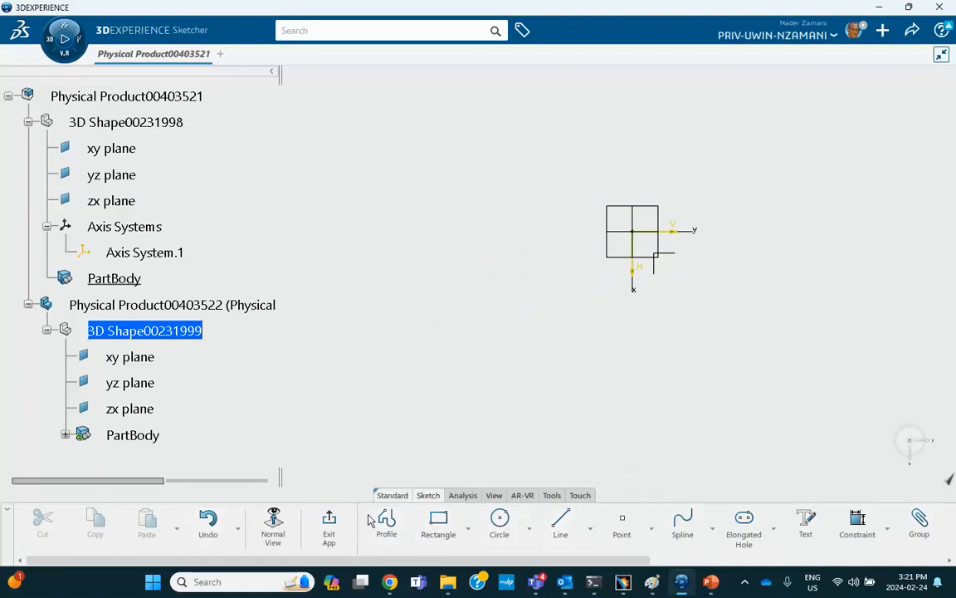
{"action": "left_click", "coordinate": [385, 523]}
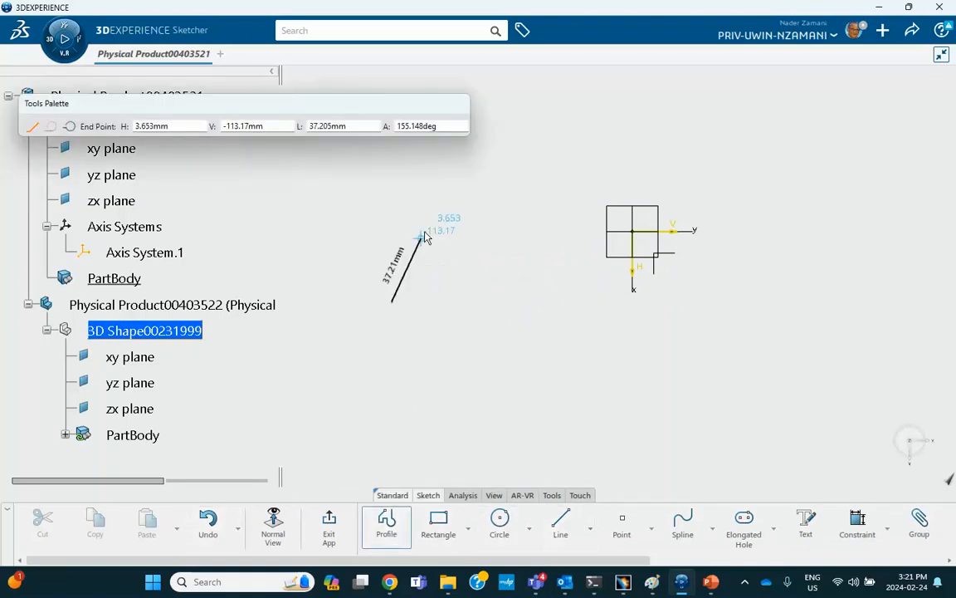
{"action": "left_click", "coordinate": [498, 274]}
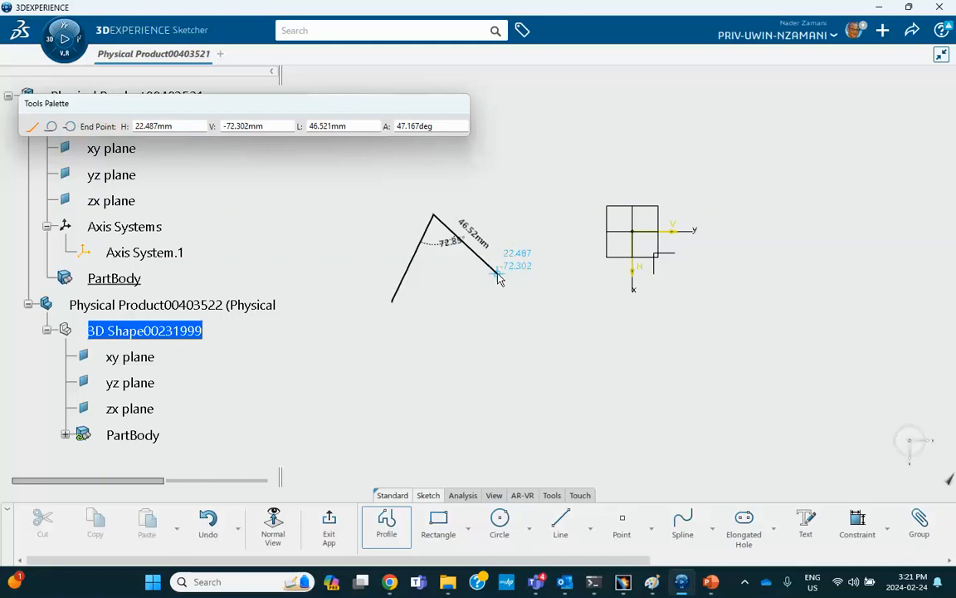
{"action": "left_click", "coordinate": [457, 329]}
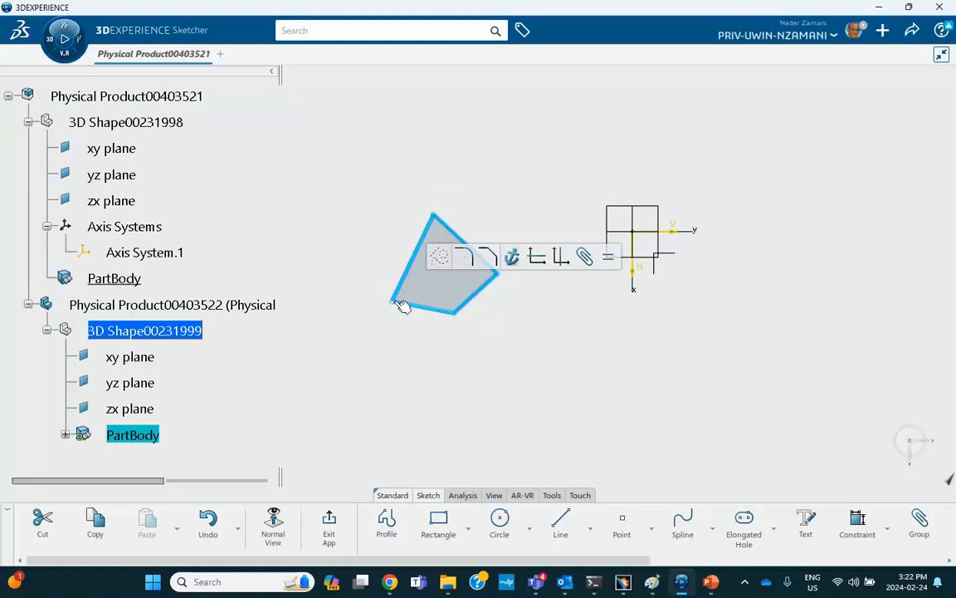
{"action": "left_click", "coordinate": [401, 300]}
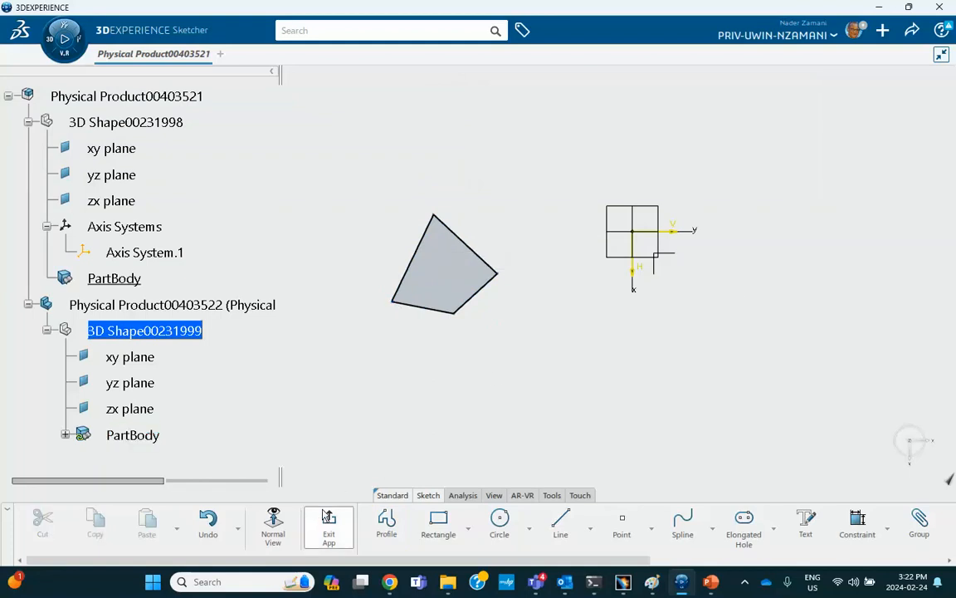
{"action": "left_click", "coordinate": [329, 528]}
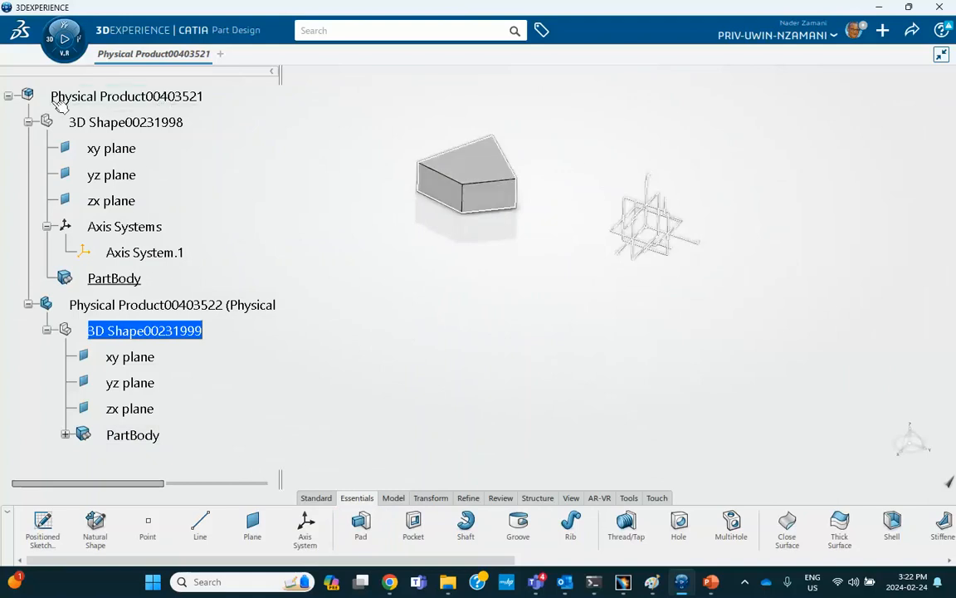
Step: Return to the root product in Assembly Design
{"action": "left_click", "coordinate": [126, 97]}
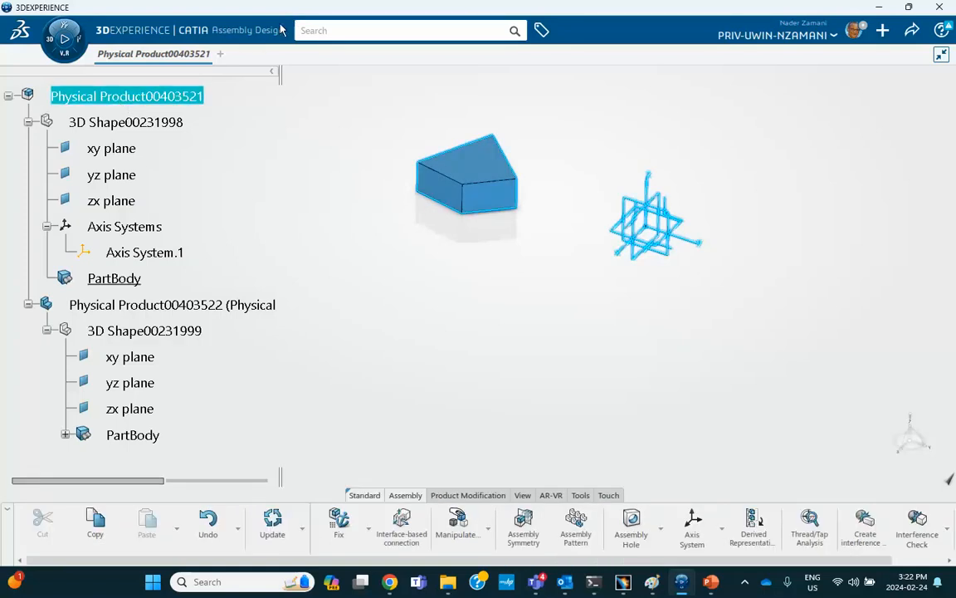
{"action": "mouse_move", "coordinate": [575, 528]}
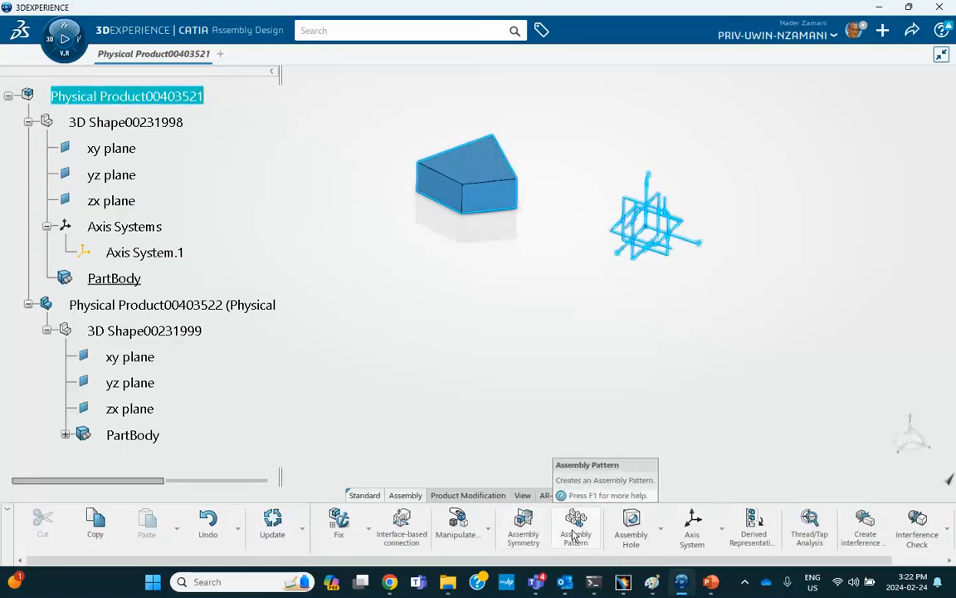
Step: Start an Assembly Pattern of Physical Product00403522.1 and begin creating a rectangular pattern
{"action": "left_click", "coordinate": [574, 523]}
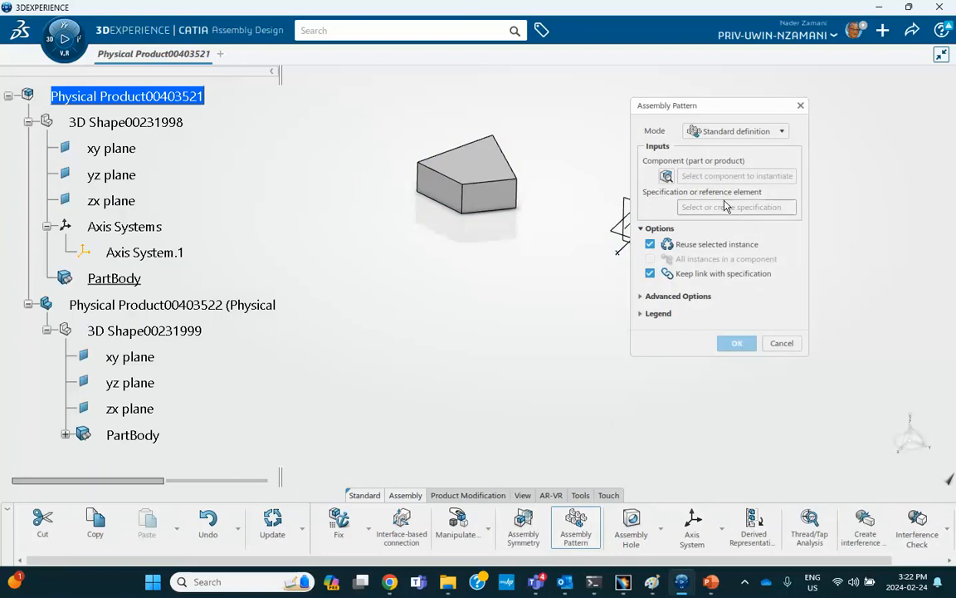
{"action": "mouse_move", "coordinate": [733, 206]}
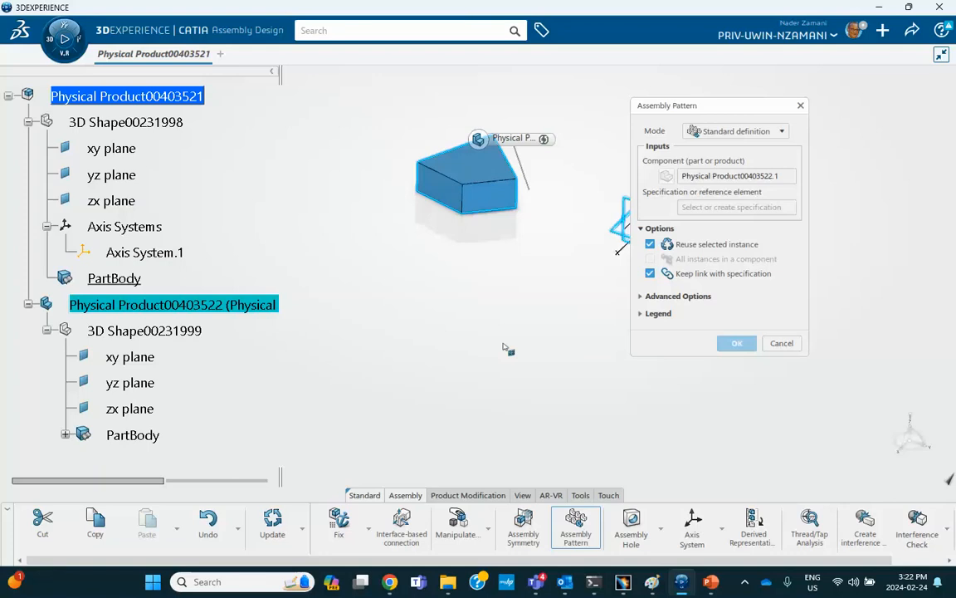
{"action": "mouse_move", "coordinate": [720, 362]}
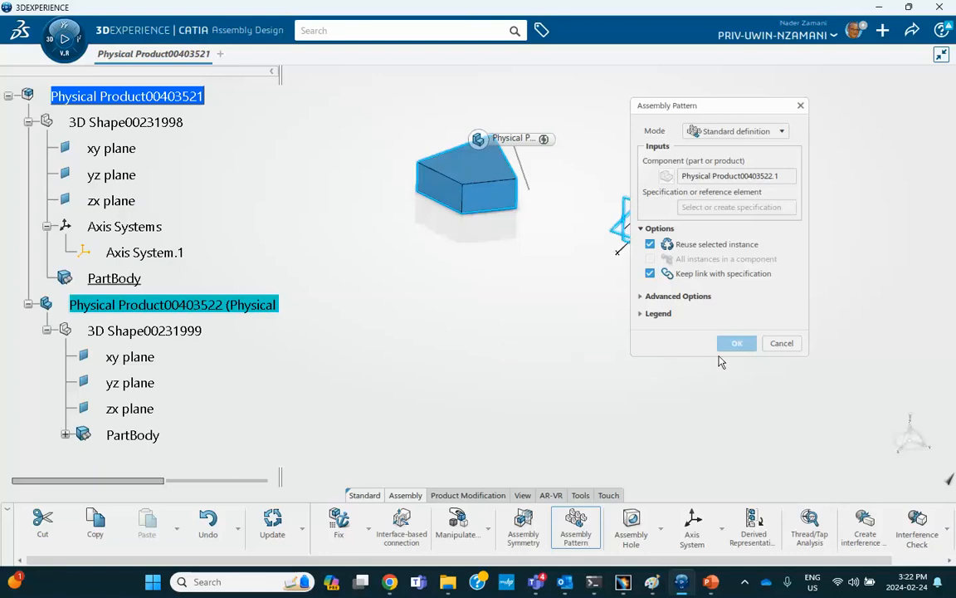
{"action": "left_click", "coordinate": [734, 206]}
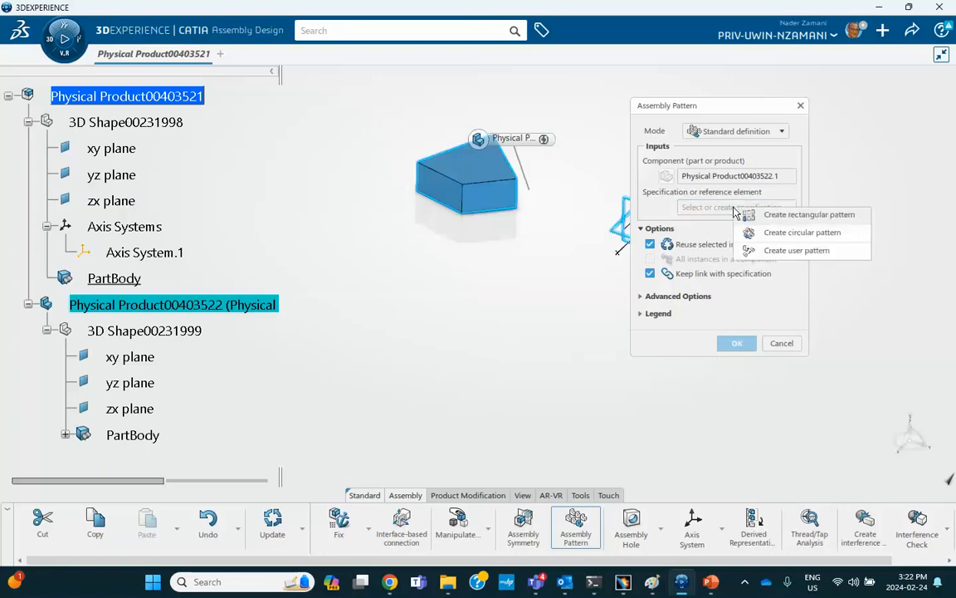
{"action": "mouse_move", "coordinate": [776, 219]}
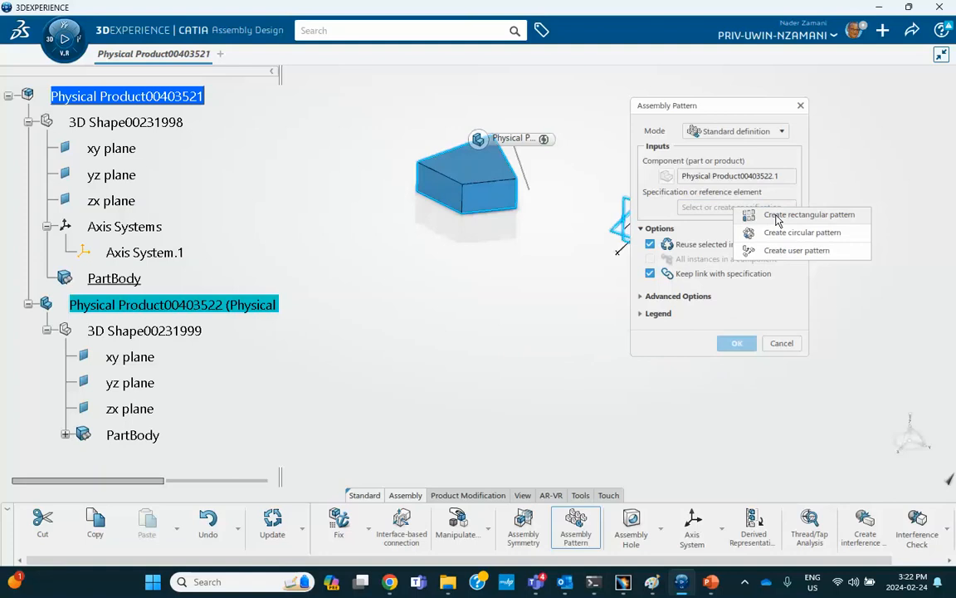
{"action": "left_click", "coordinate": [808, 214]}
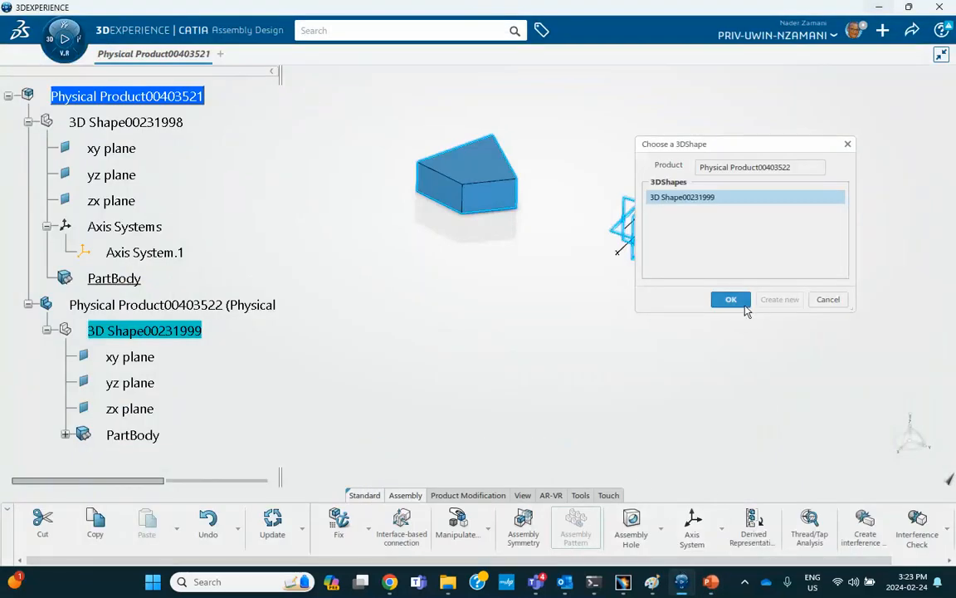
Step: Confirm 3D Shape00231999 as the shape holding the RectPattern.1 definition
{"action": "left_click", "coordinate": [731, 299]}
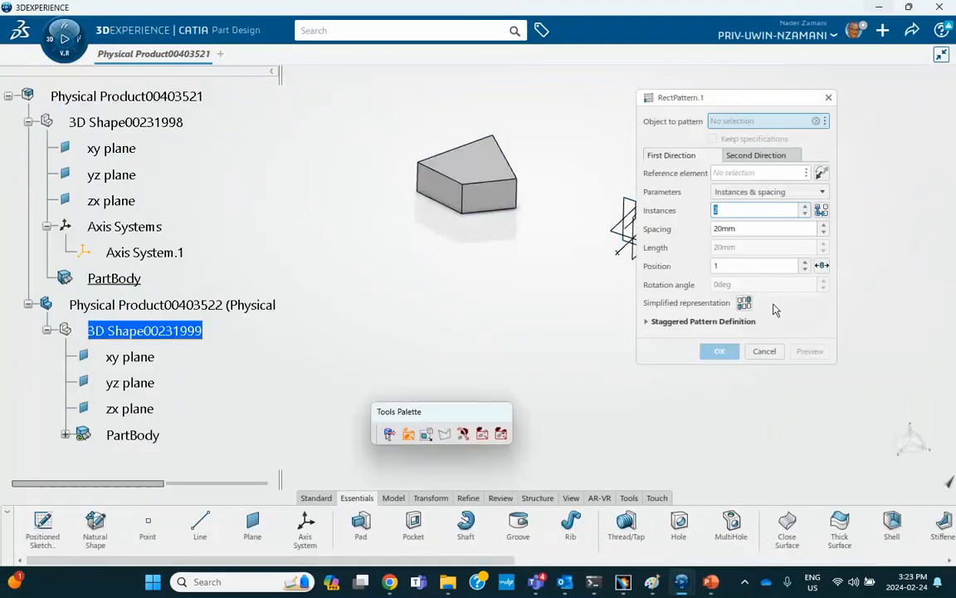
{"action": "mouse_move", "coordinate": [581, 202]}
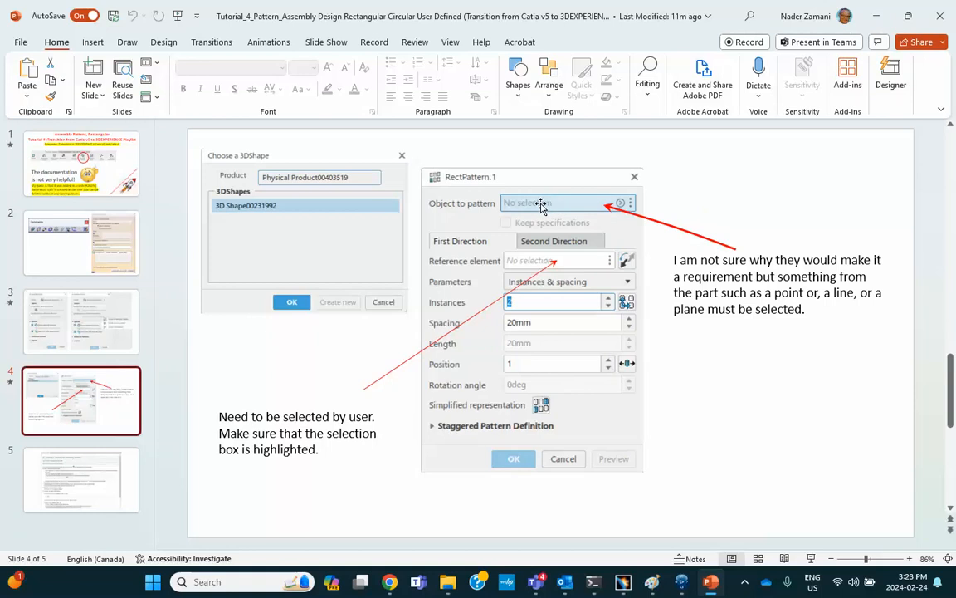
{"action": "mouse_move", "coordinate": [574, 206]}
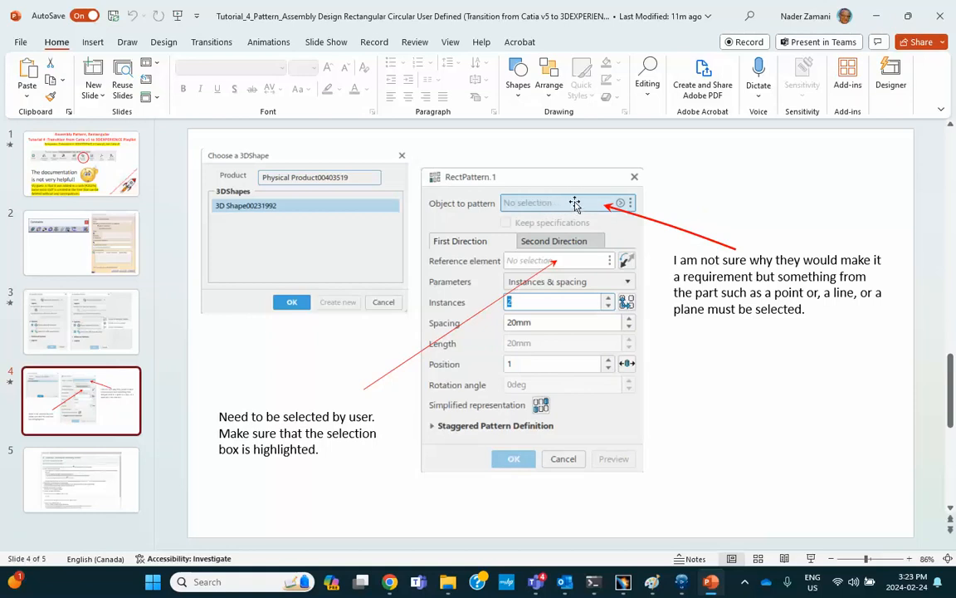
{"action": "mouse_move", "coordinate": [577, 214]}
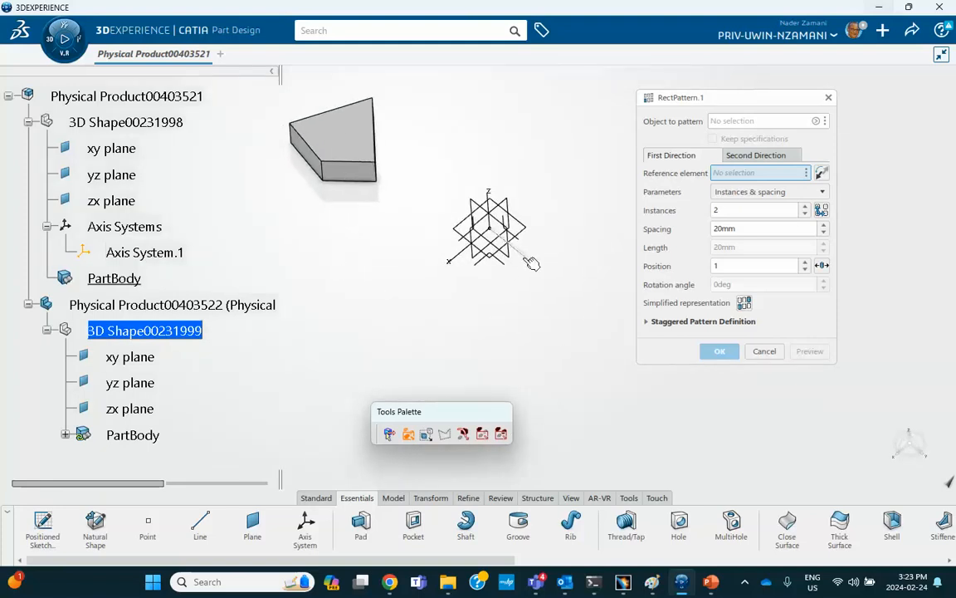
Step: Set the first direction along axis edge Curve.1\Edge.1 with 3 instances and a new spacing
{"action": "left_click", "coordinate": [501, 246]}
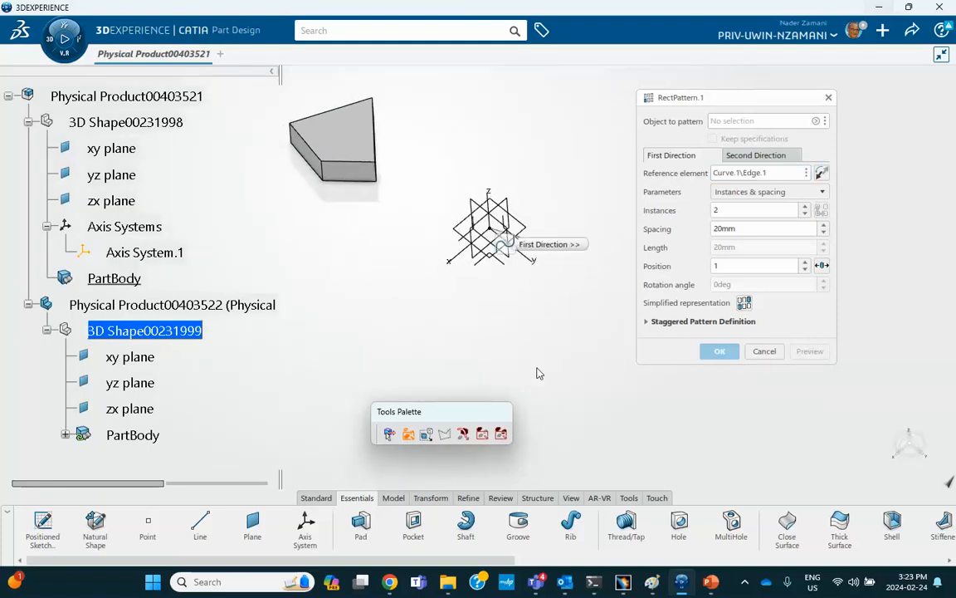
{"action": "left_click", "coordinate": [803, 206]}
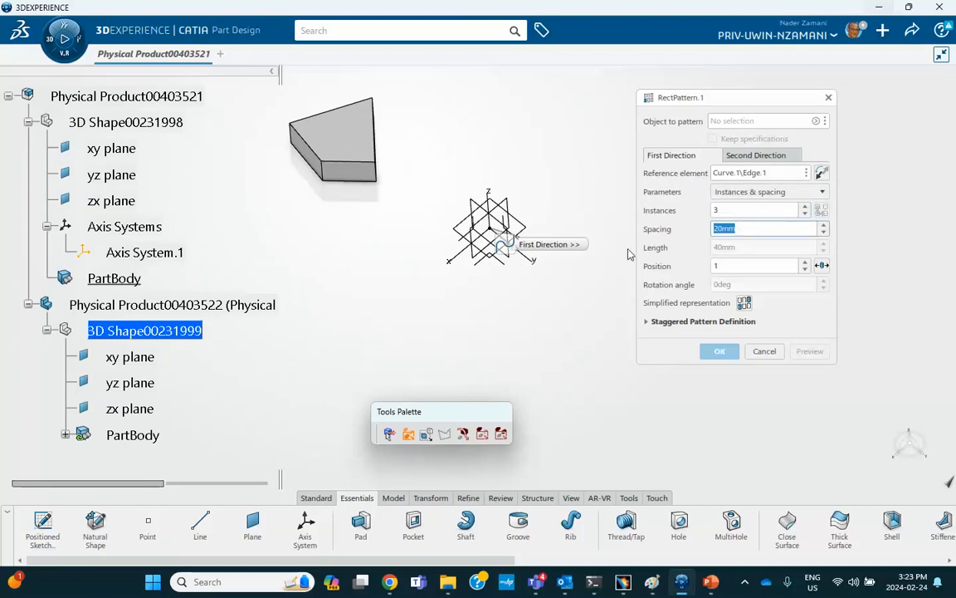
{"action": "type", "text": "5"}
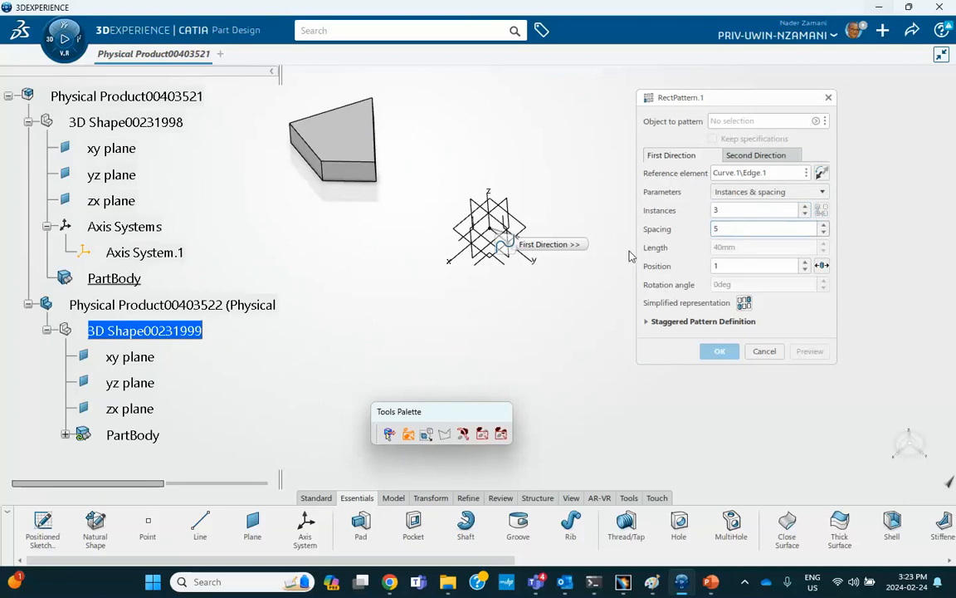
{"action": "type", "text": "0"}
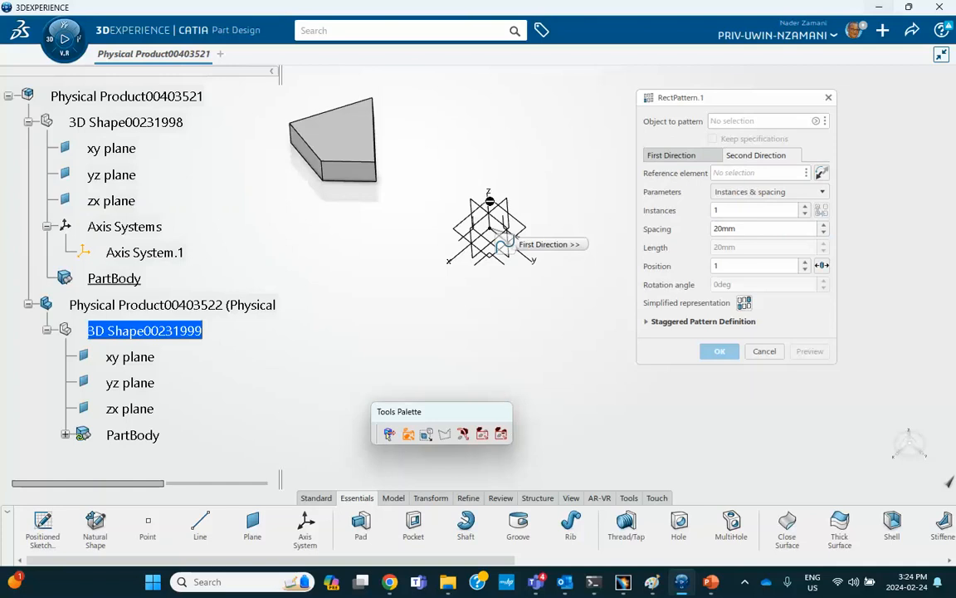
{"action": "mouse_move", "coordinate": [534, 219]}
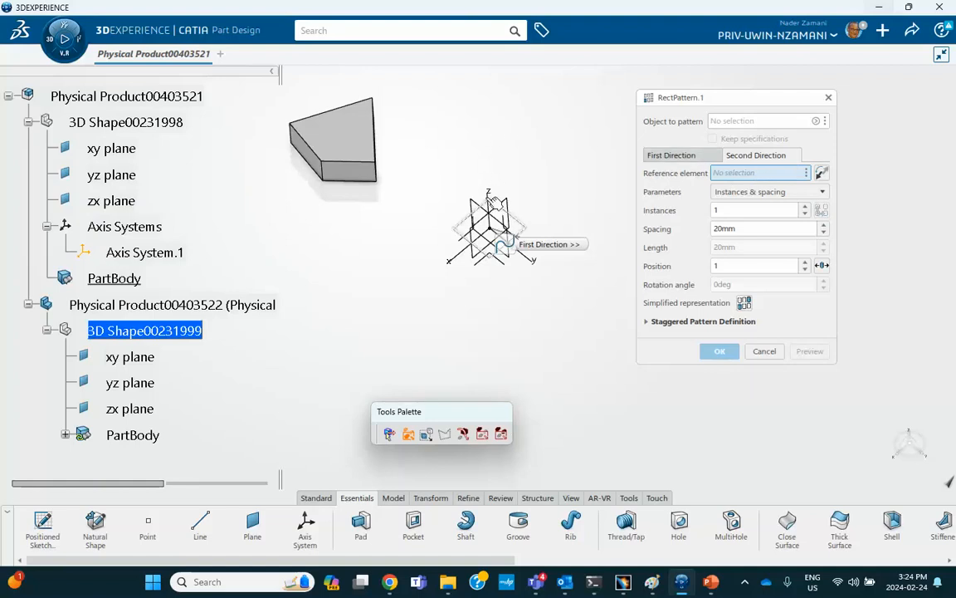
Step: Set the second direction along Curve.2\Edge.2 with 5 instances at 60mm spacing
{"action": "left_click", "coordinate": [498, 216]}
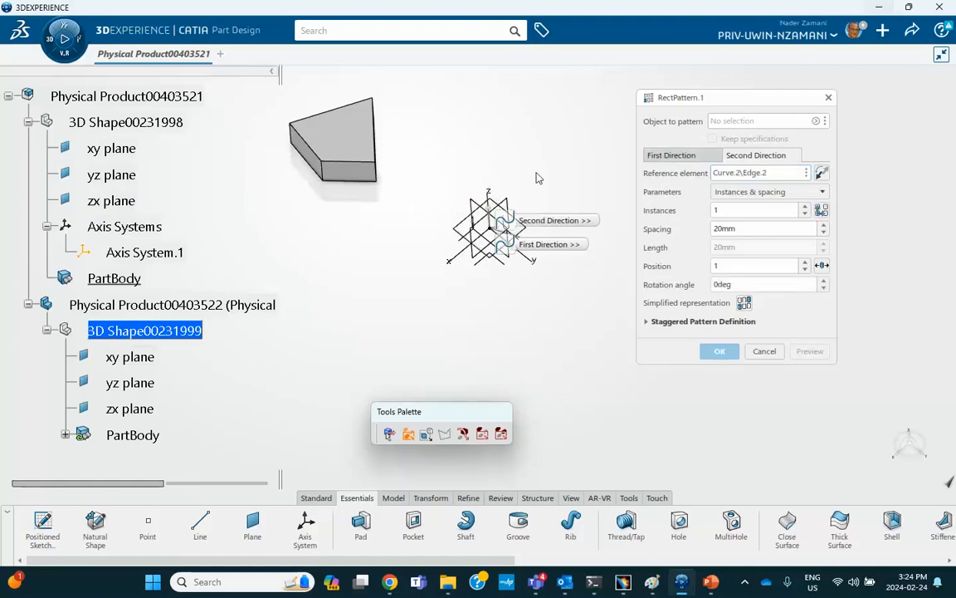
{"action": "left_click", "coordinate": [755, 209]}
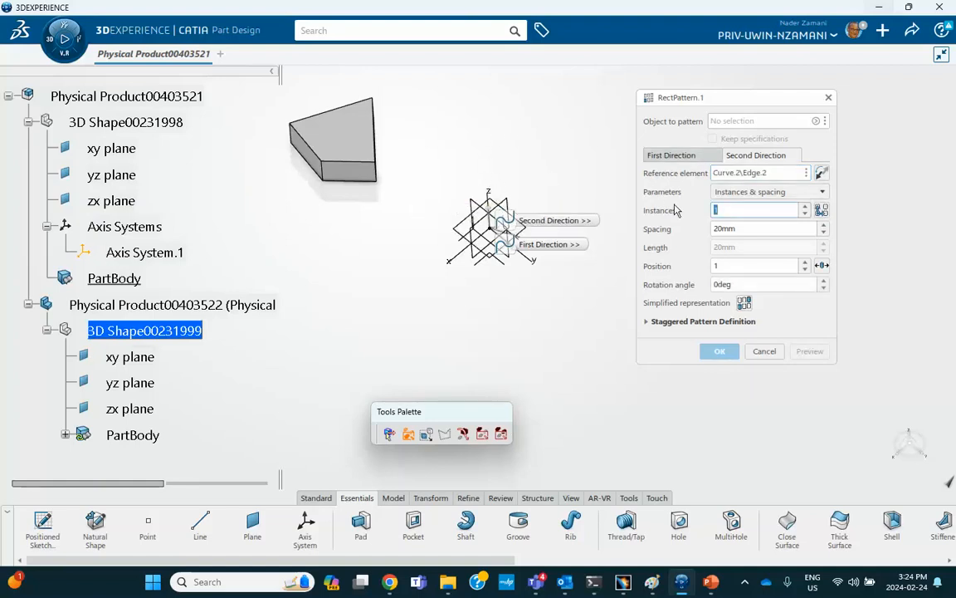
{"action": "type", "text": "5"}
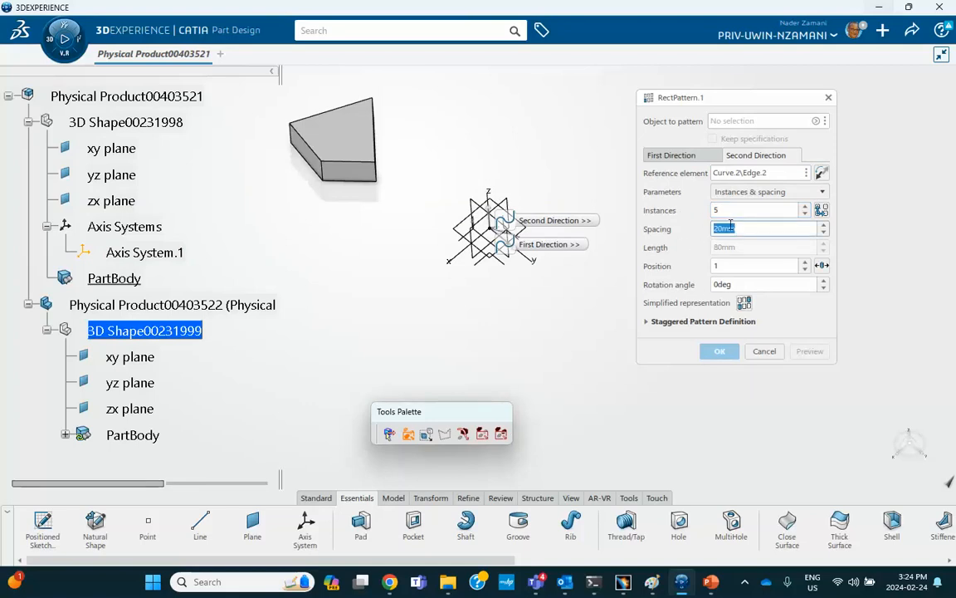
{"action": "type", "text": "6"}
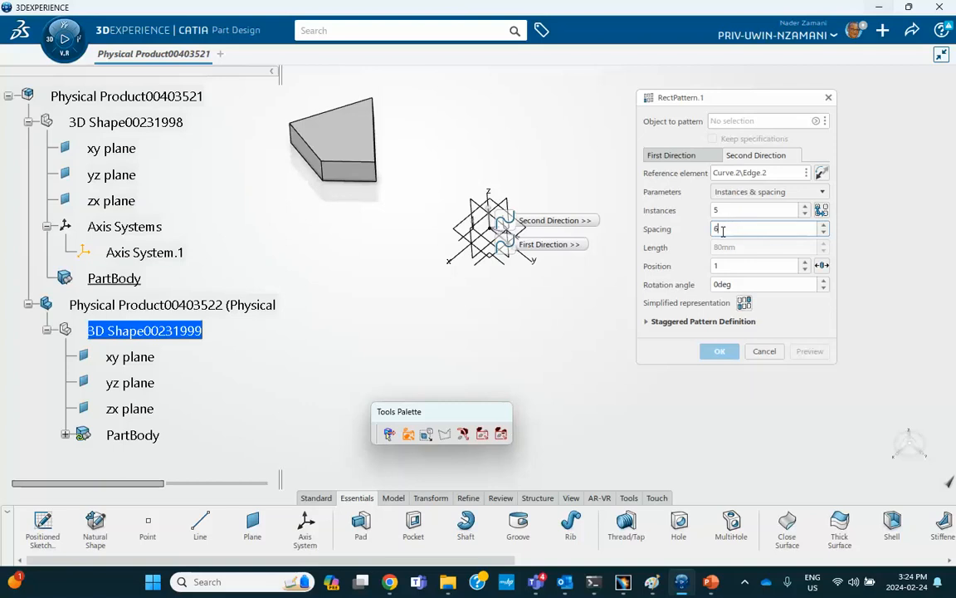
{"action": "type", "text": "60mm"}
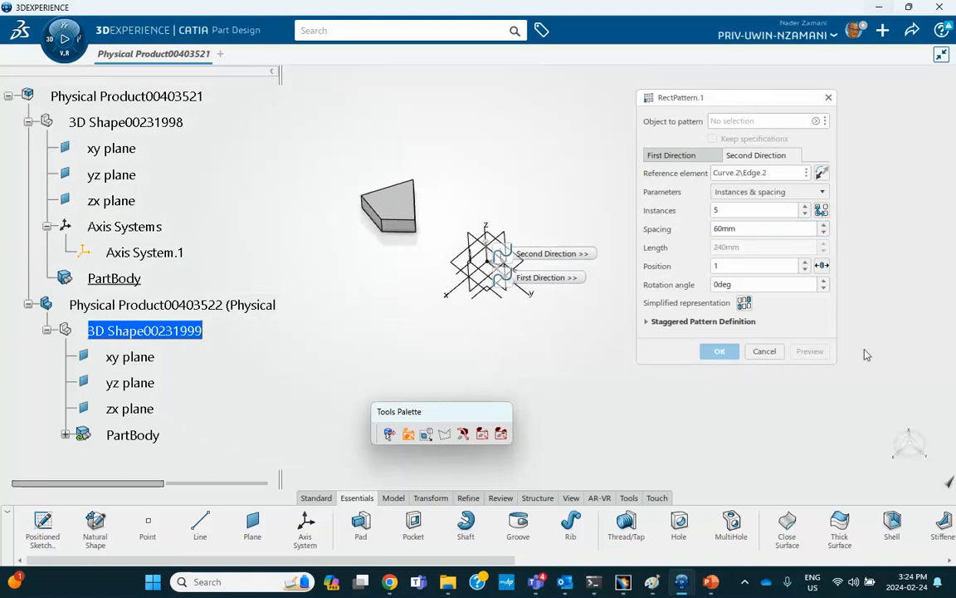
{"action": "mouse_move", "coordinate": [687, 372]}
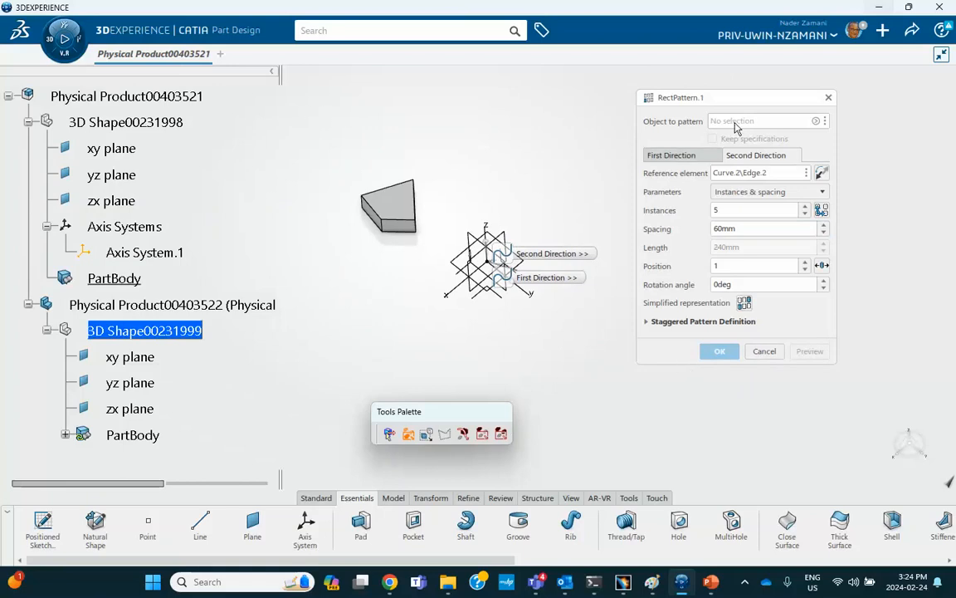
{"action": "left_click", "coordinate": [764, 121]}
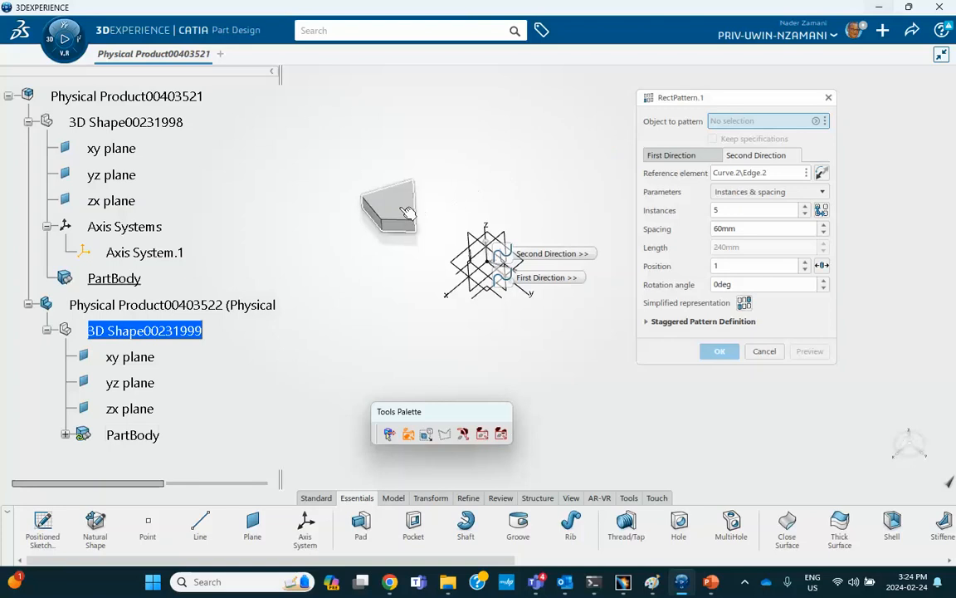
{"action": "mouse_move", "coordinate": [398, 207]}
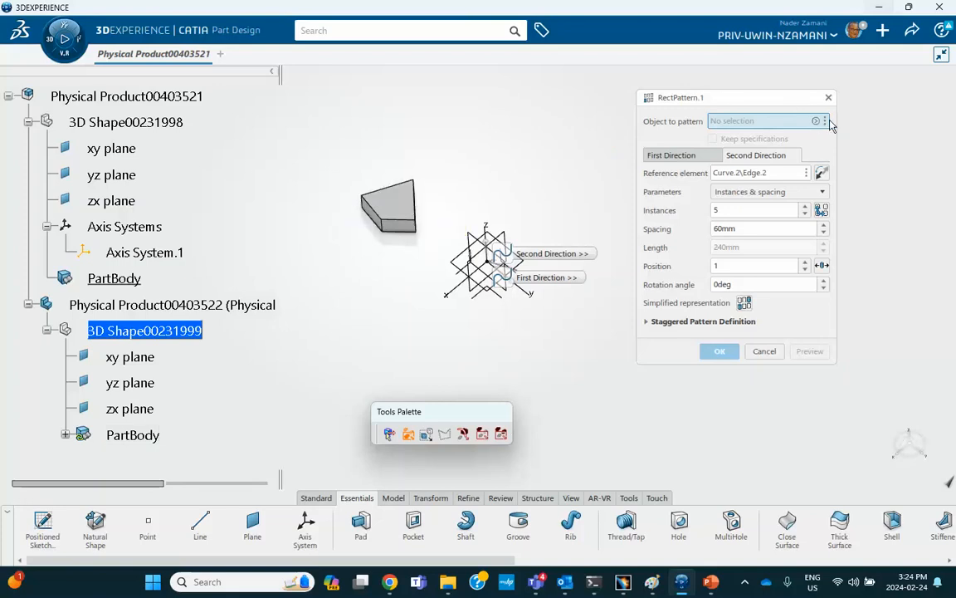
{"action": "left_click", "coordinate": [824, 121]}
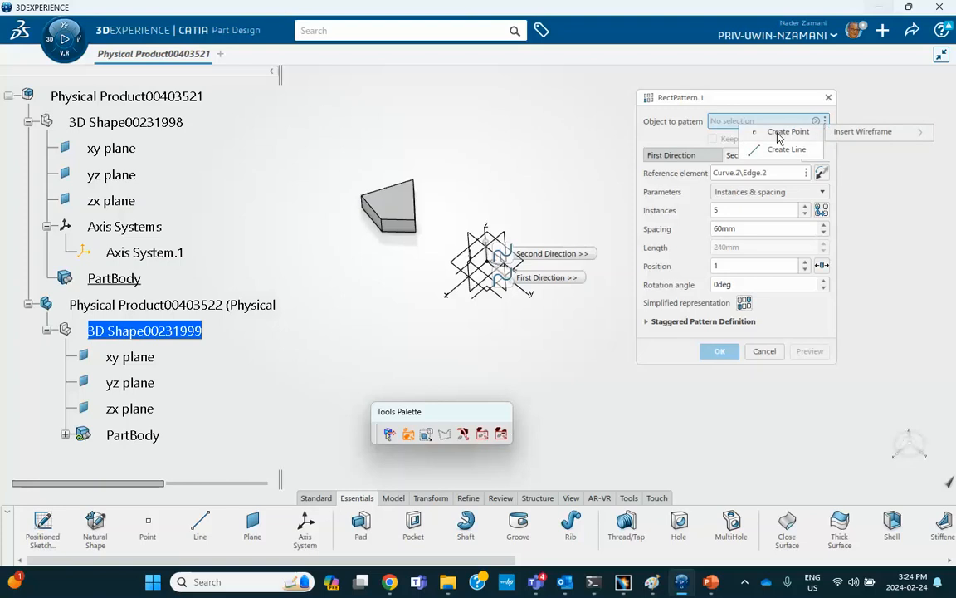
{"action": "mouse_move", "coordinate": [405, 143]}
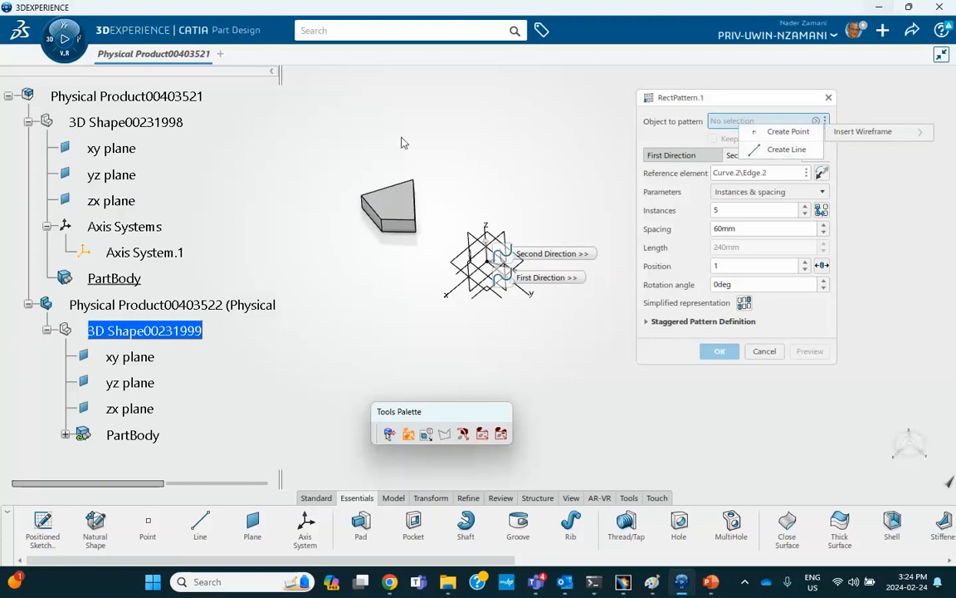
{"action": "mouse_move", "coordinate": [512, 131]}
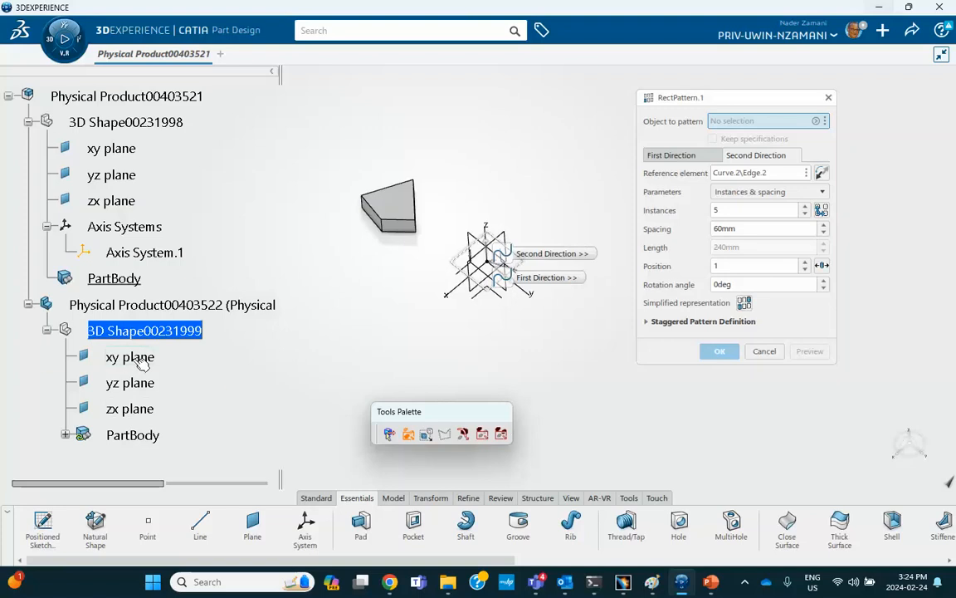
{"action": "mouse_move", "coordinate": [129, 357]}
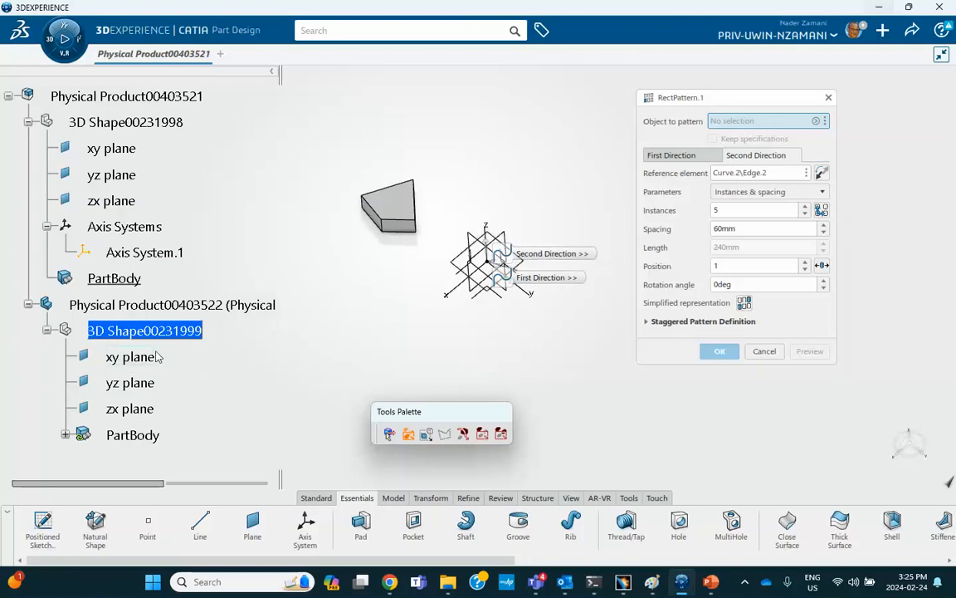
Step: Use the shape's xy plane as the patterned object and confirm the Assembly Pattern
{"action": "left_click", "coordinate": [130, 356]}
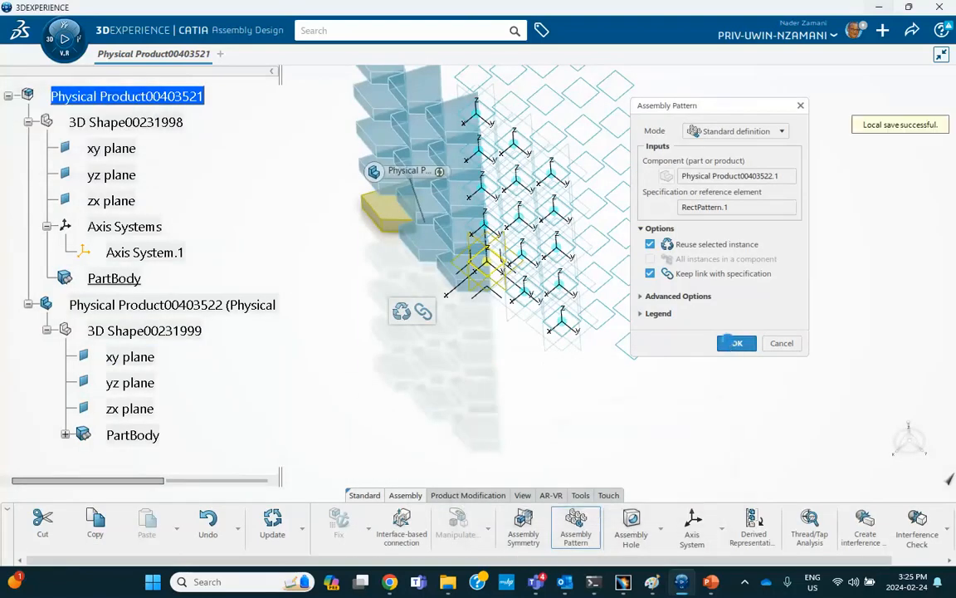
{"action": "left_click", "coordinate": [737, 342]}
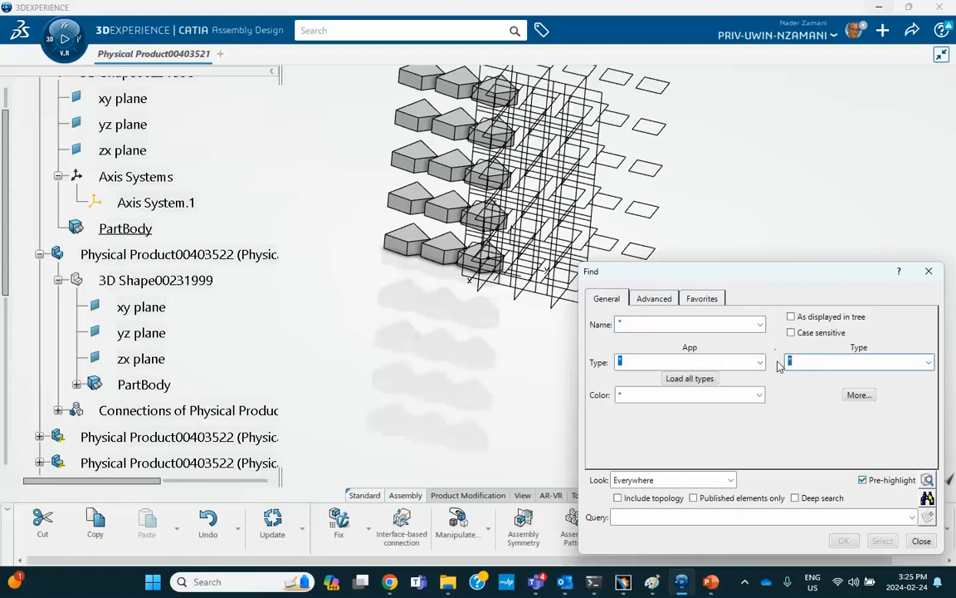
Step: Find all planes via a 'pla' search and hide them with Hide/Show
{"action": "type", "text": "pla"}
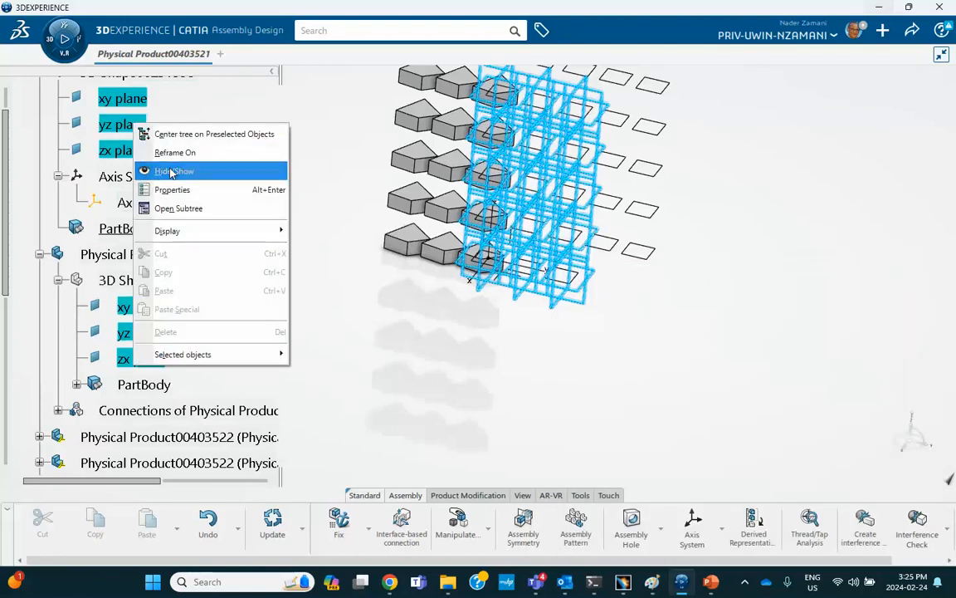
{"action": "left_click", "coordinate": [176, 170]}
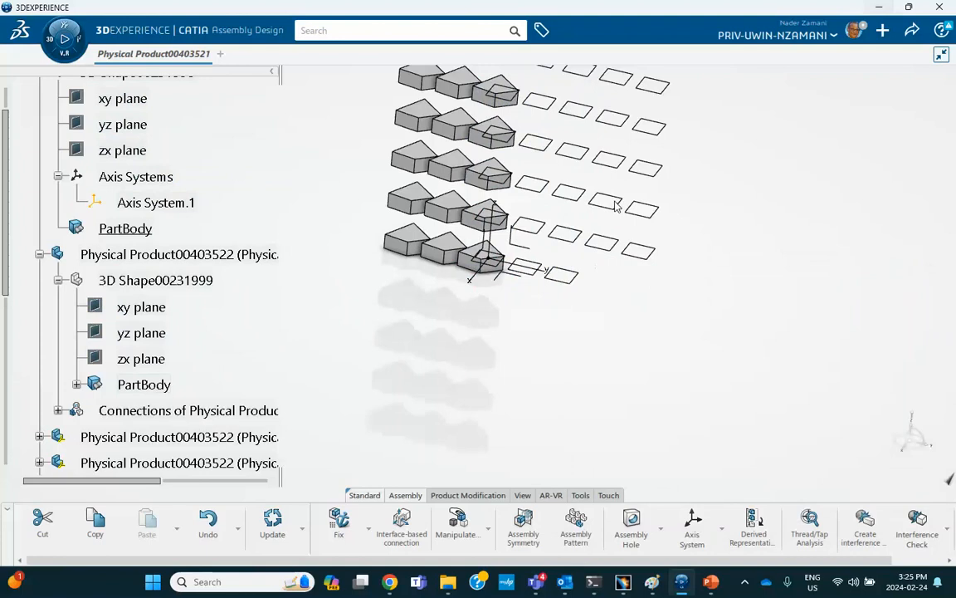
{"action": "mouse_move", "coordinate": [517, 313]}
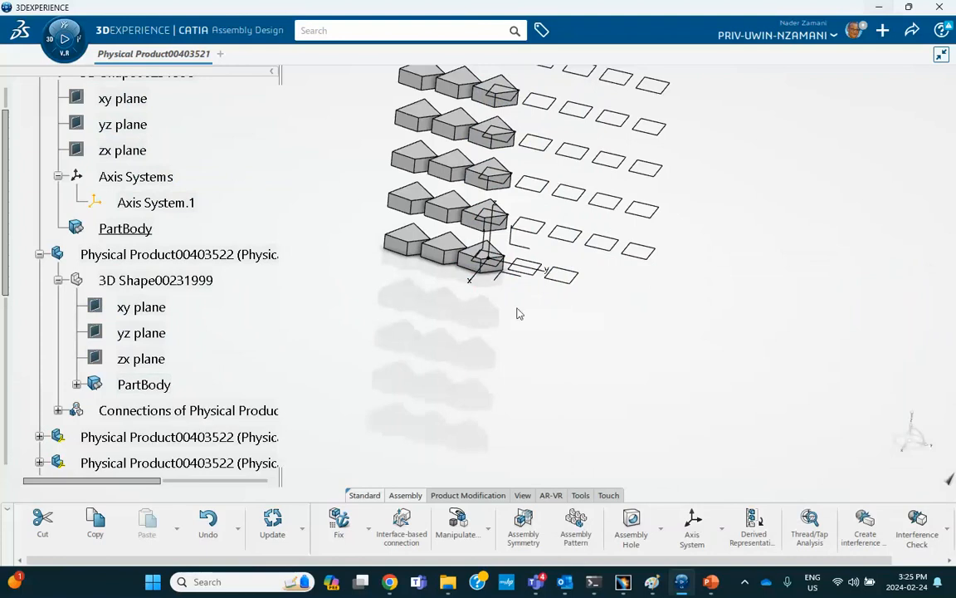
{"action": "mouse_move", "coordinate": [584, 176]}
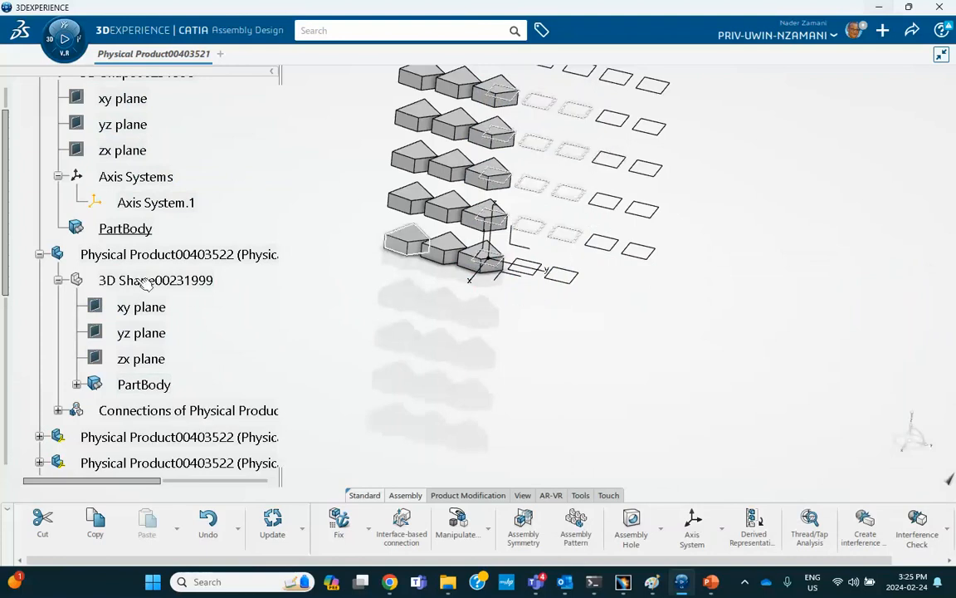
Step: Expand a copied product to show its Pattern connection, then collapse it again
{"action": "scroll", "scroll_direction": "down", "scroll_amount": 3}
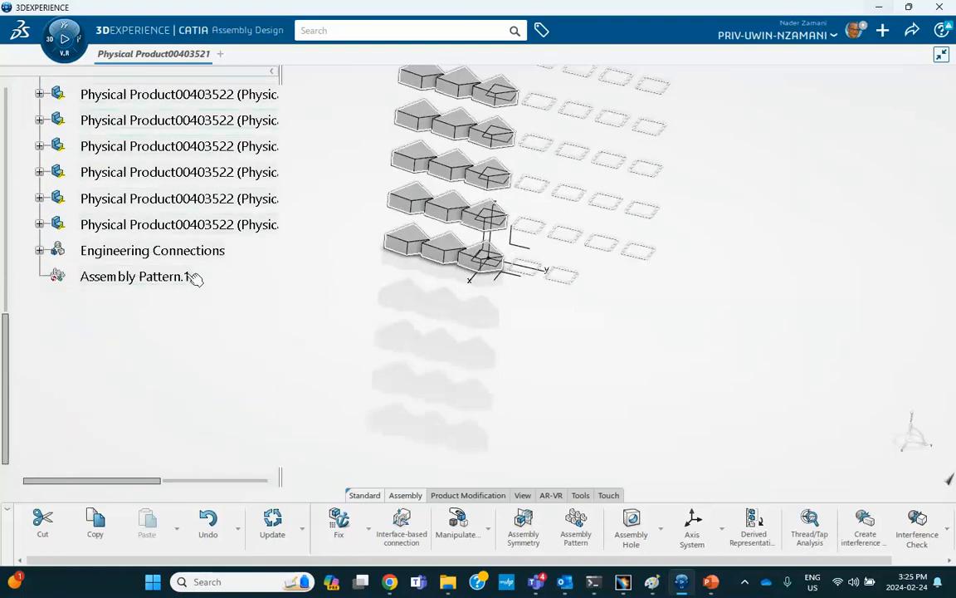
{"action": "left_click", "coordinate": [39, 103]}
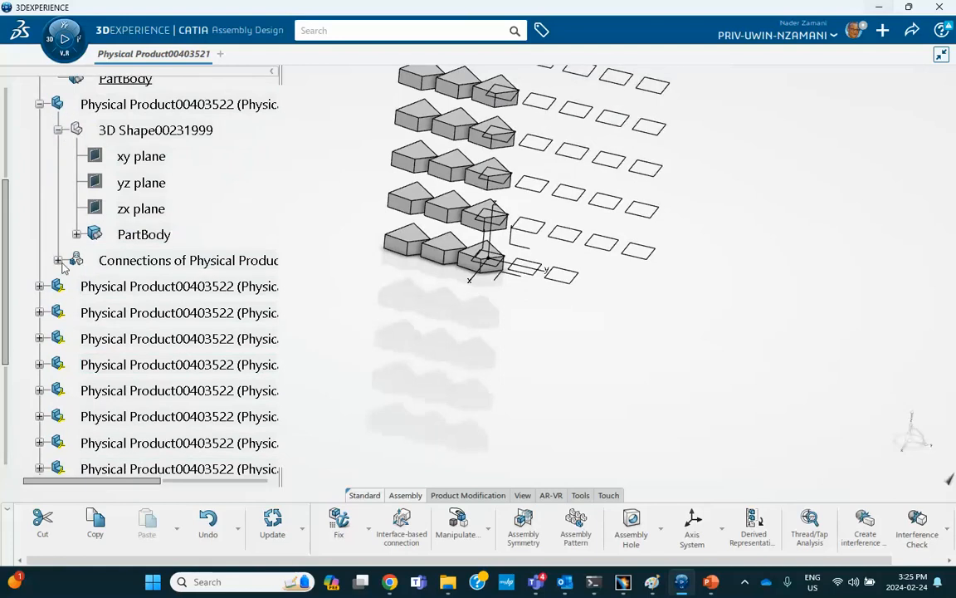
{"action": "left_click", "coordinate": [60, 259]}
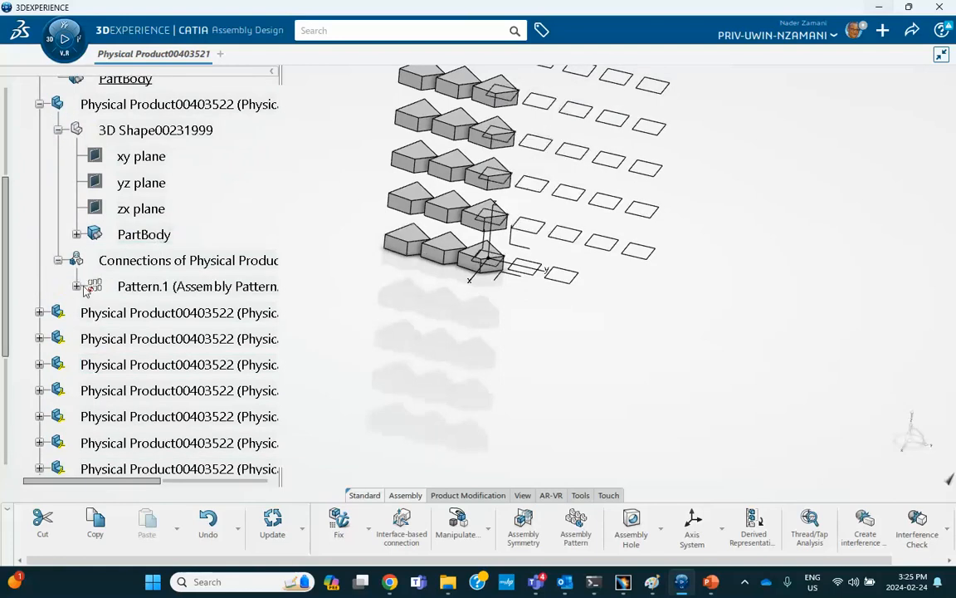
{"action": "left_click", "coordinate": [76, 285]}
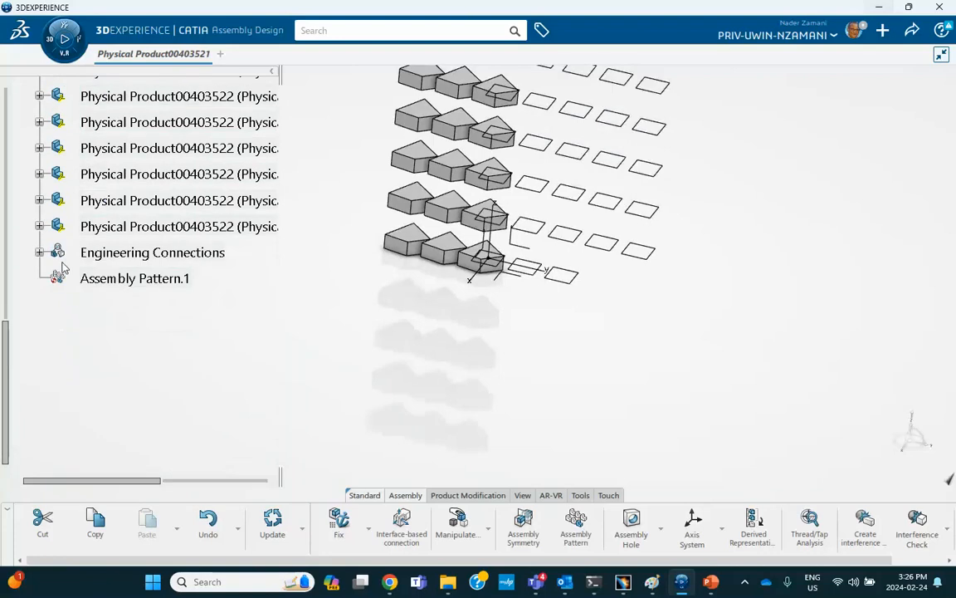
Step: Expand Engineering Connections to list the Pattern.1–Pattern.8 entries
{"action": "left_click", "coordinate": [40, 252]}
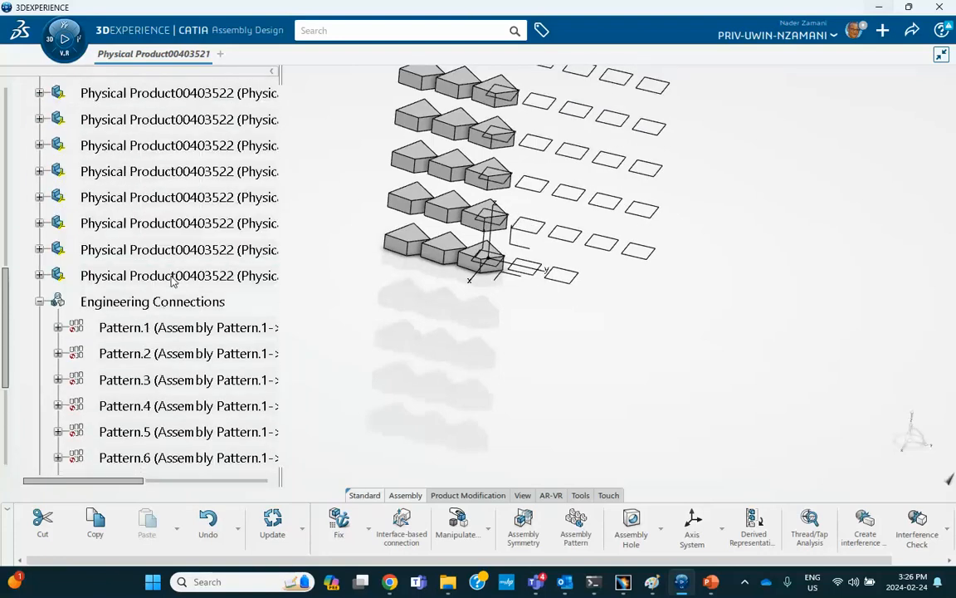
{"action": "scroll", "scroll_direction": "down", "scroll_amount": 3}
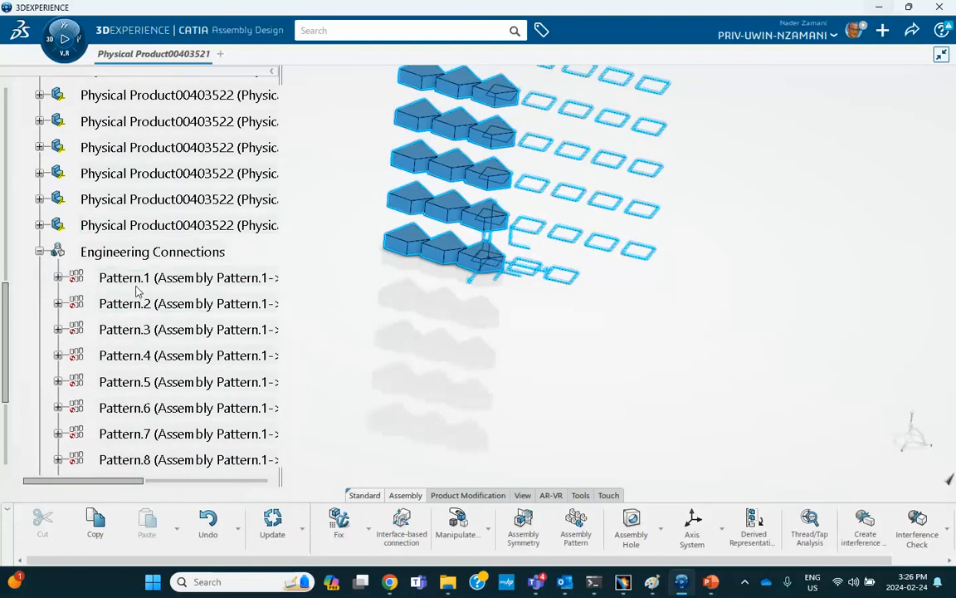
Step: Delete the selected Pattern connections and then Assembly Pattern.1 itself
{"action": "right_click", "coordinate": [153, 252]}
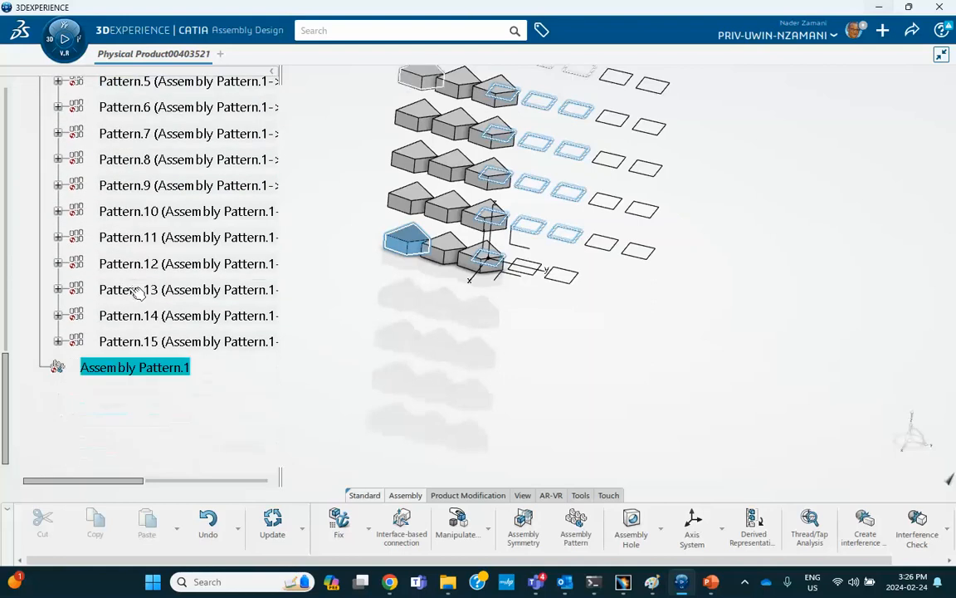
{"action": "mouse_move", "coordinate": [153, 342]}
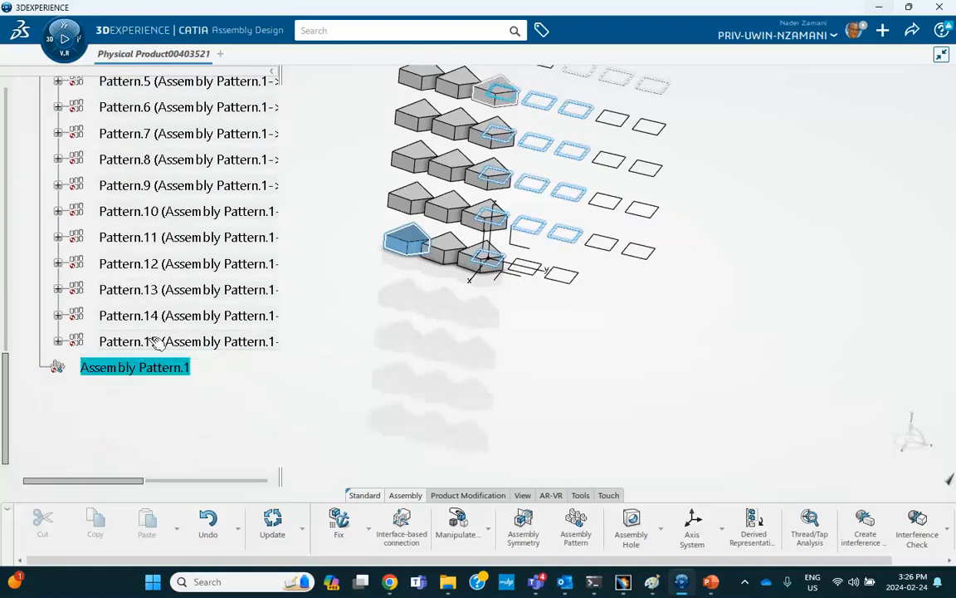
{"action": "right_click", "coordinate": [134, 367]}
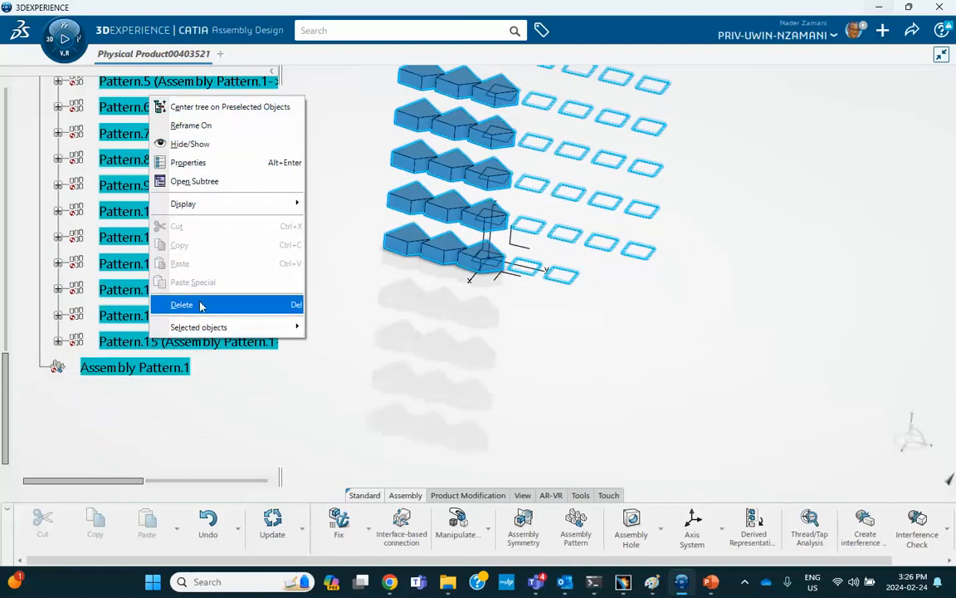
{"action": "left_click", "coordinate": [180, 305]}
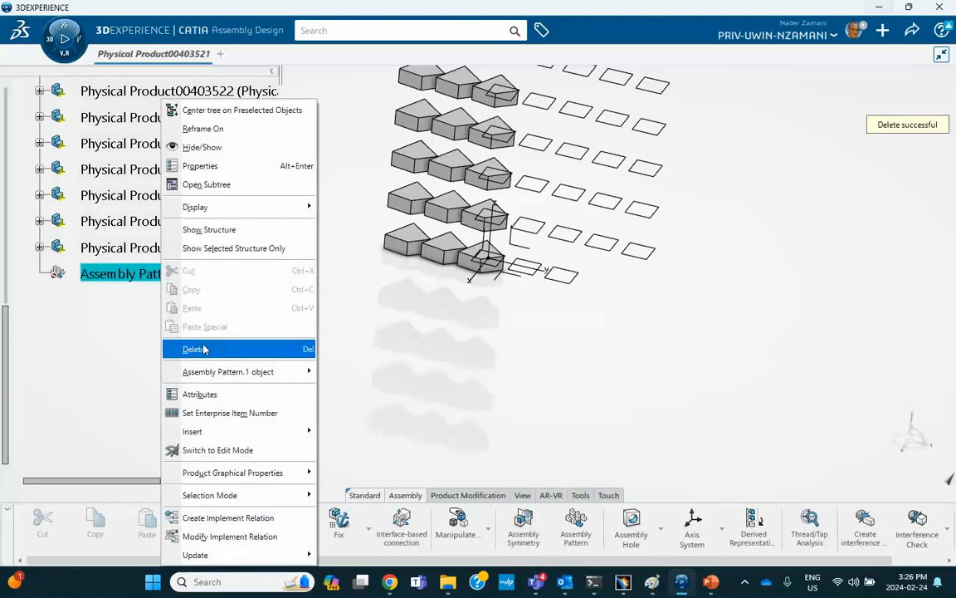
{"action": "left_click", "coordinate": [192, 348]}
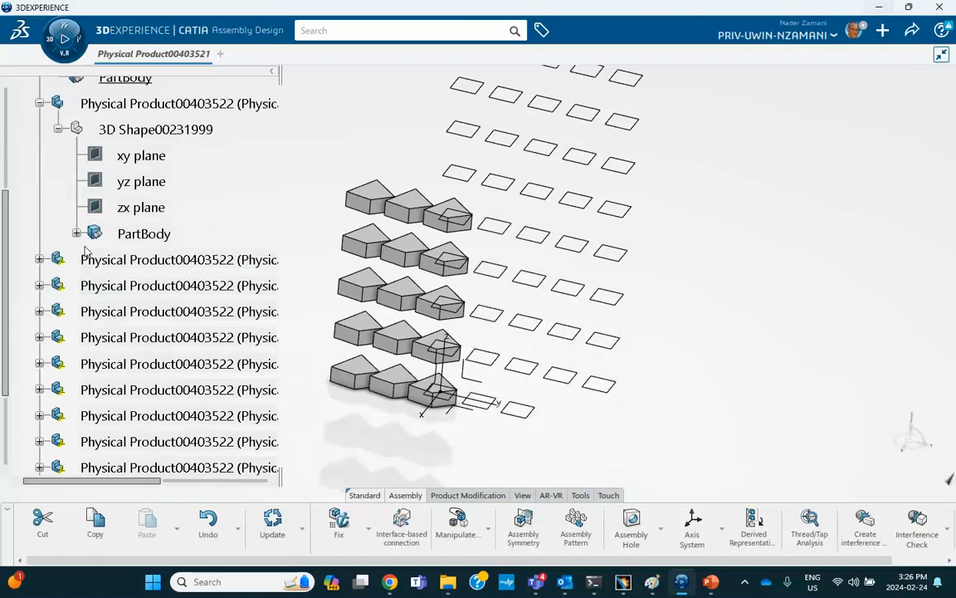
Step: Expand the first product's PartBody and hide RectPattern.1's leftover outline copies
{"action": "scroll", "scroll_direction": "down", "scroll_amount": 3}
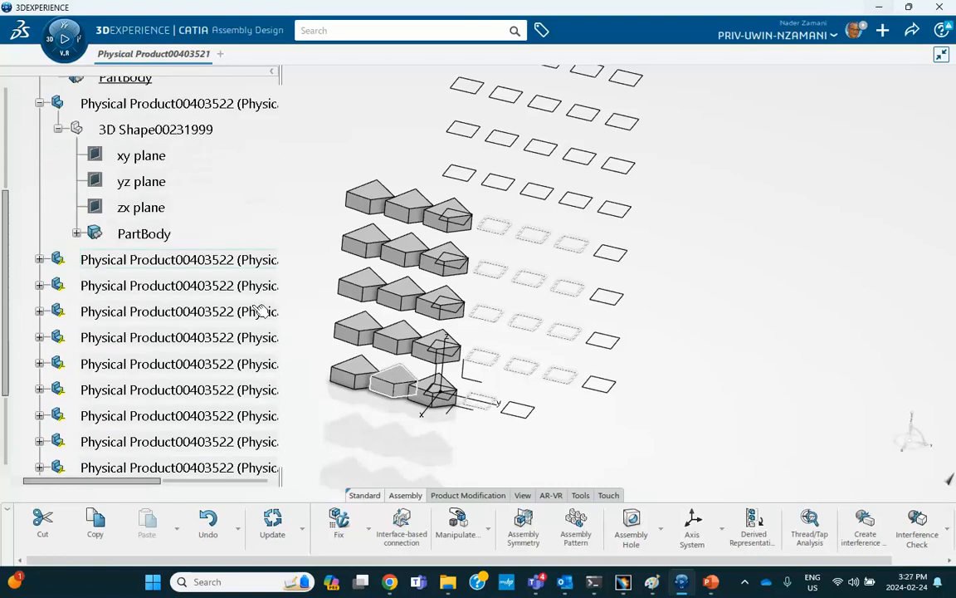
{"action": "scroll", "scroll_direction": "down", "scroll_amount": 3}
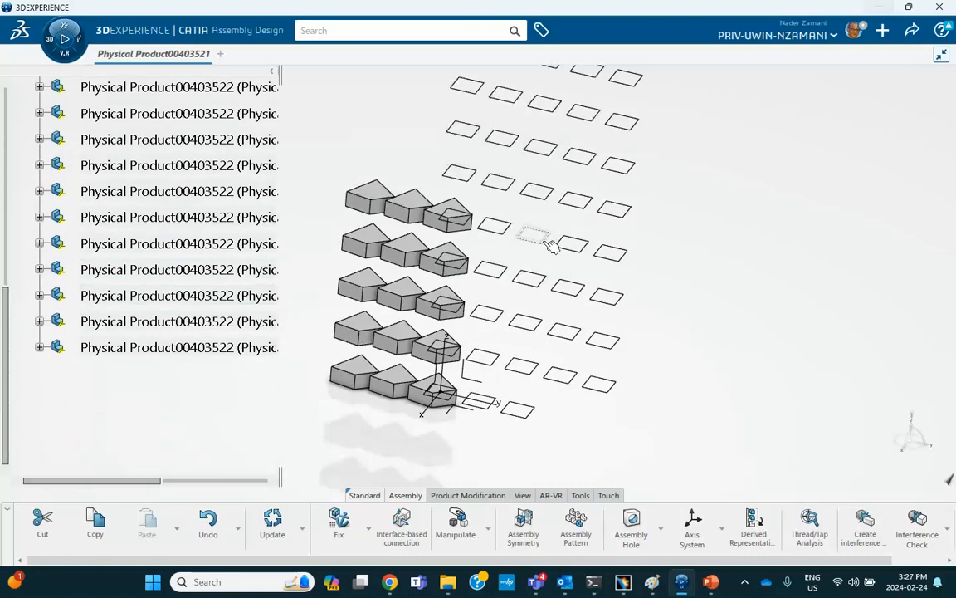
{"action": "left_click", "coordinate": [533, 234]}
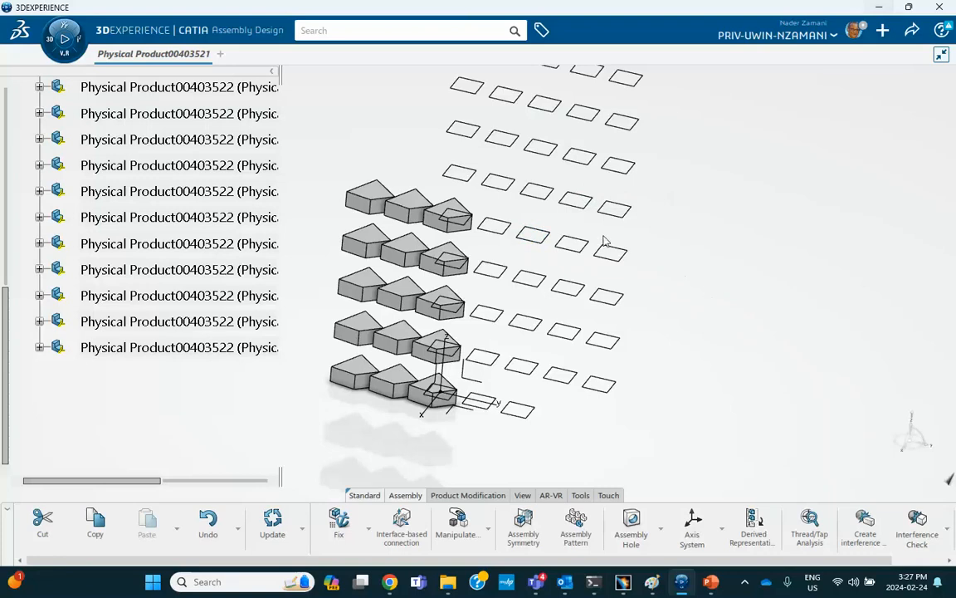
{"action": "mouse_move", "coordinate": [236, 369]}
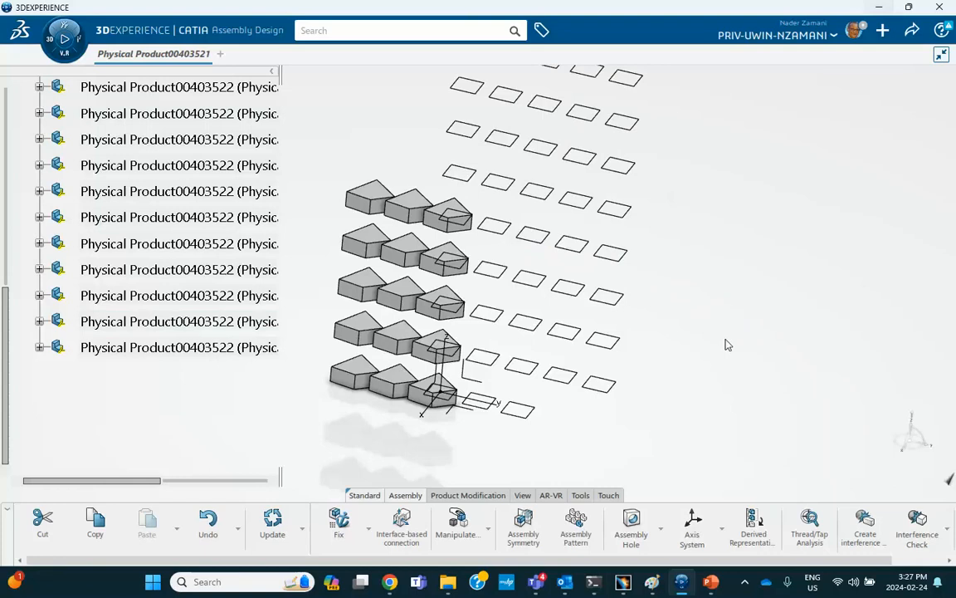
{"action": "left_click", "coordinate": [40, 87]}
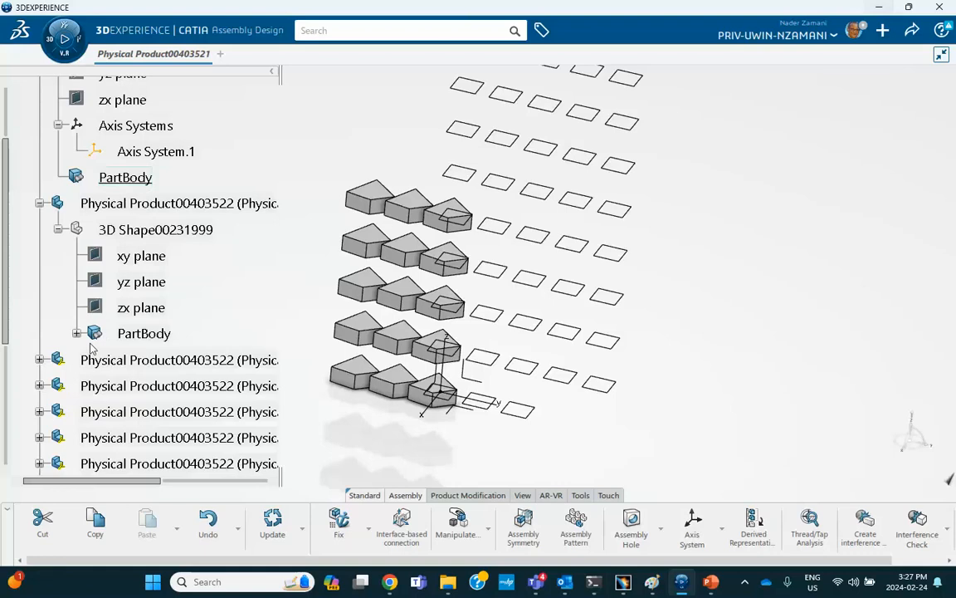
{"action": "left_click", "coordinate": [77, 332]}
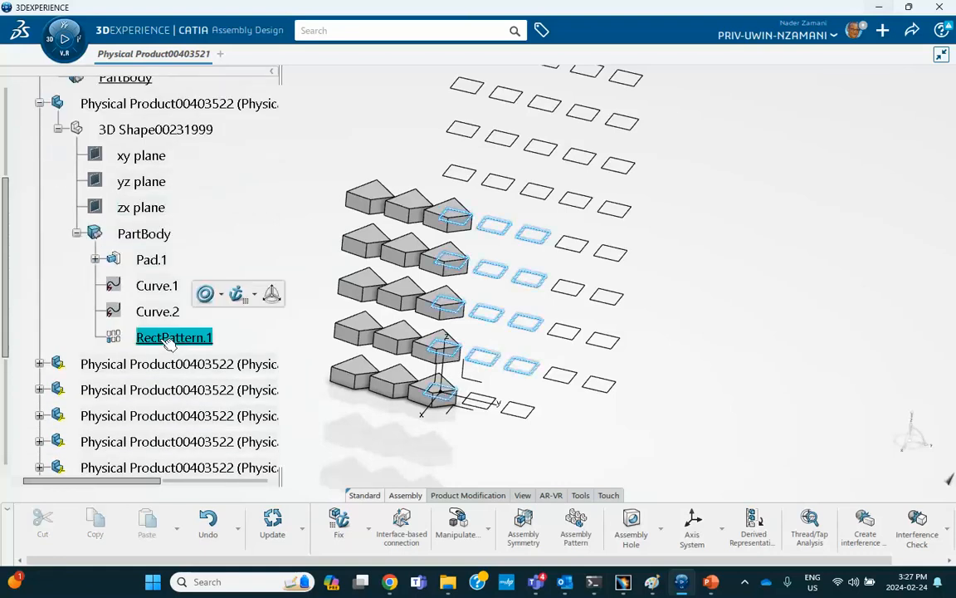
{"action": "right_click", "coordinate": [174, 337]}
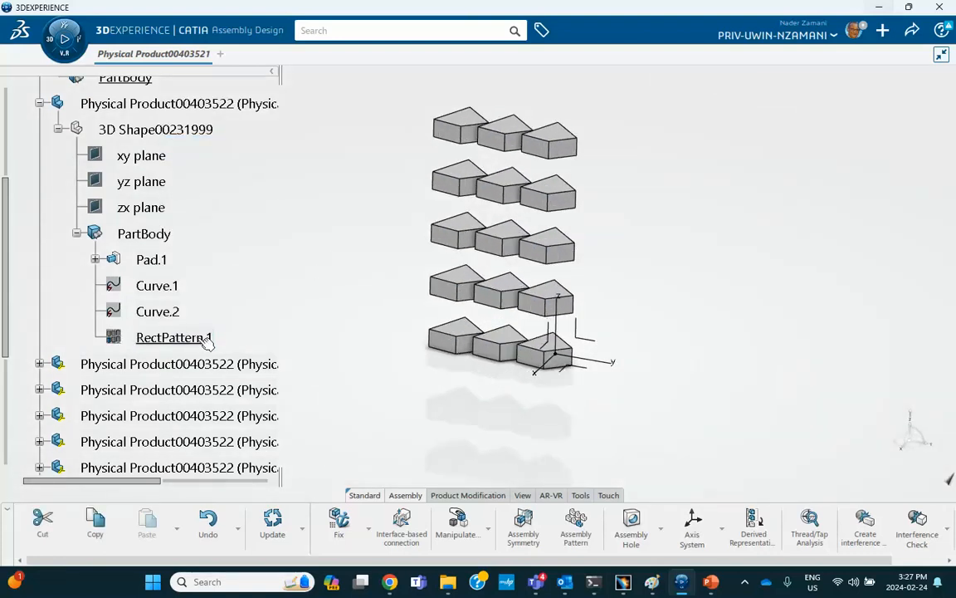
Step: Enter the block's 3D Shape in Part Design and delete RectPattern.1, confirming the Delete dialog
{"action": "right_click", "coordinate": [169, 337]}
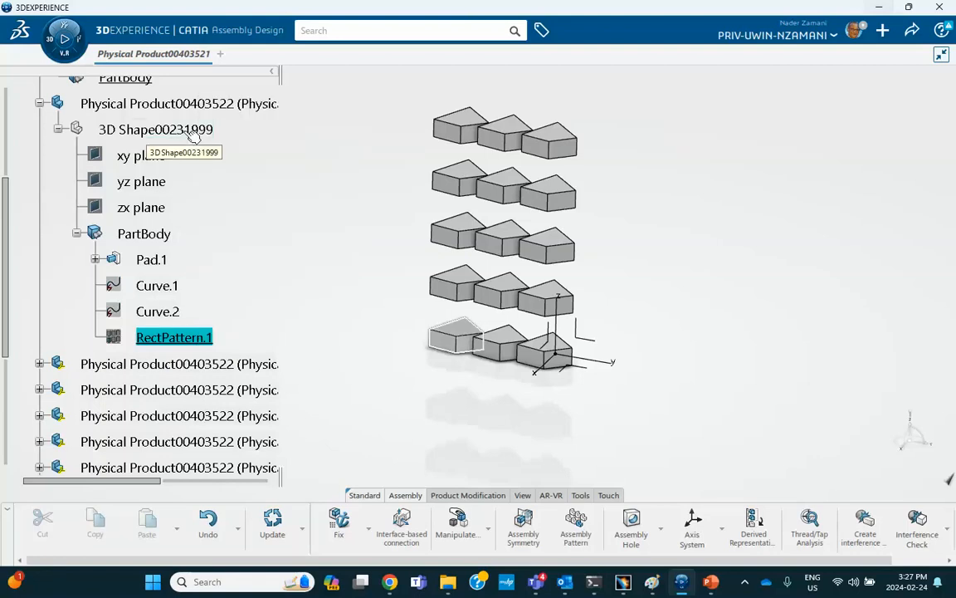
{"action": "double_click", "coordinate": [156, 129]}
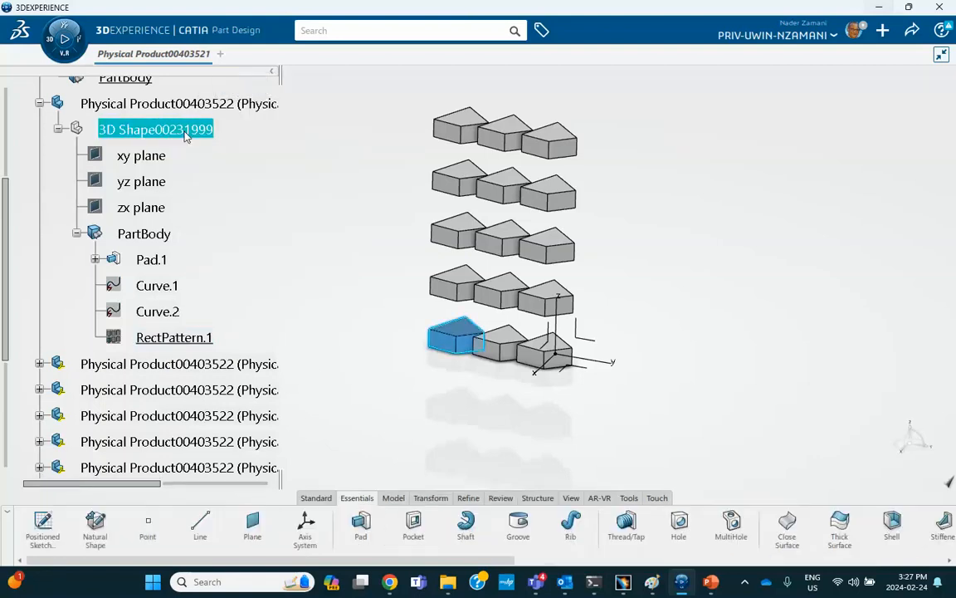
{"action": "right_click", "coordinate": [163, 337]}
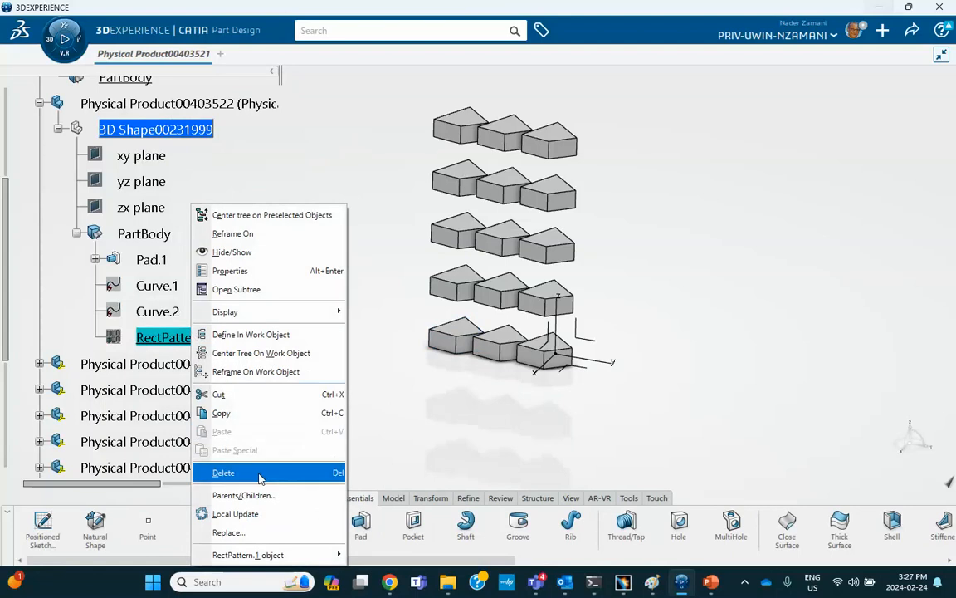
{"action": "left_click", "coordinate": [222, 471]}
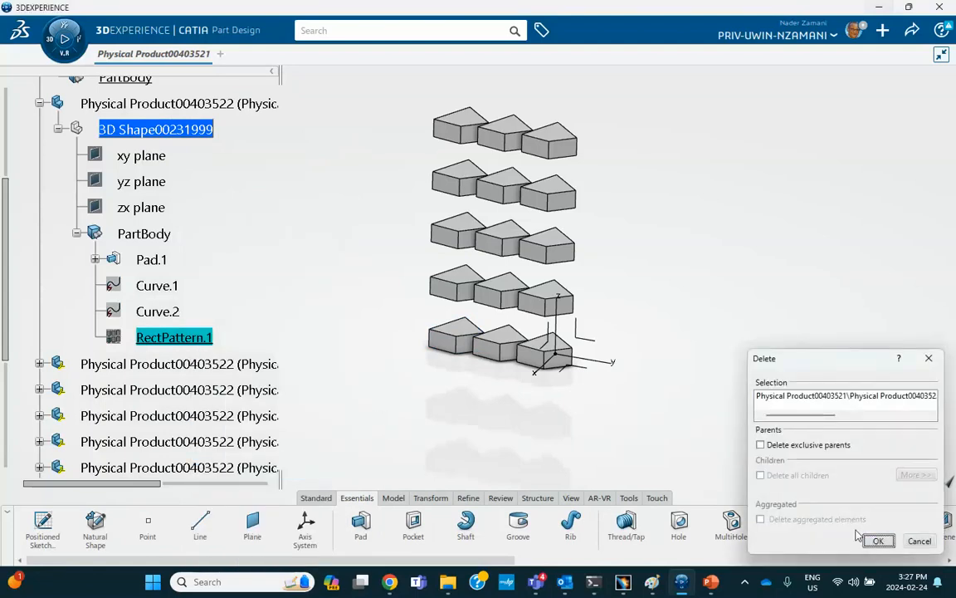
{"action": "left_click", "coordinate": [876, 541]}
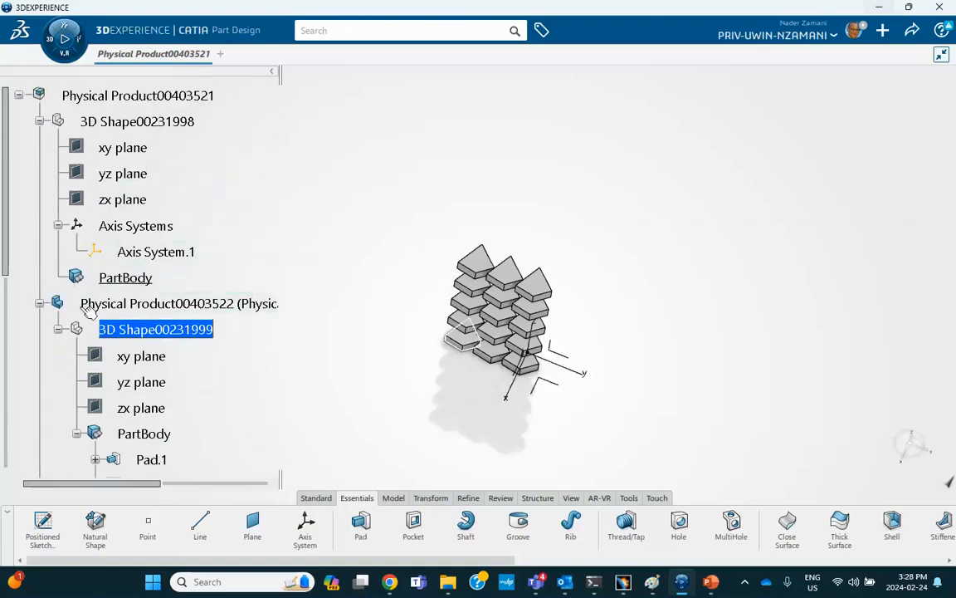
Step: Expand Pad.1 and double-click its Sketch.1 to reveal it
{"action": "scroll", "scroll_direction": "down", "scroll_amount": 3}
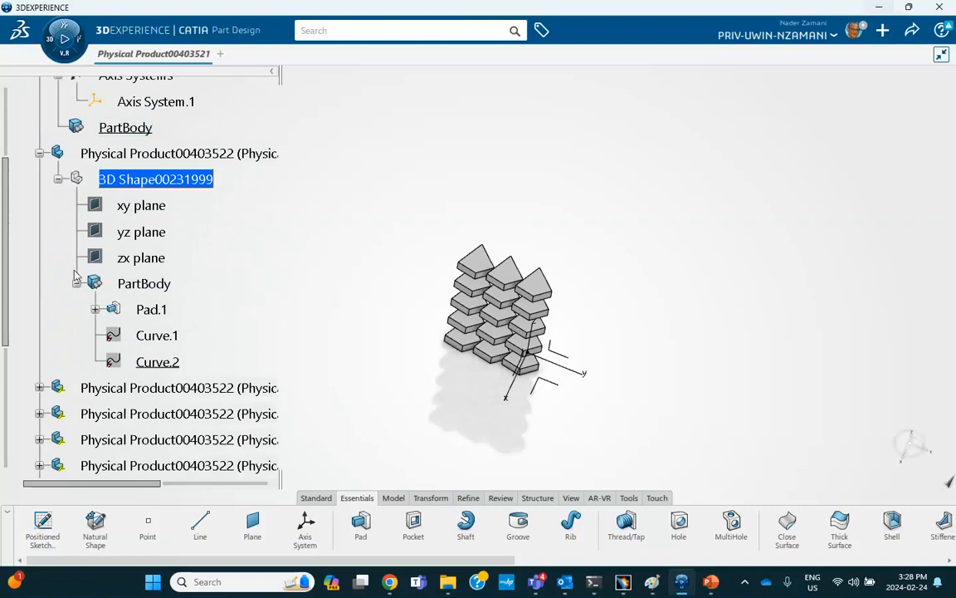
{"action": "left_click", "coordinate": [96, 308]}
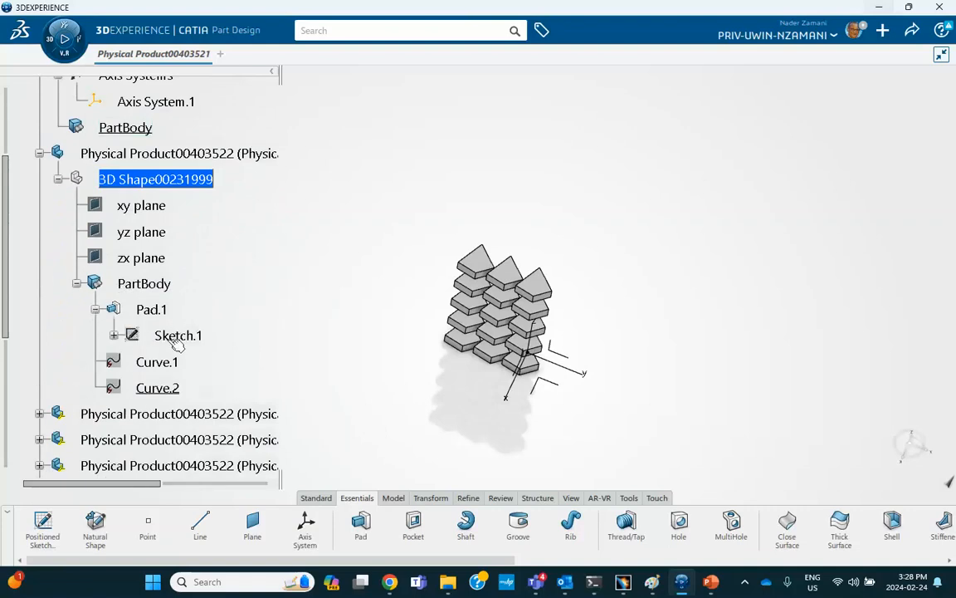
{"action": "double_click", "coordinate": [177, 335]}
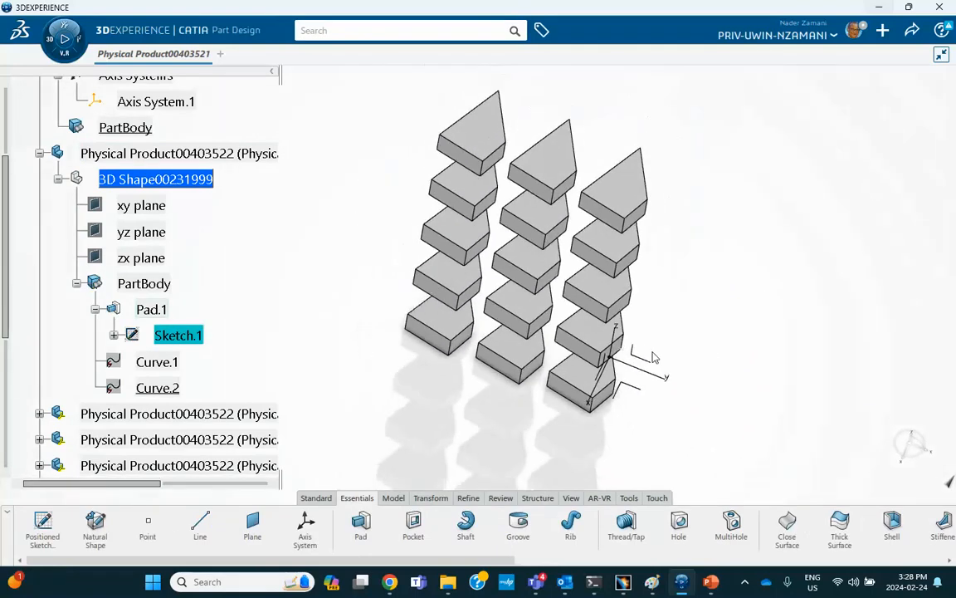
{"action": "mouse_move", "coordinate": [772, 275]}
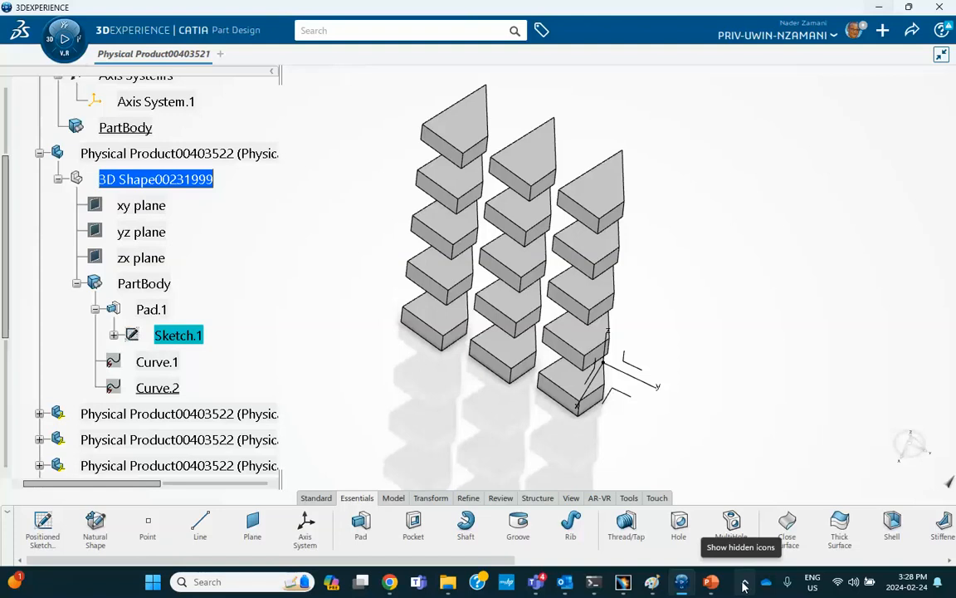
Step: Show the hidden system tray icons on the Windows taskbar
{"action": "left_click", "coordinate": [744, 581]}
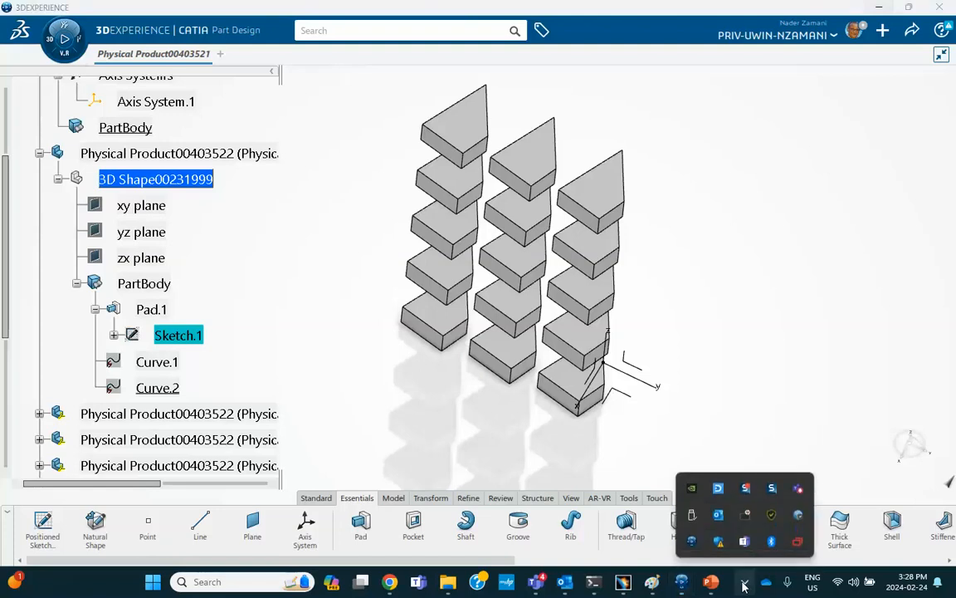